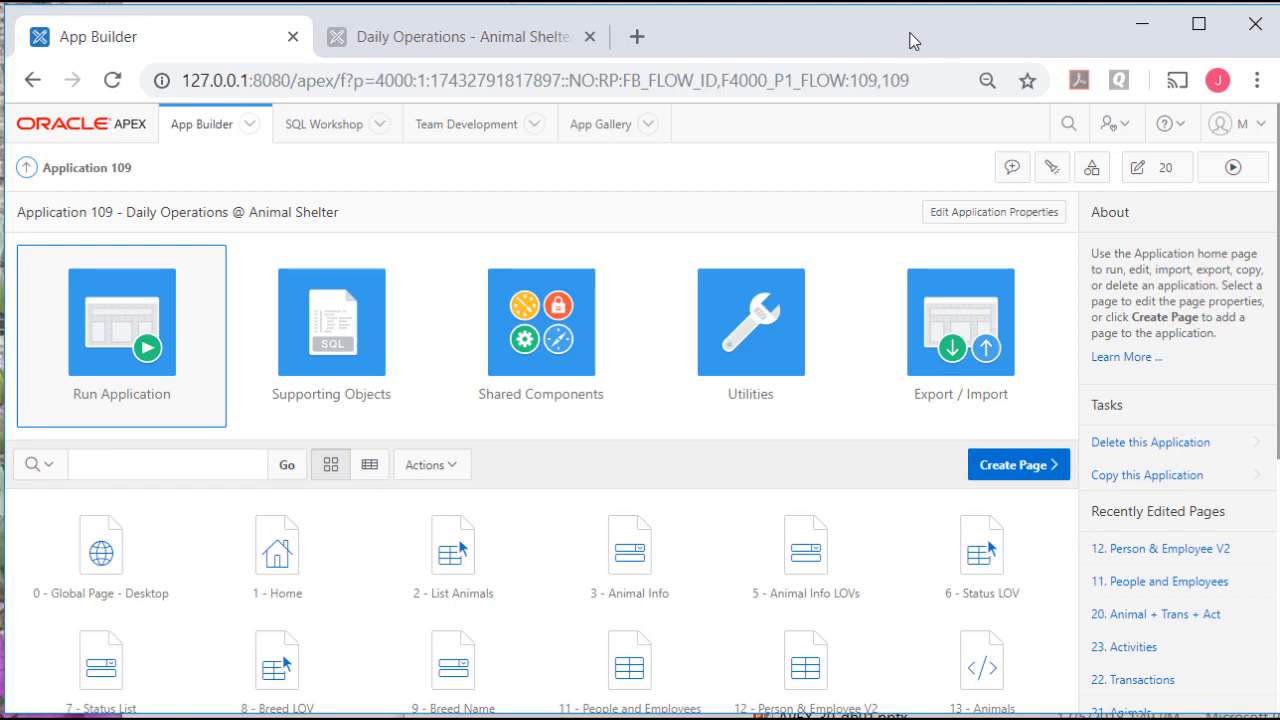
Launch the Animal Shelter app and expand its Animals and People navigation sections.
scroll(down, 3)
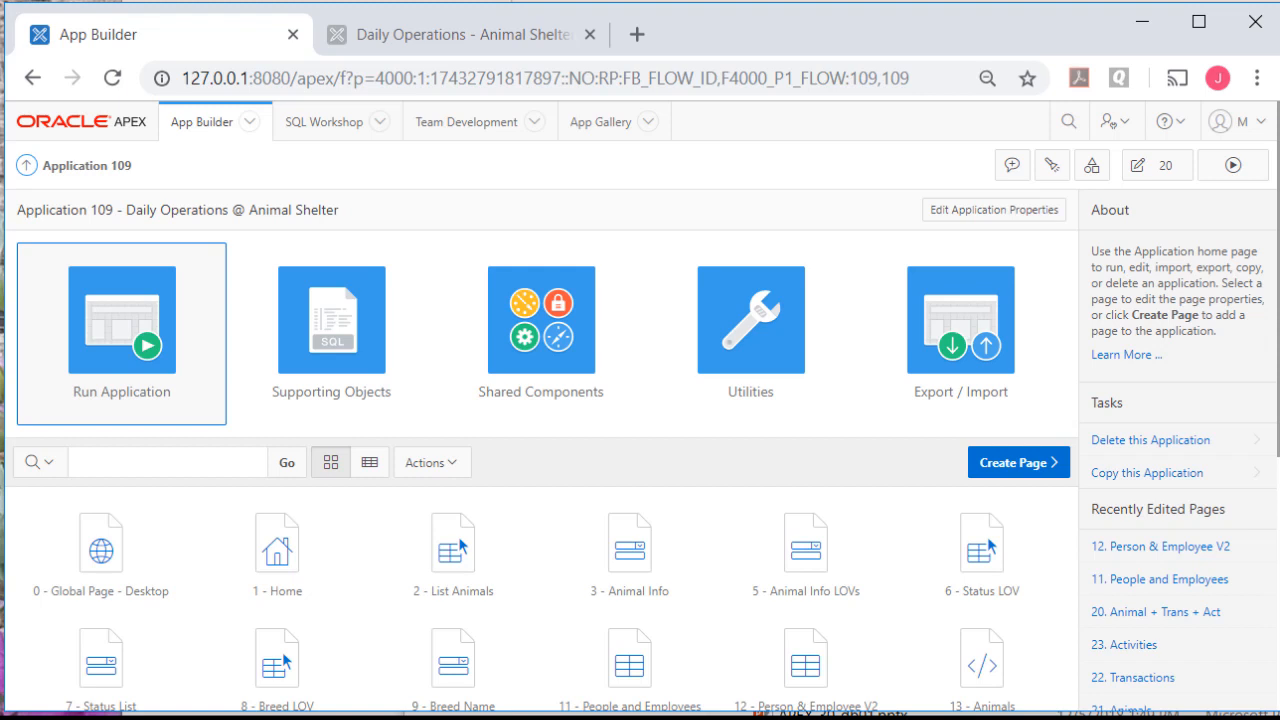
mouse_move(1186, 210)
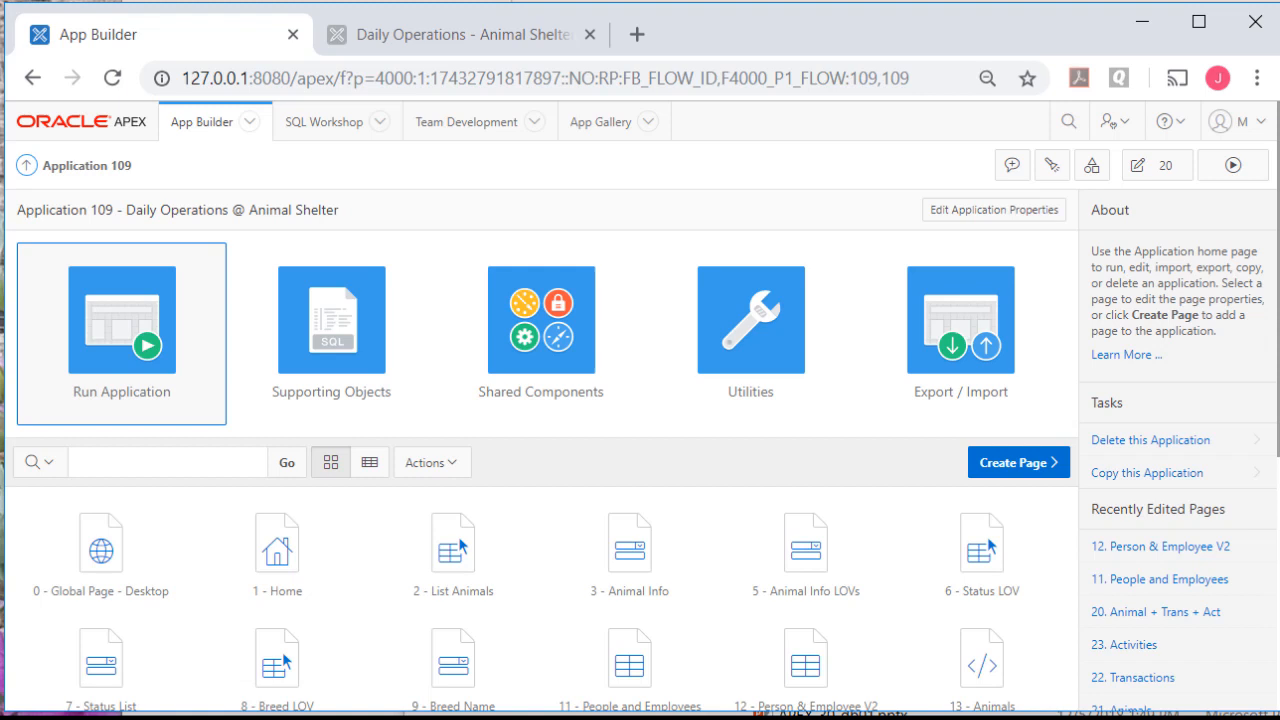
mouse_move(476, 184)
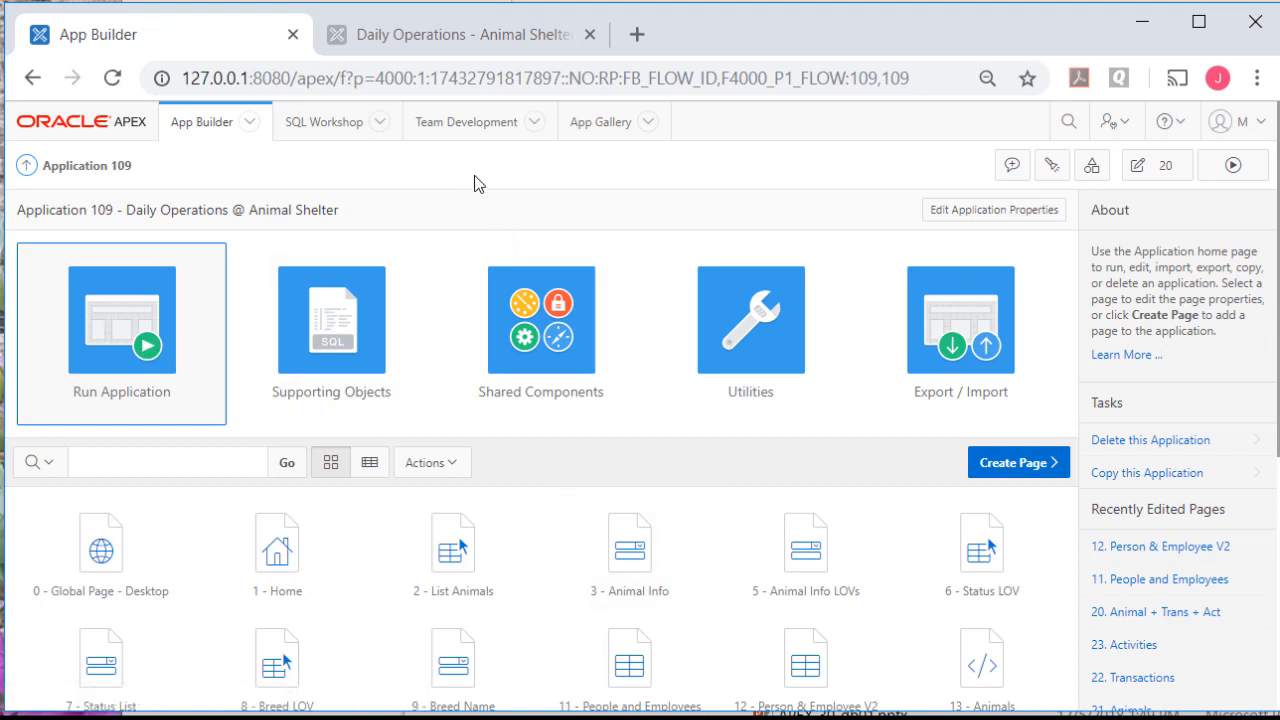
mouse_move(144, 348)
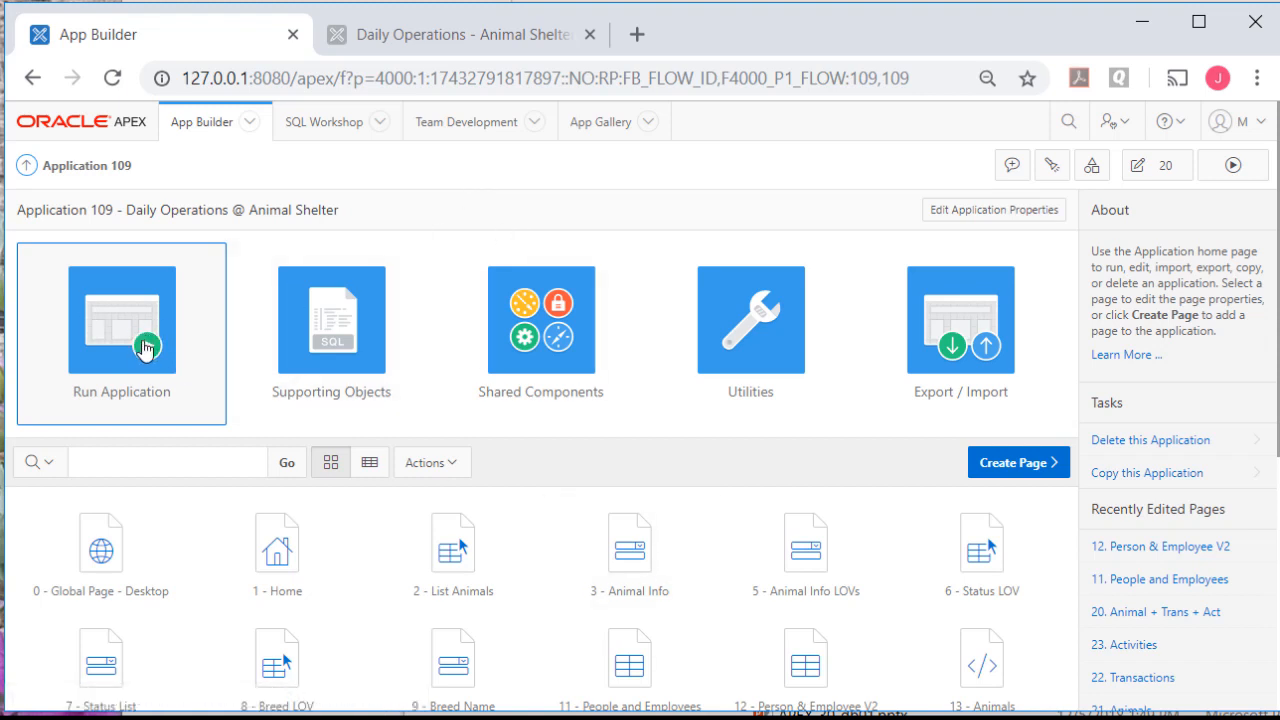
click(120, 318)
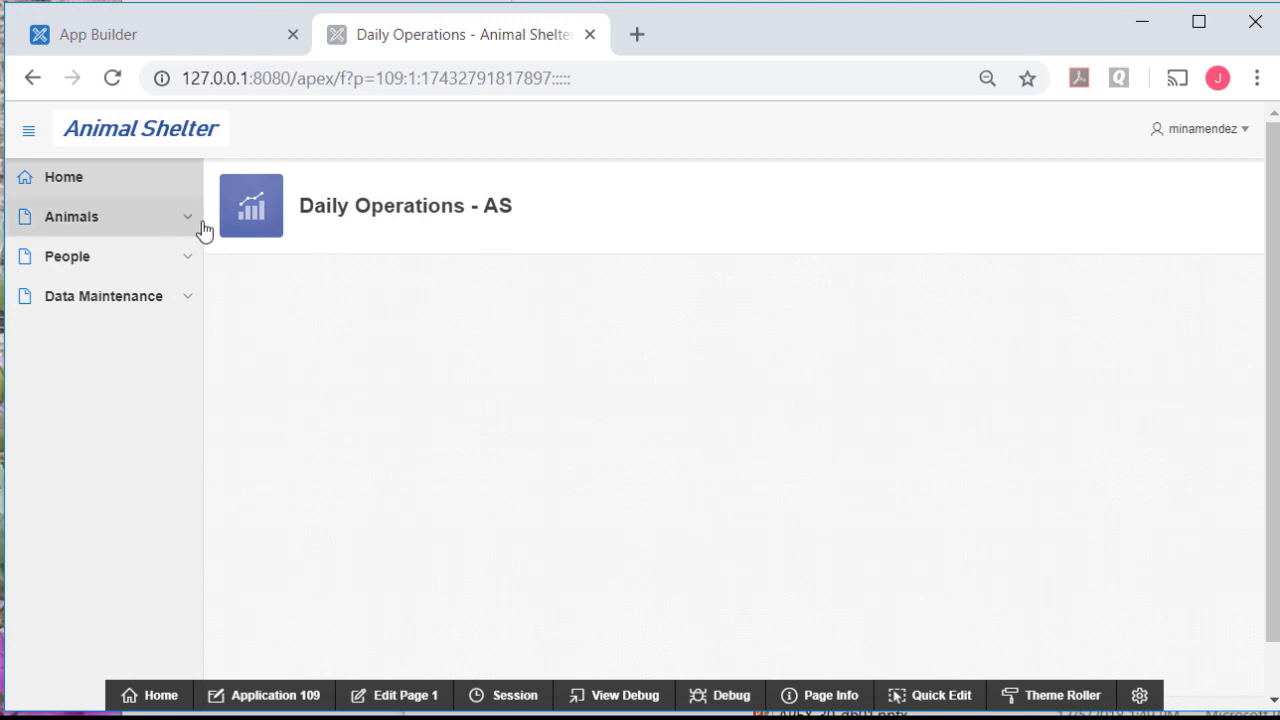
click(72, 216)
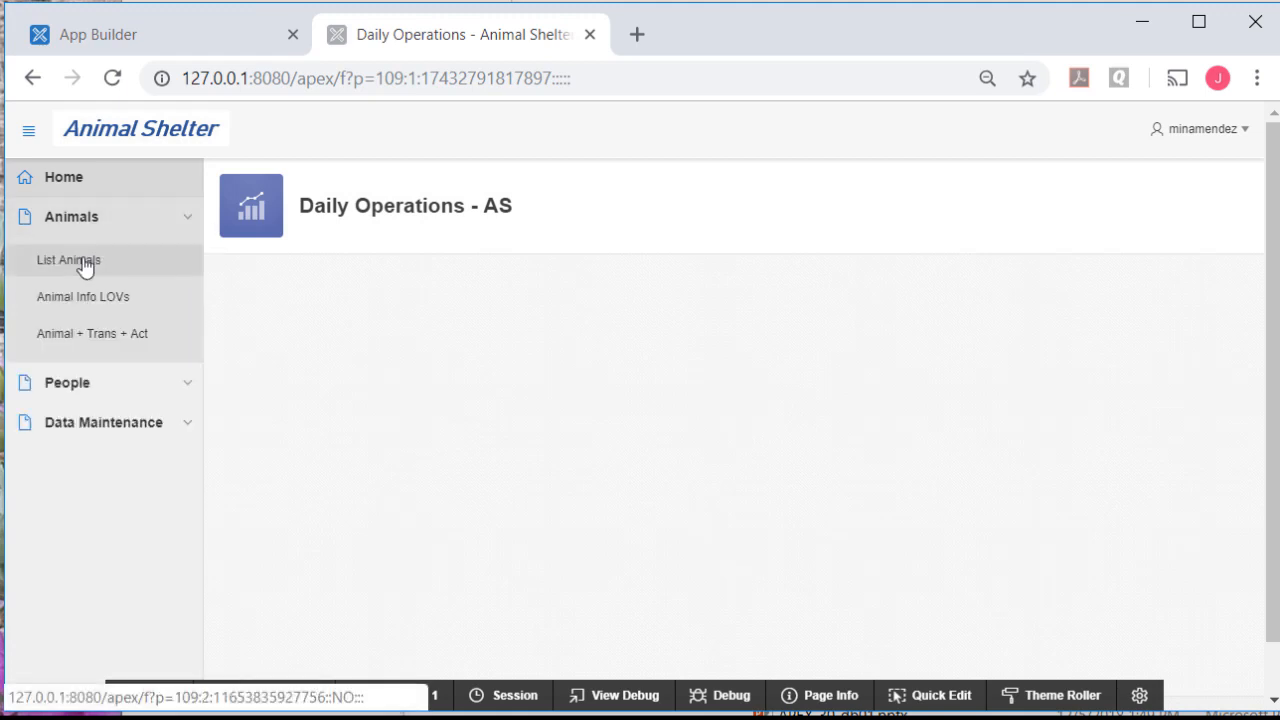
mouse_move(190, 216)
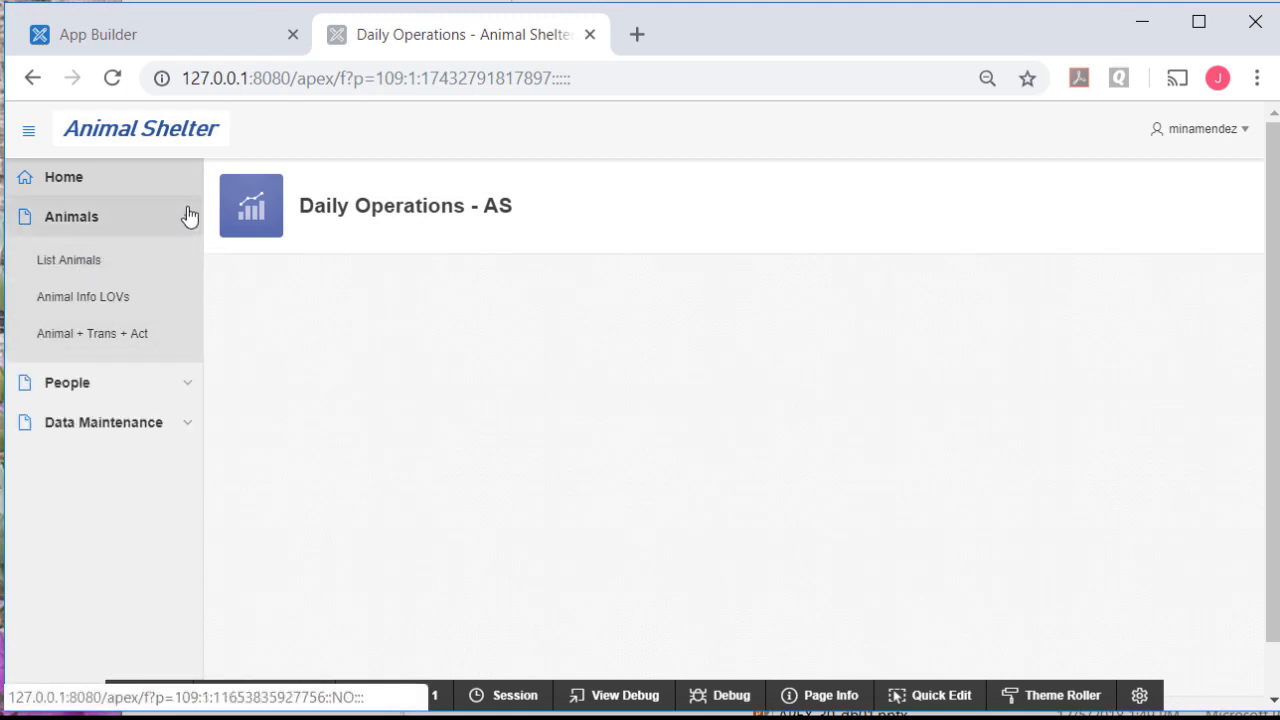
click(68, 382)
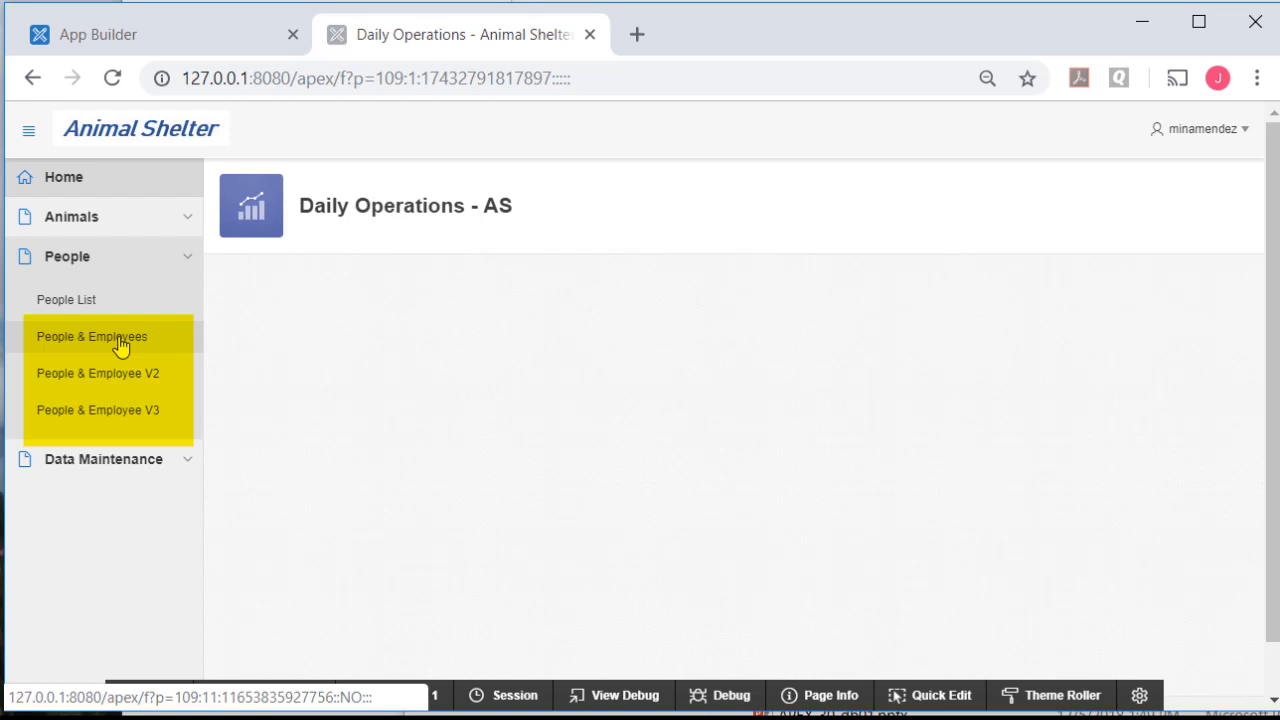
click(92, 336)
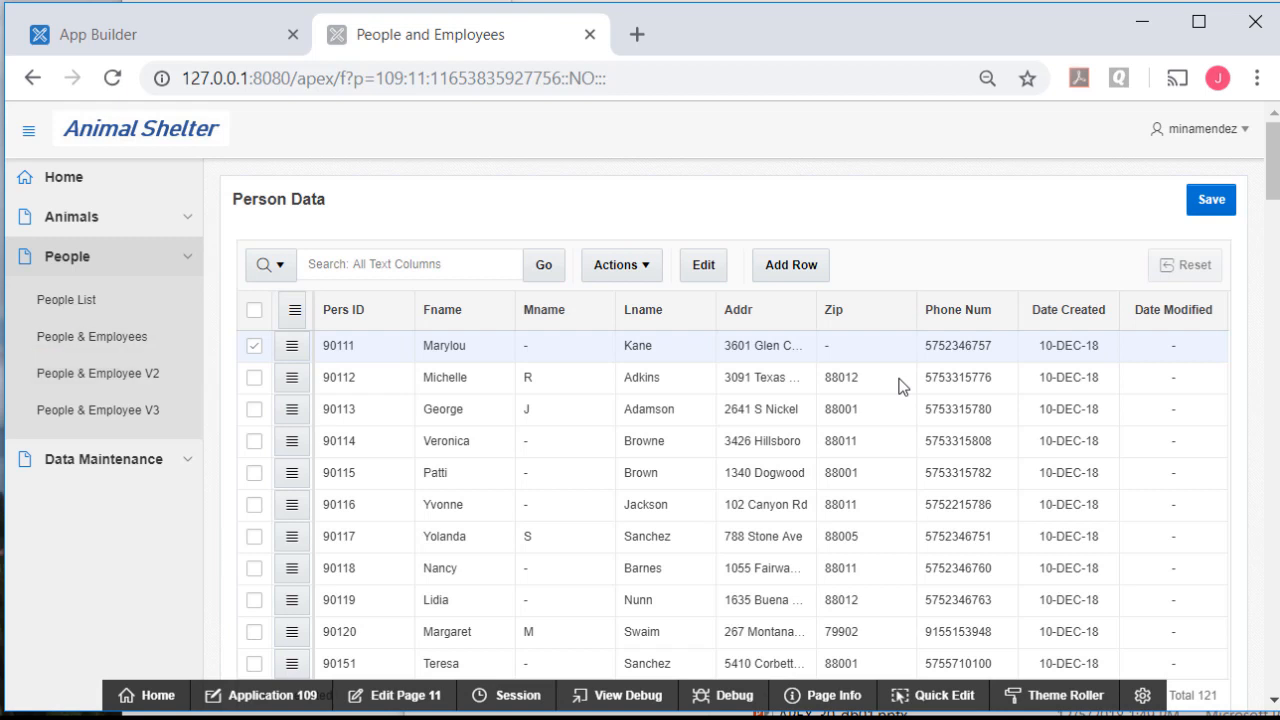
mouse_move(616, 570)
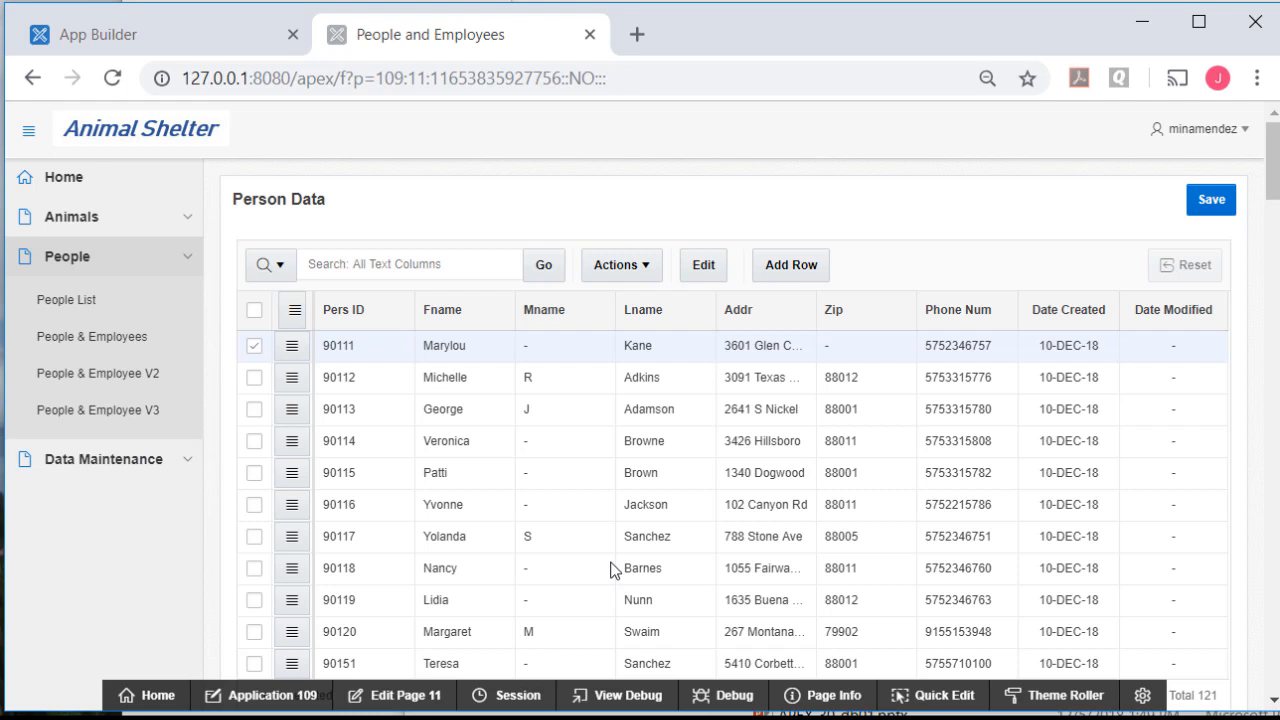
scroll(down, 3)
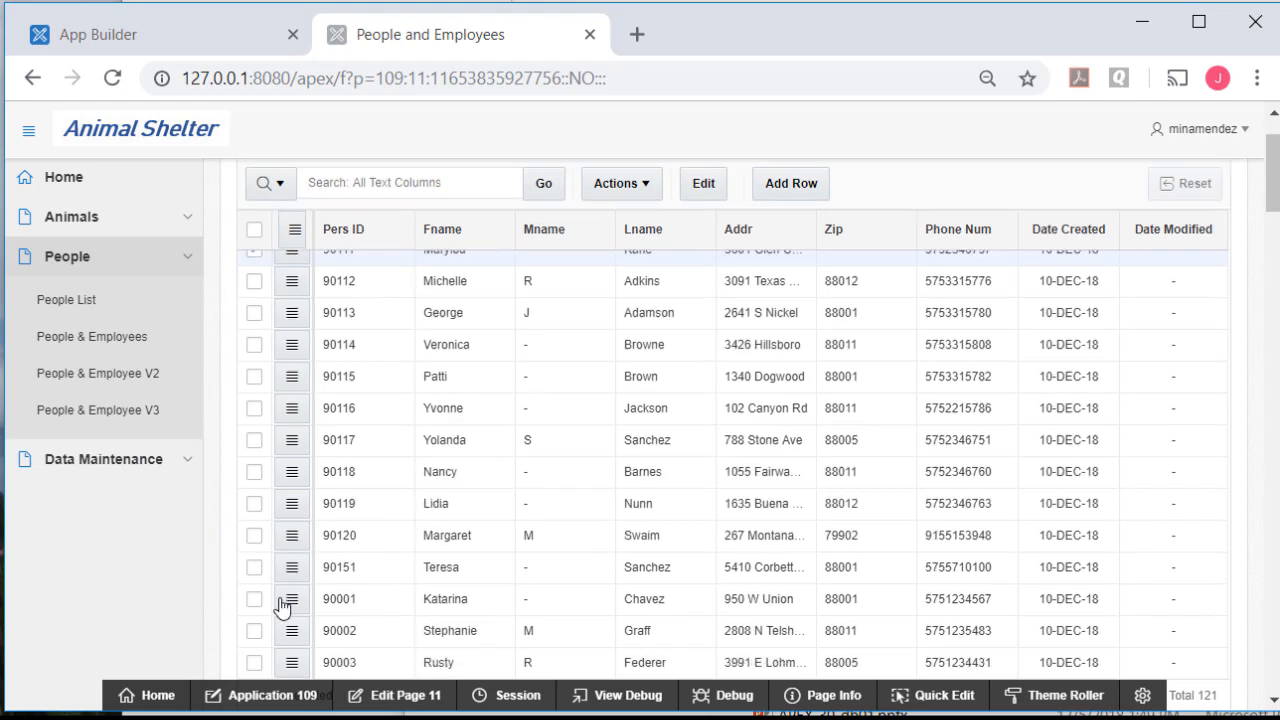
scroll(down, 3)
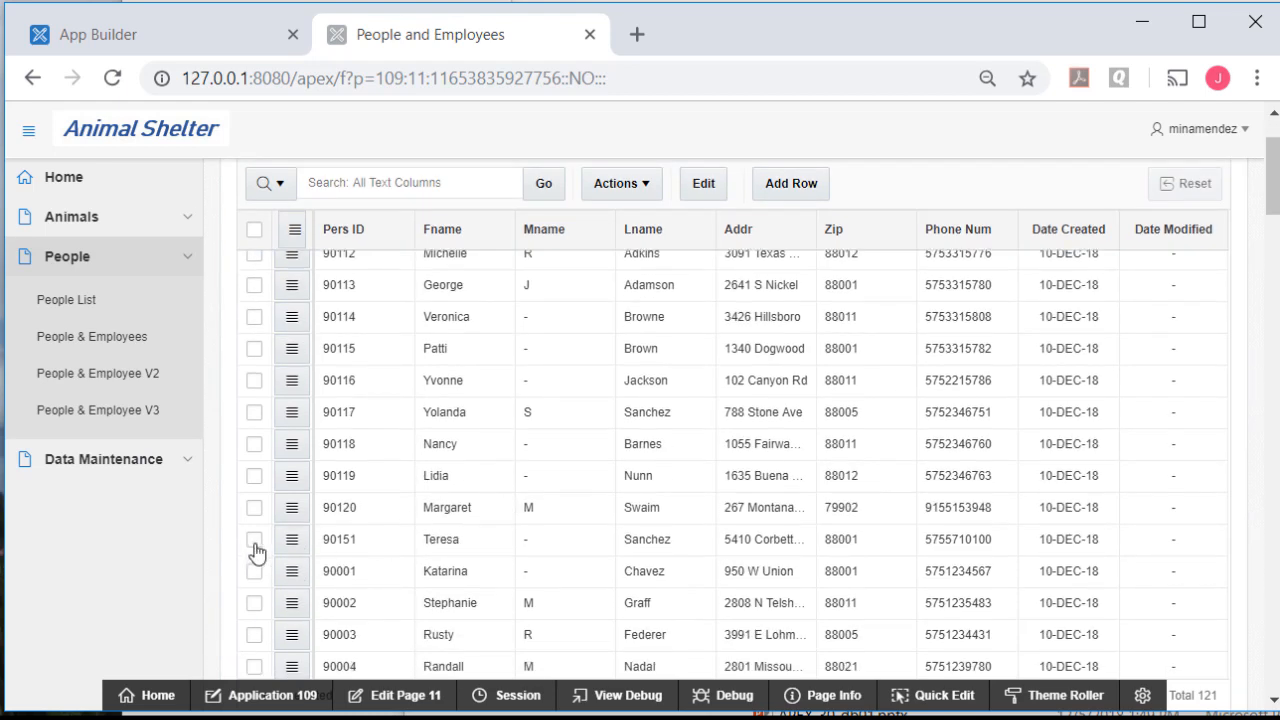
click(292, 540)
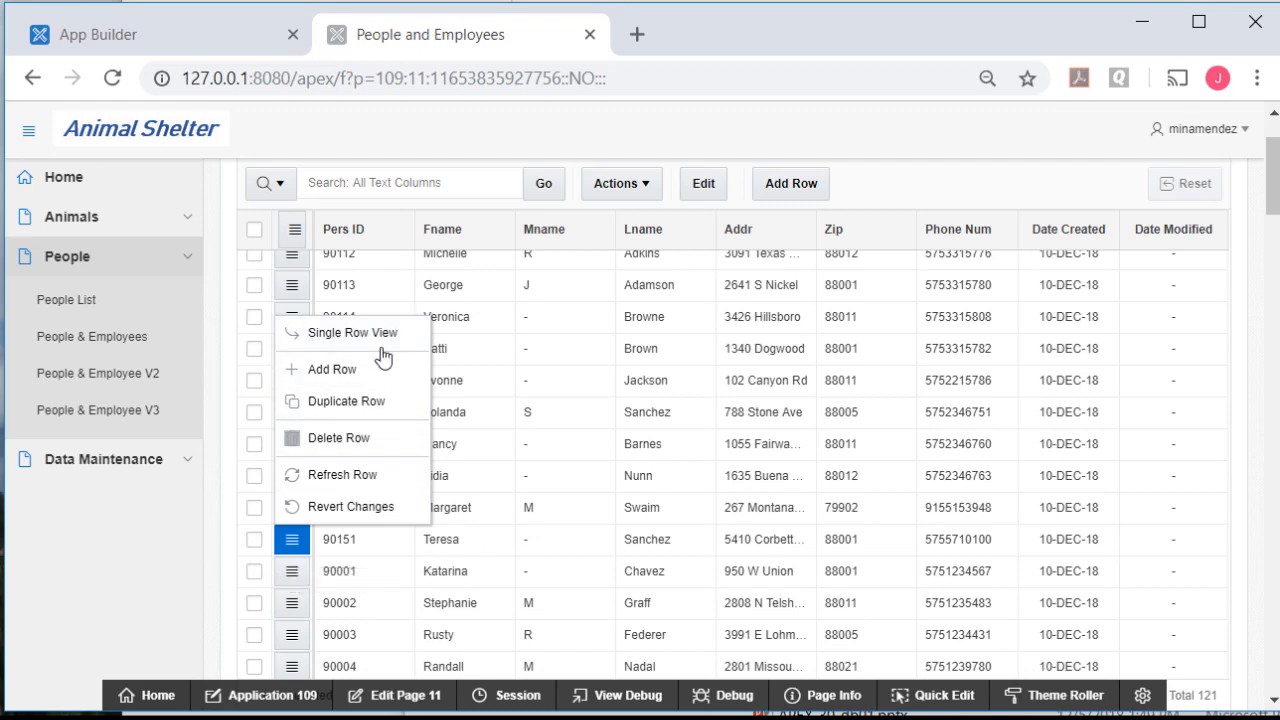
click(352, 332)
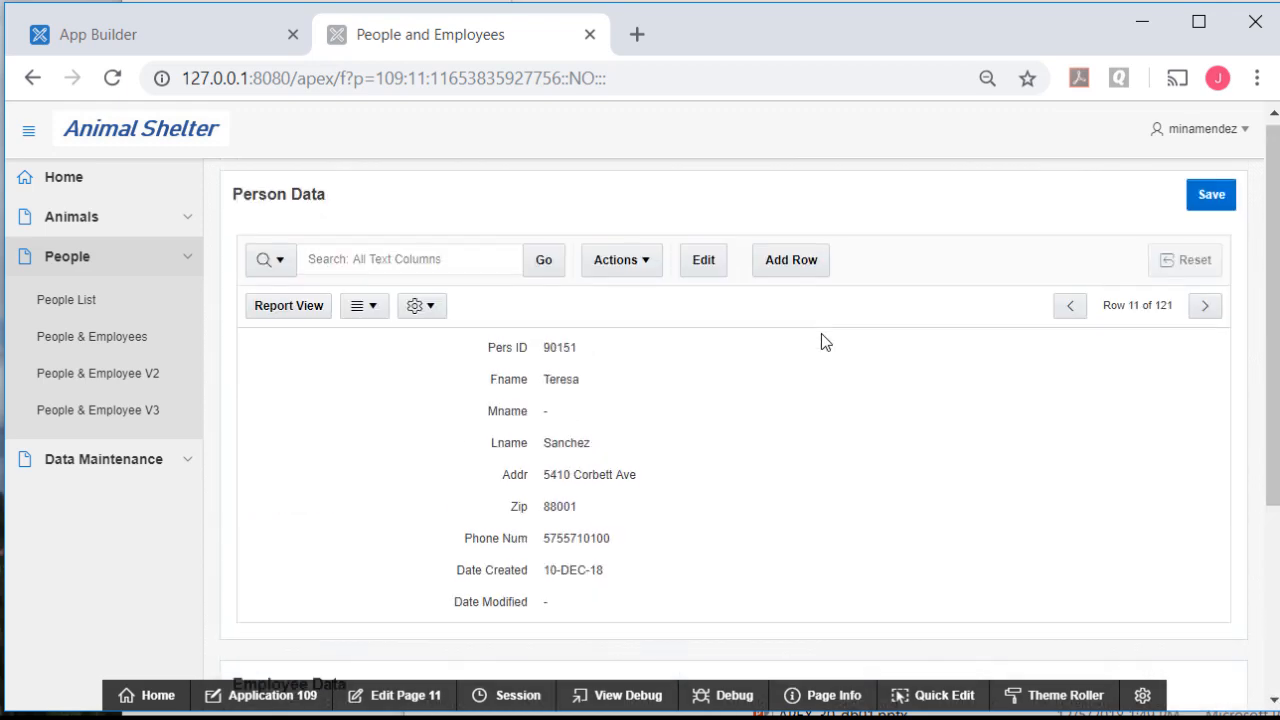
scroll(down, 3)
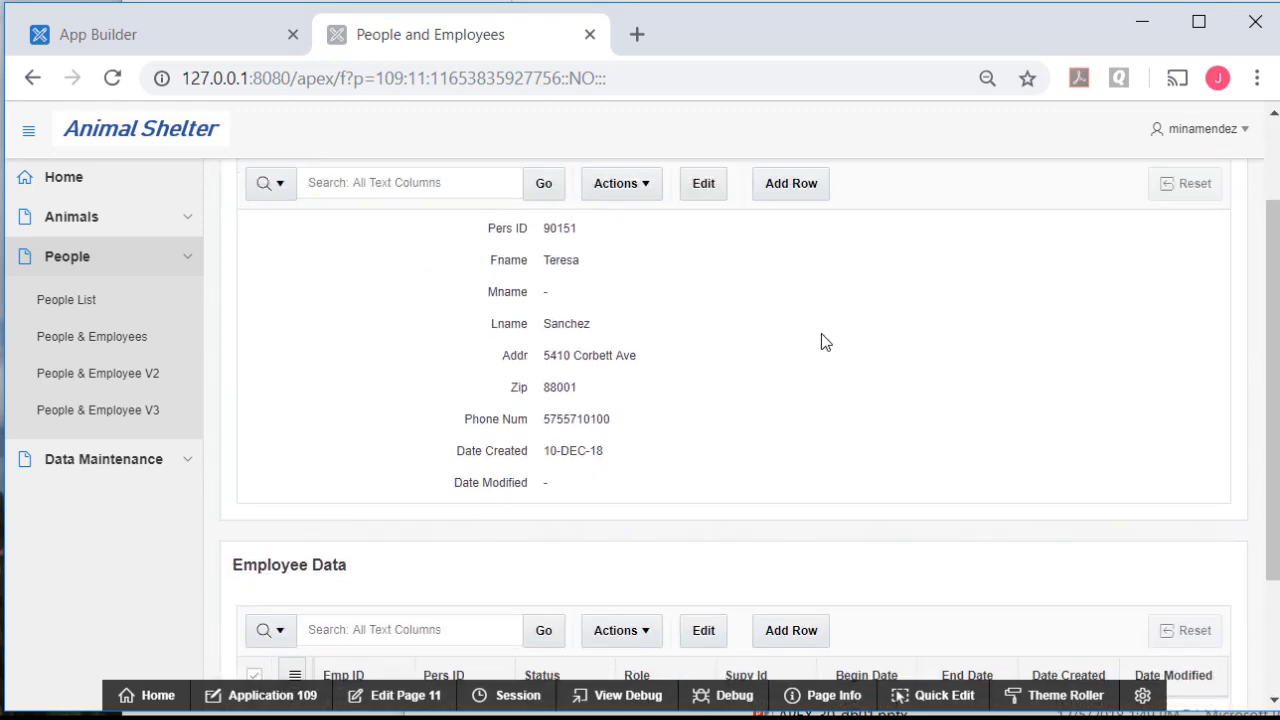
mouse_move(884, 452)
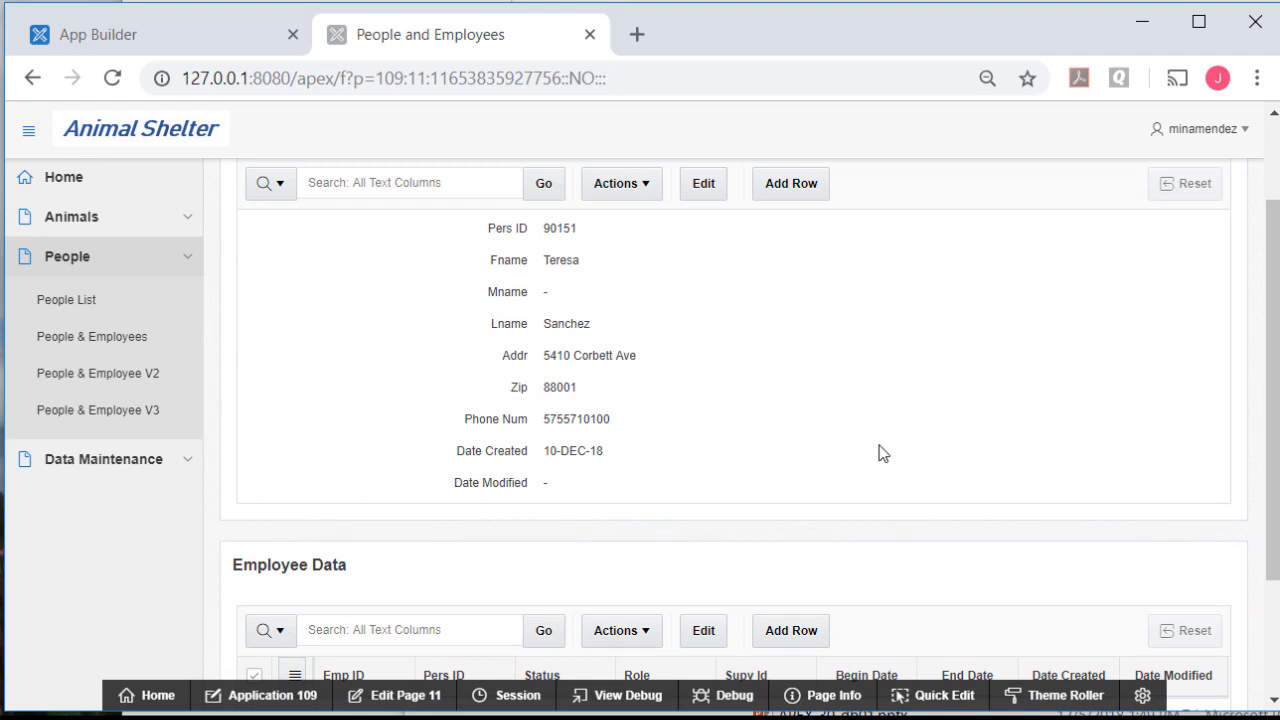
scroll(down, 3)
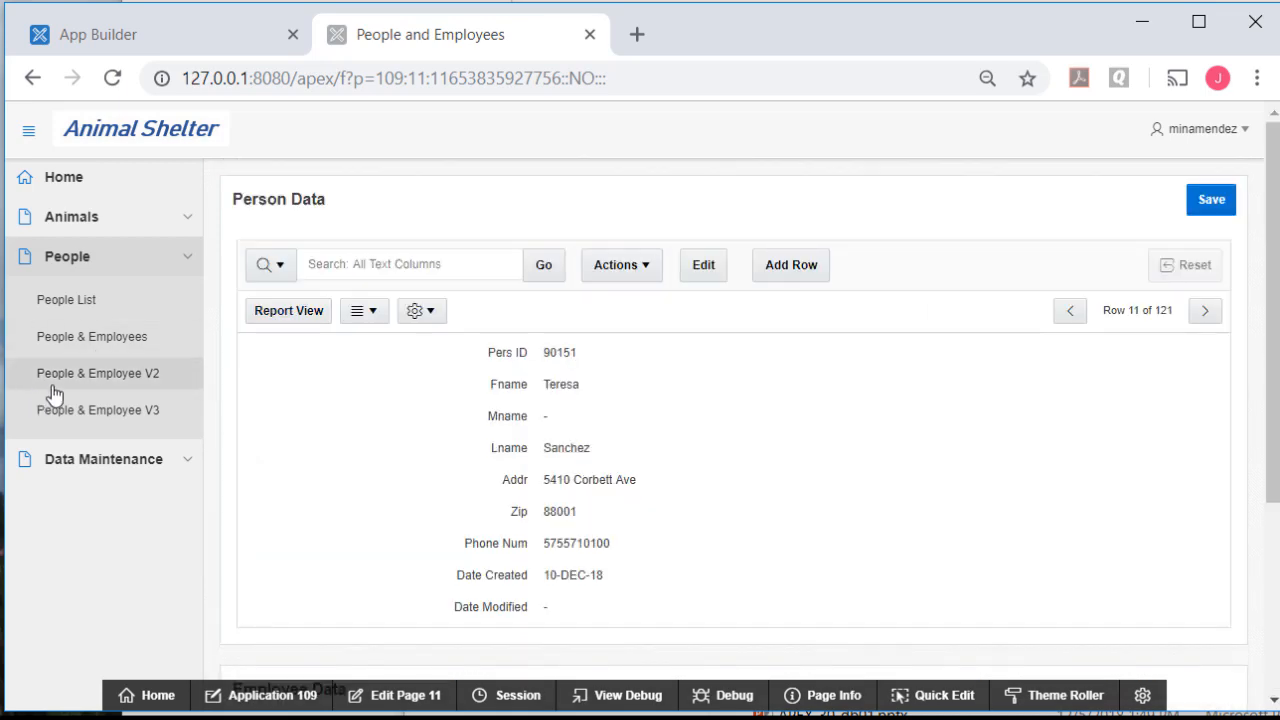
mouse_move(98, 374)
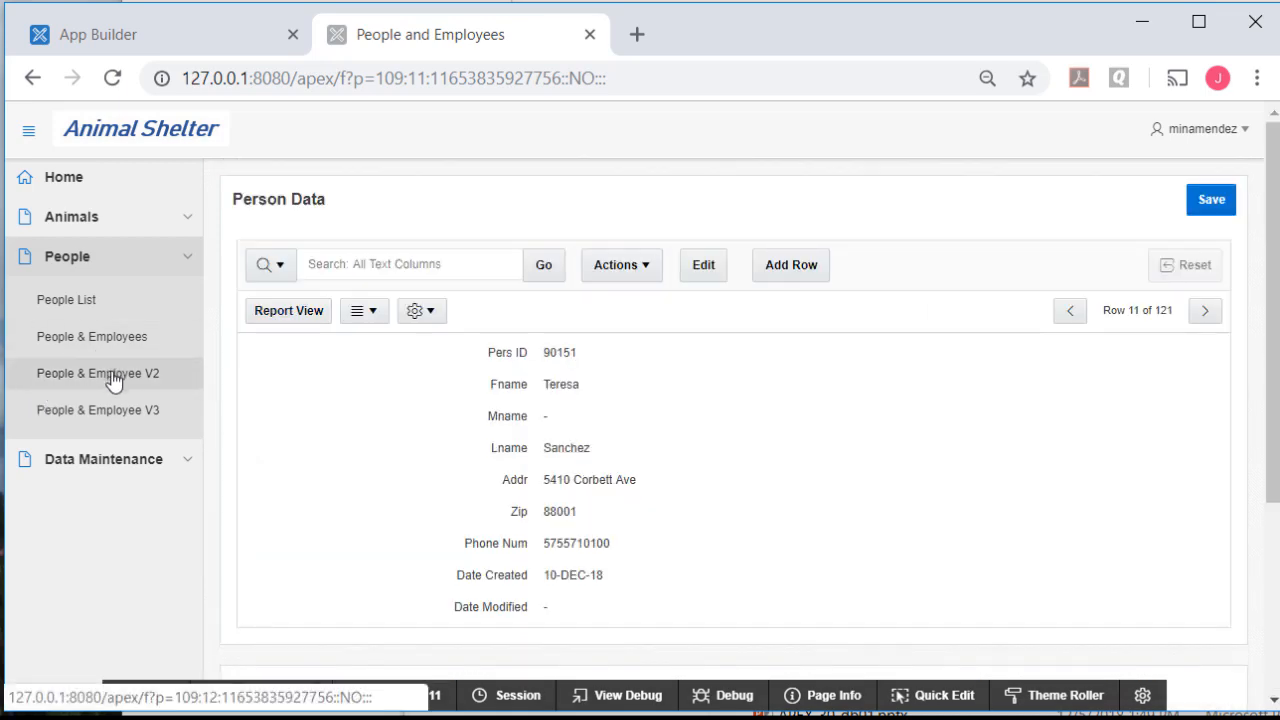
On Person & Employee V2, search 'sanchez' and review both matches' details.
click(98, 374)
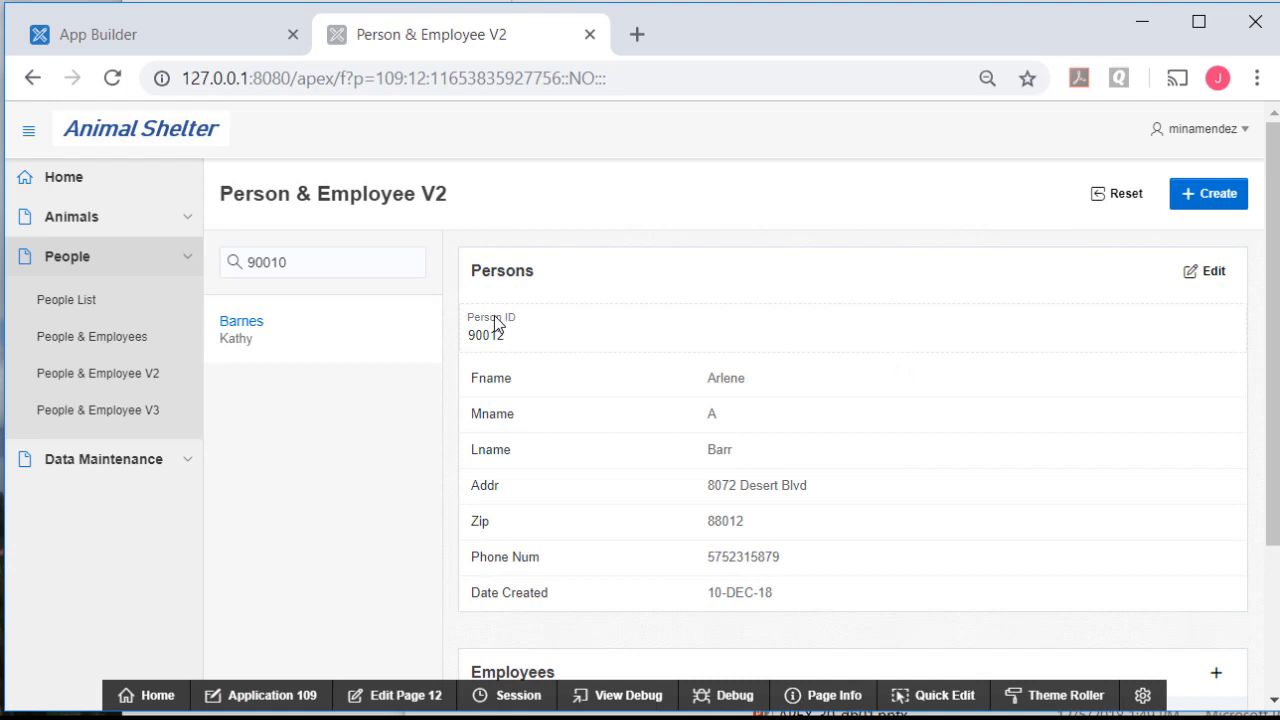
mouse_move(330, 390)
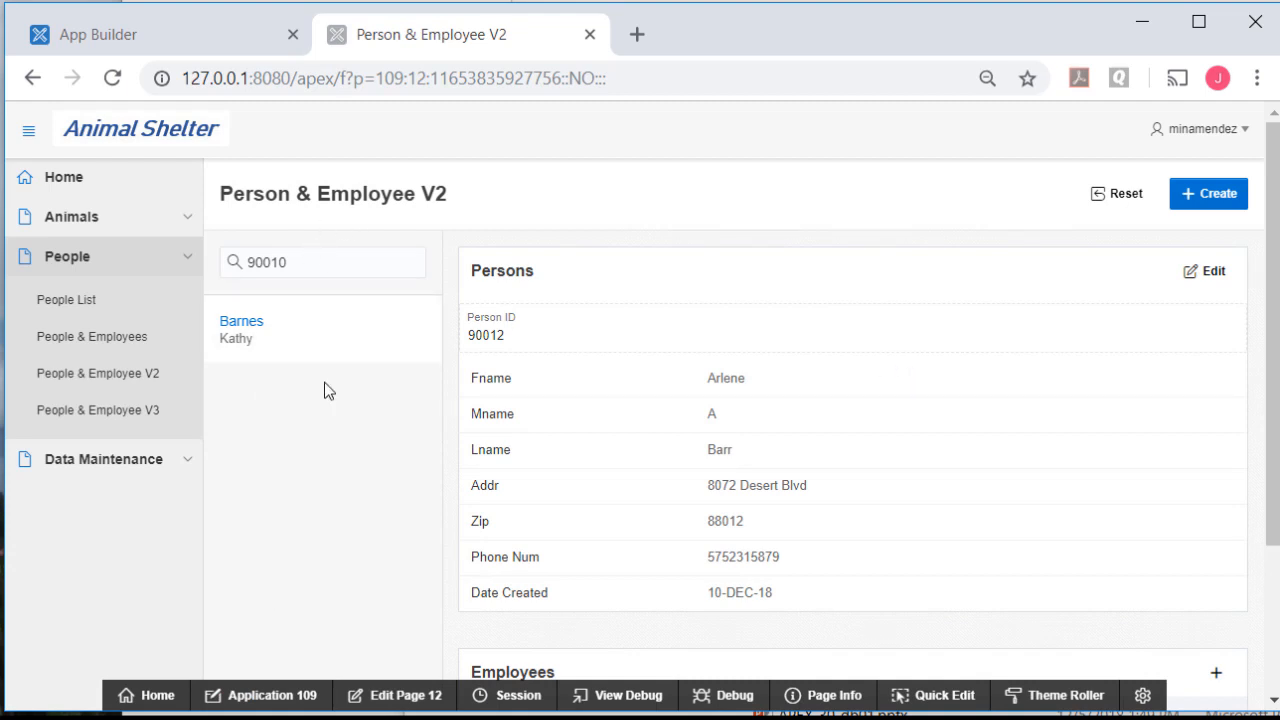
key(Backspace)
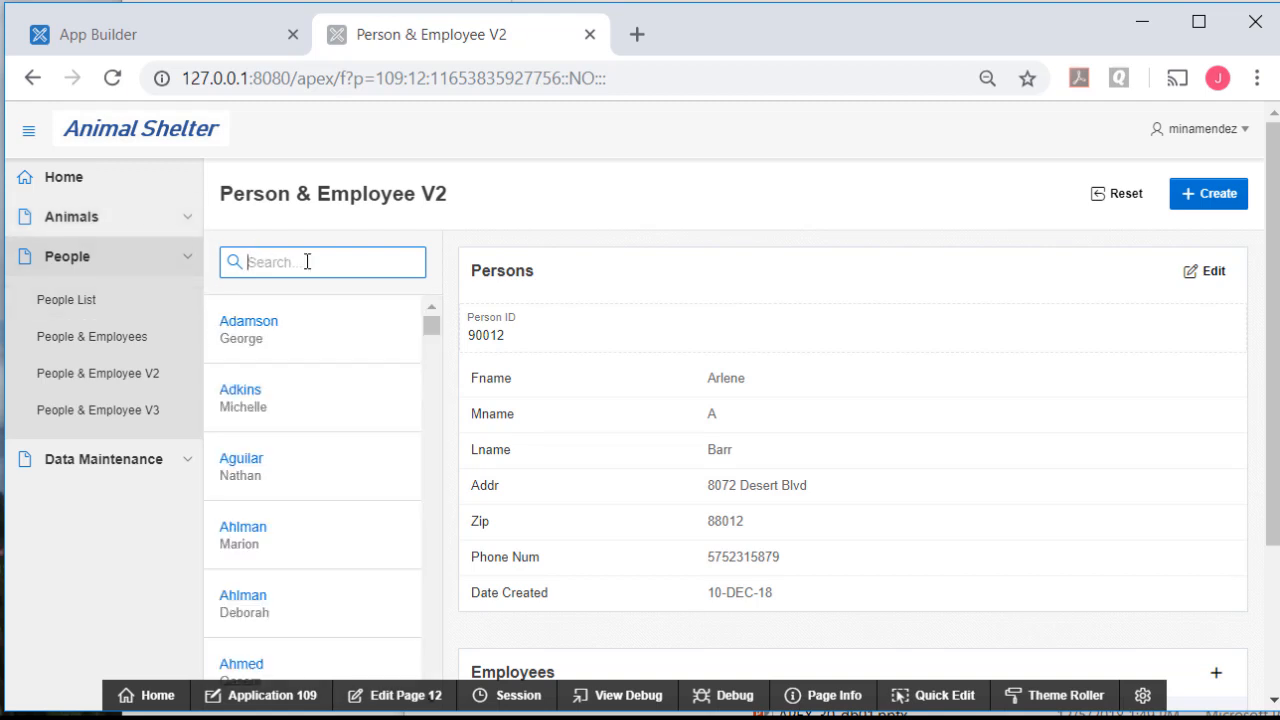
text(sanchez)
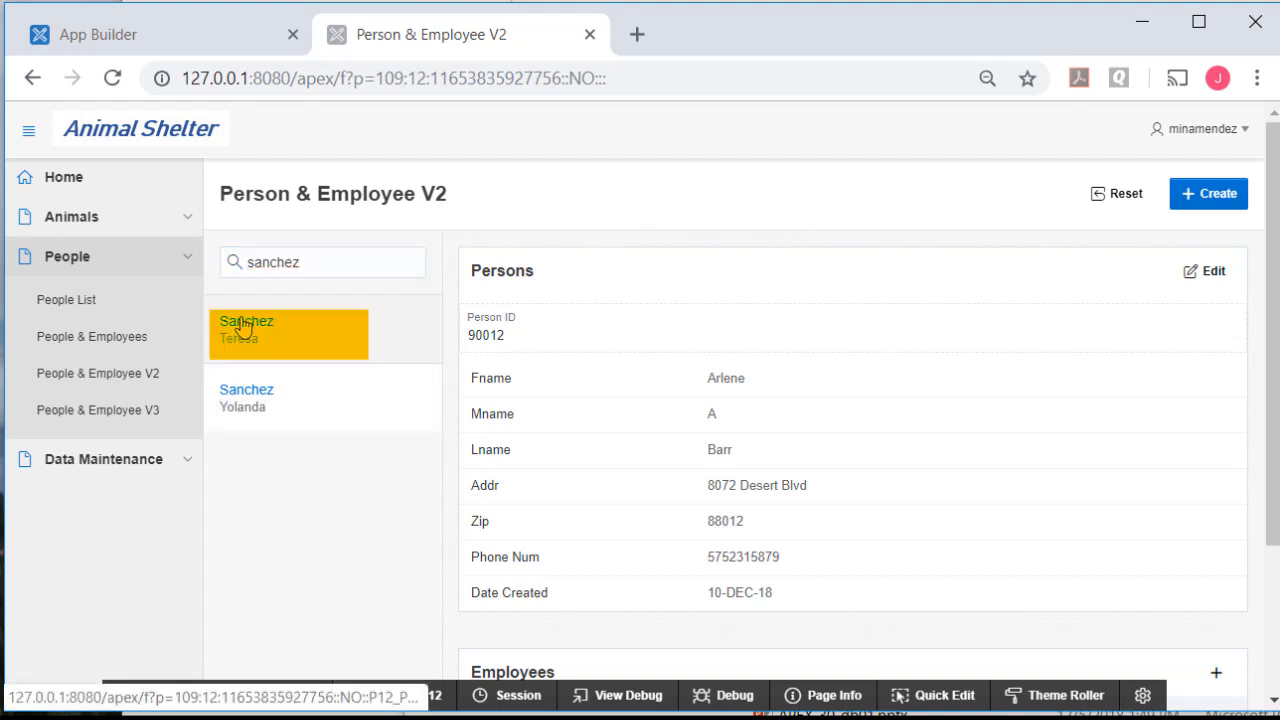
click(288, 330)
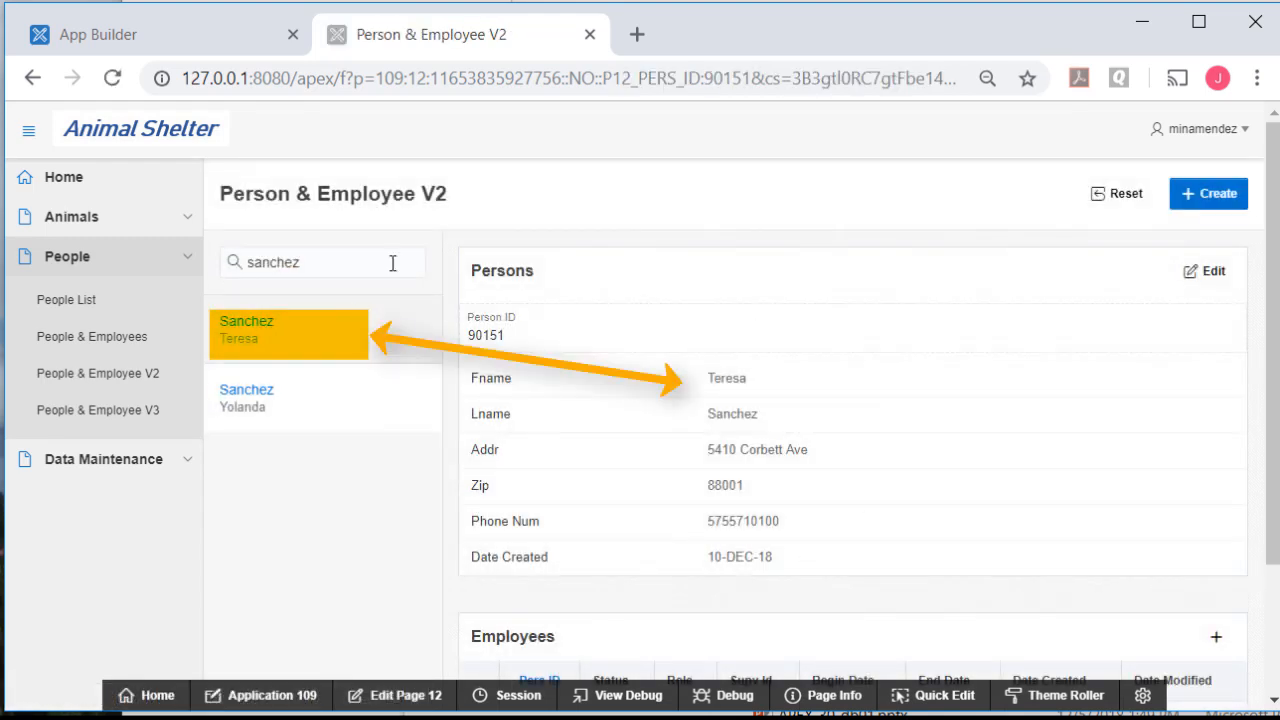
mouse_move(940, 384)
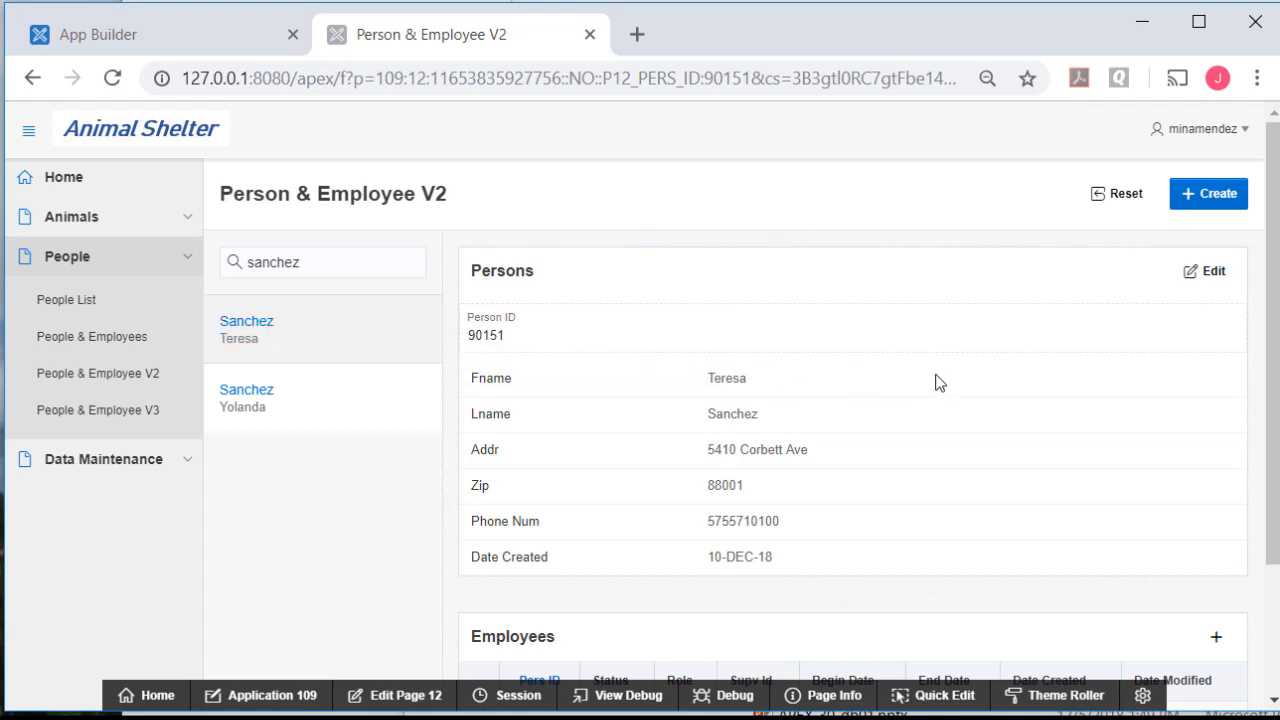
scroll(down, 3)
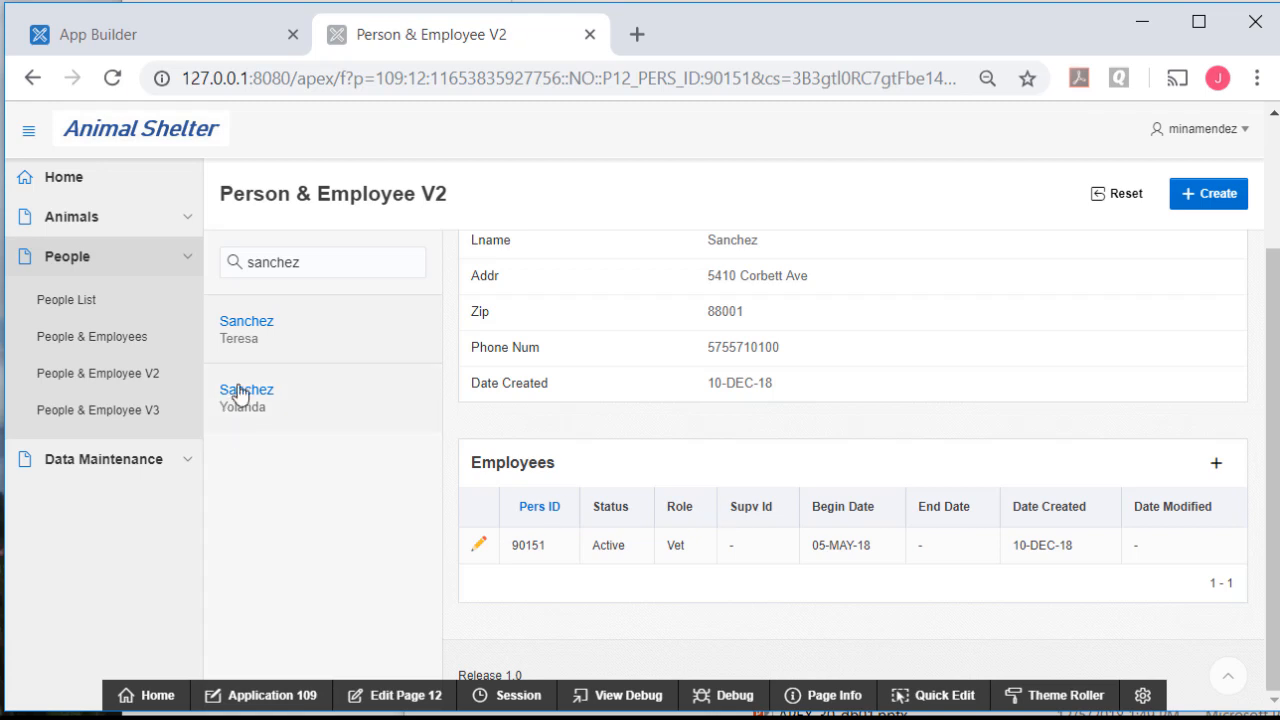
click(246, 396)
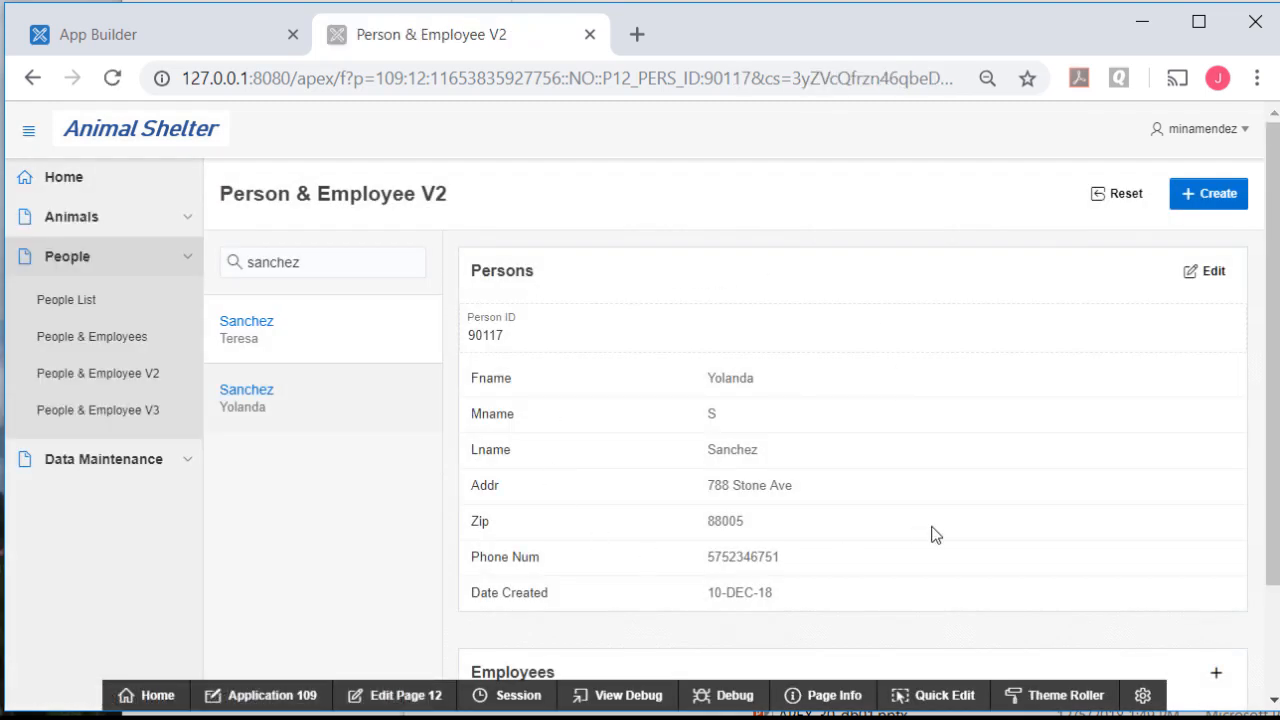
scroll(down, 3)
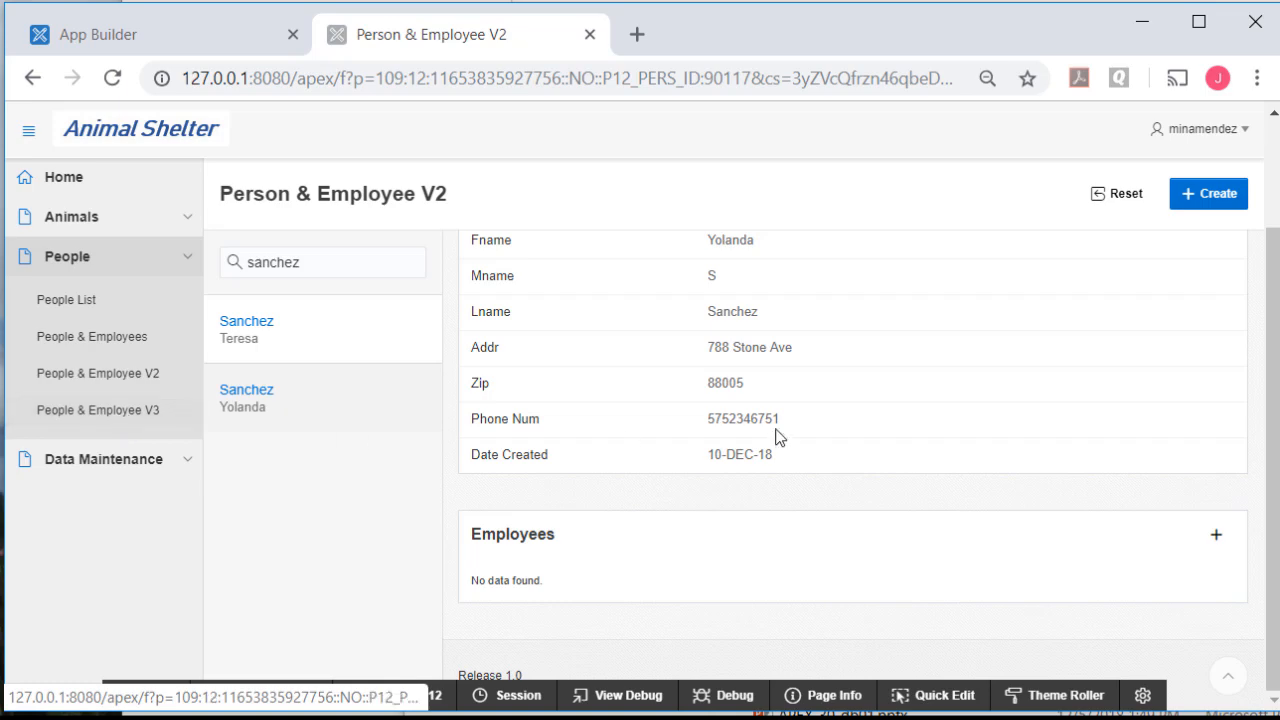
Move on to the Person & Employee V3 page.
click(98, 410)
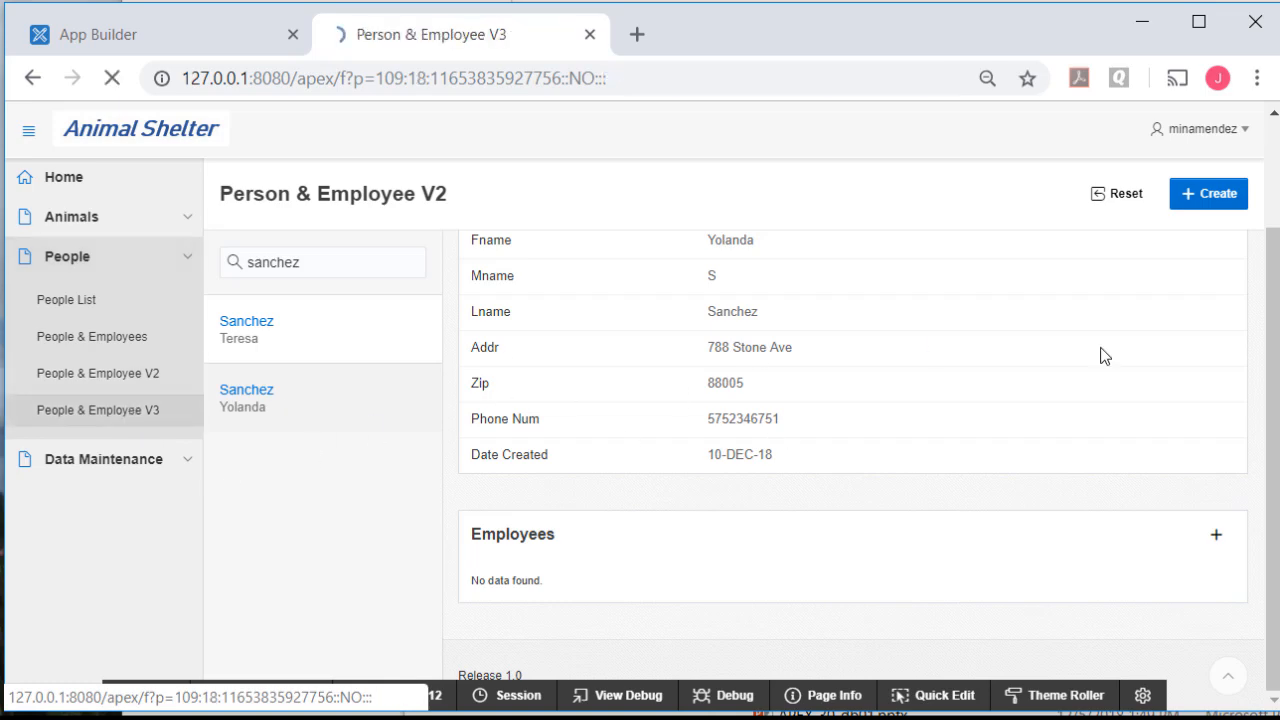
click(96, 410)
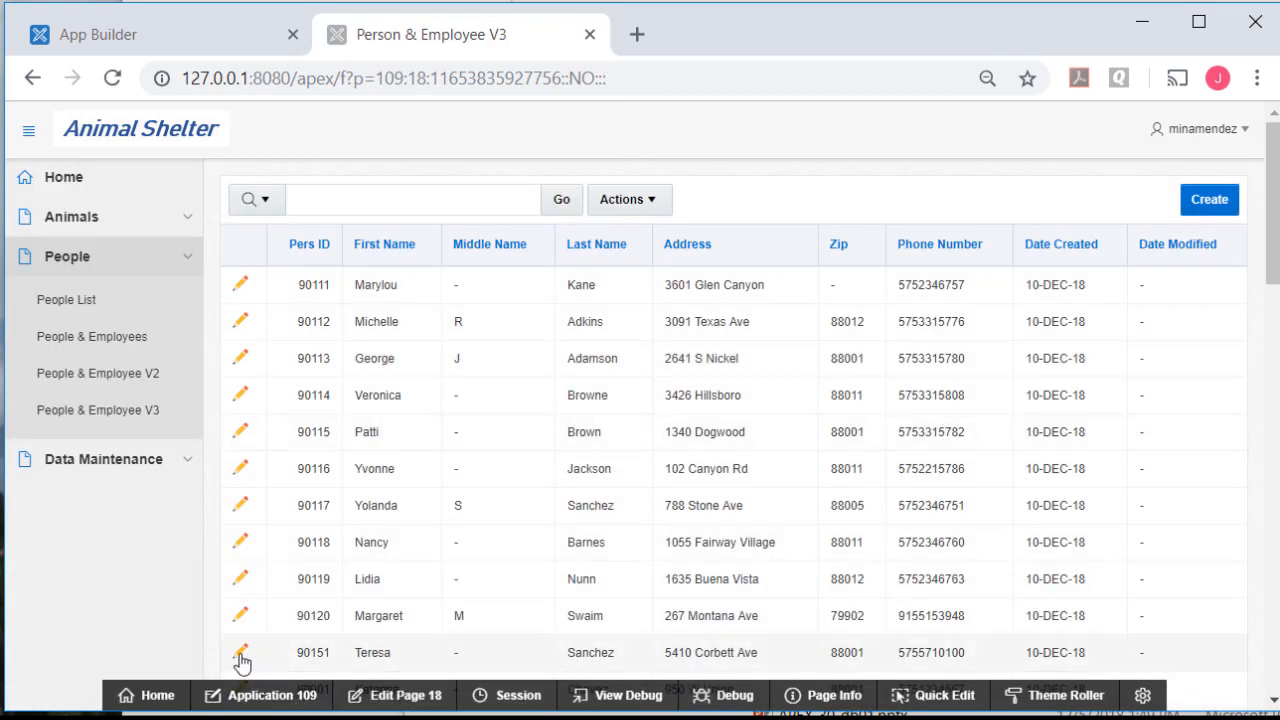
mouse_move(240, 652)
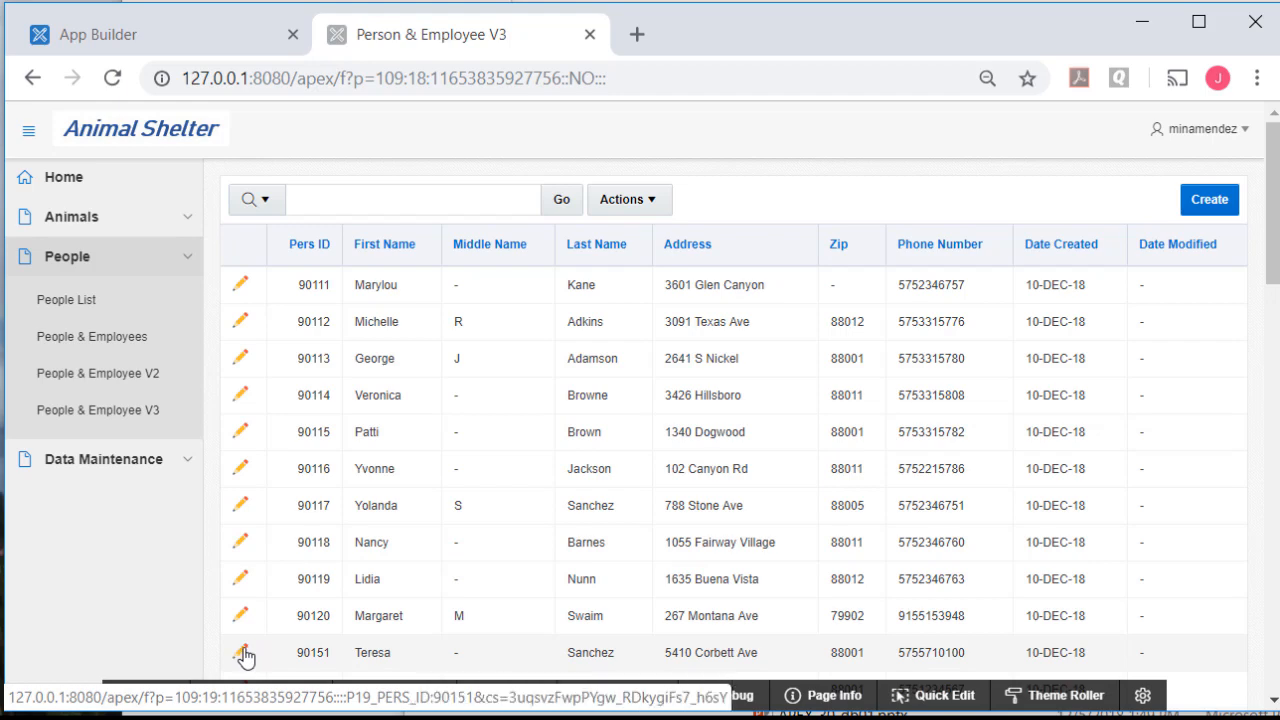
click(240, 652)
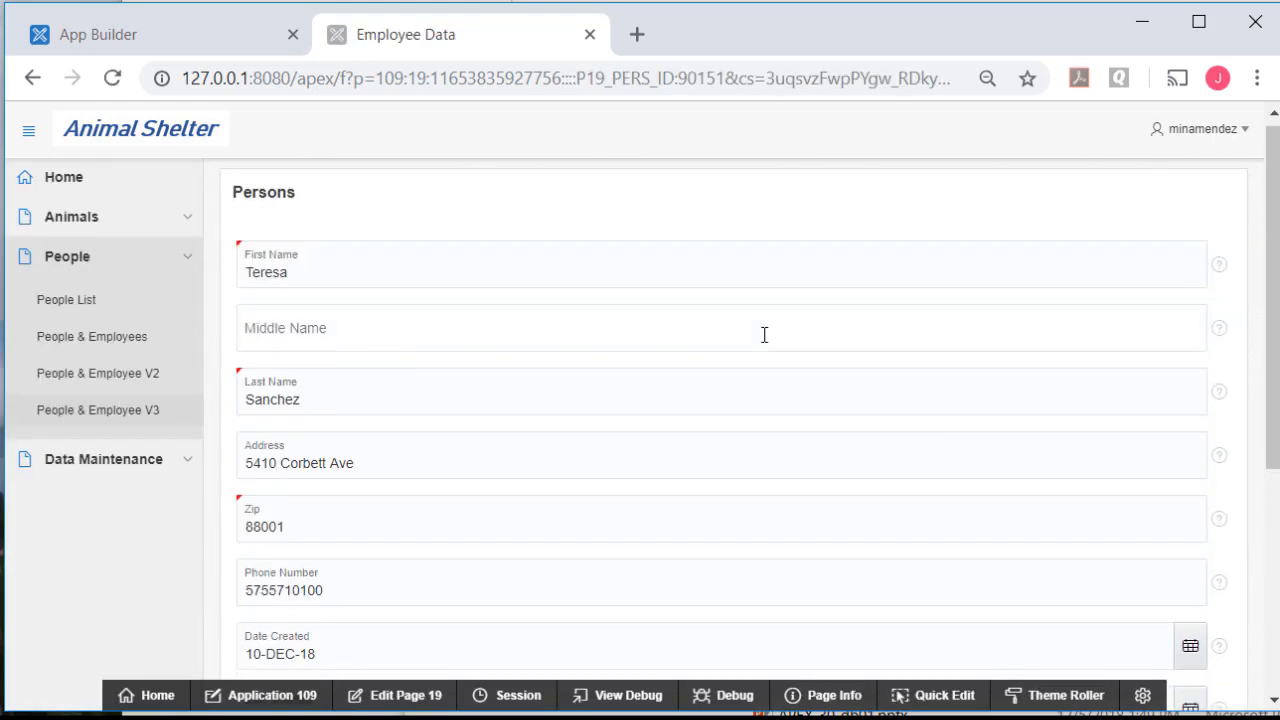
scroll(down, 3)
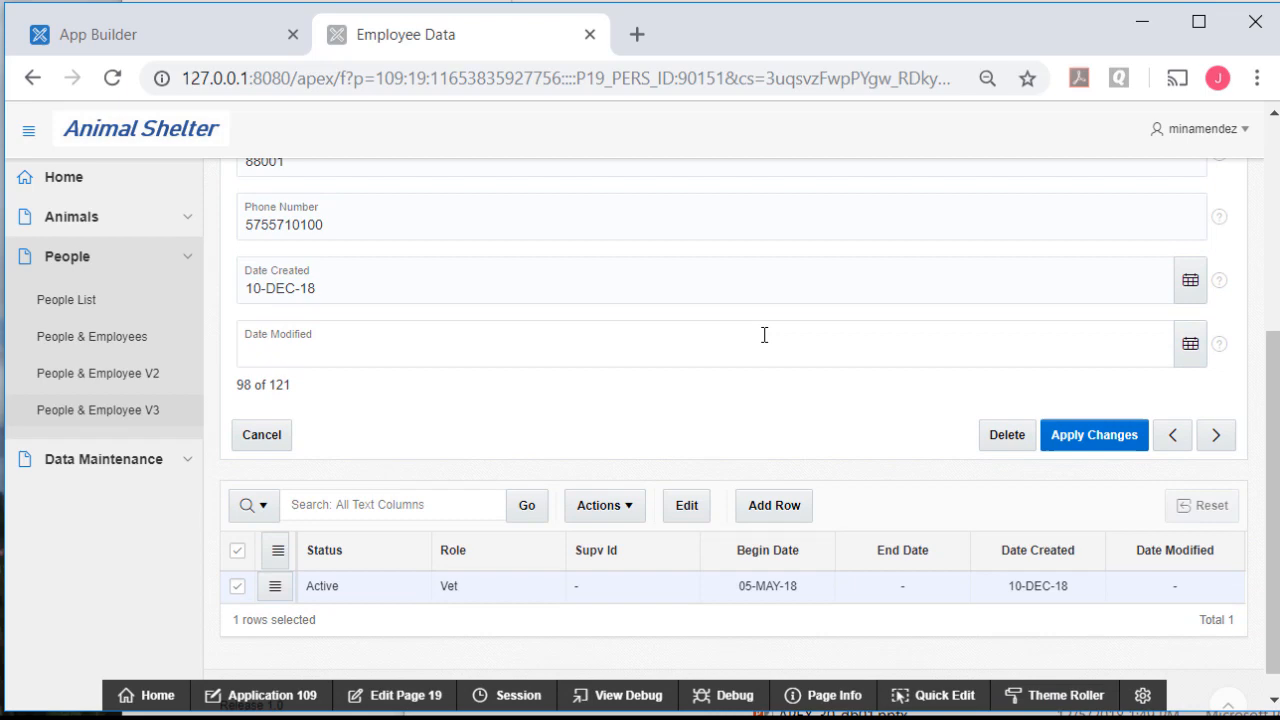
scroll(up, 3)
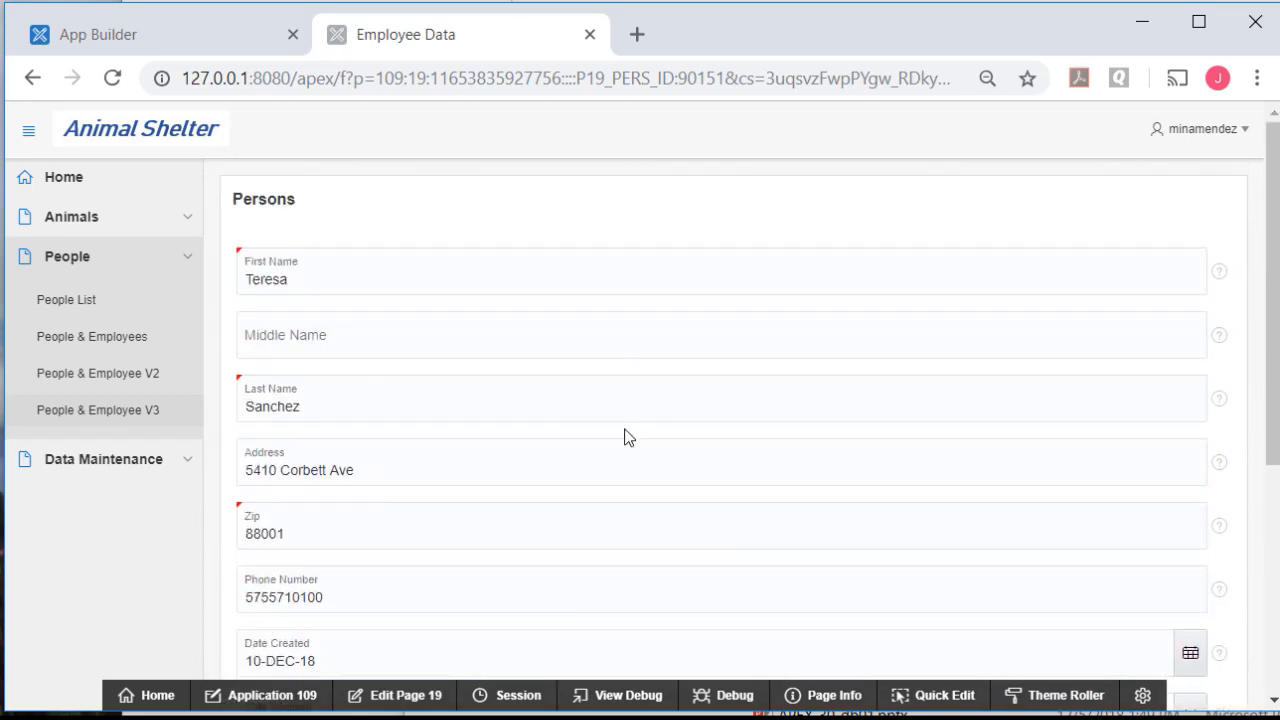
scroll(down, 3)
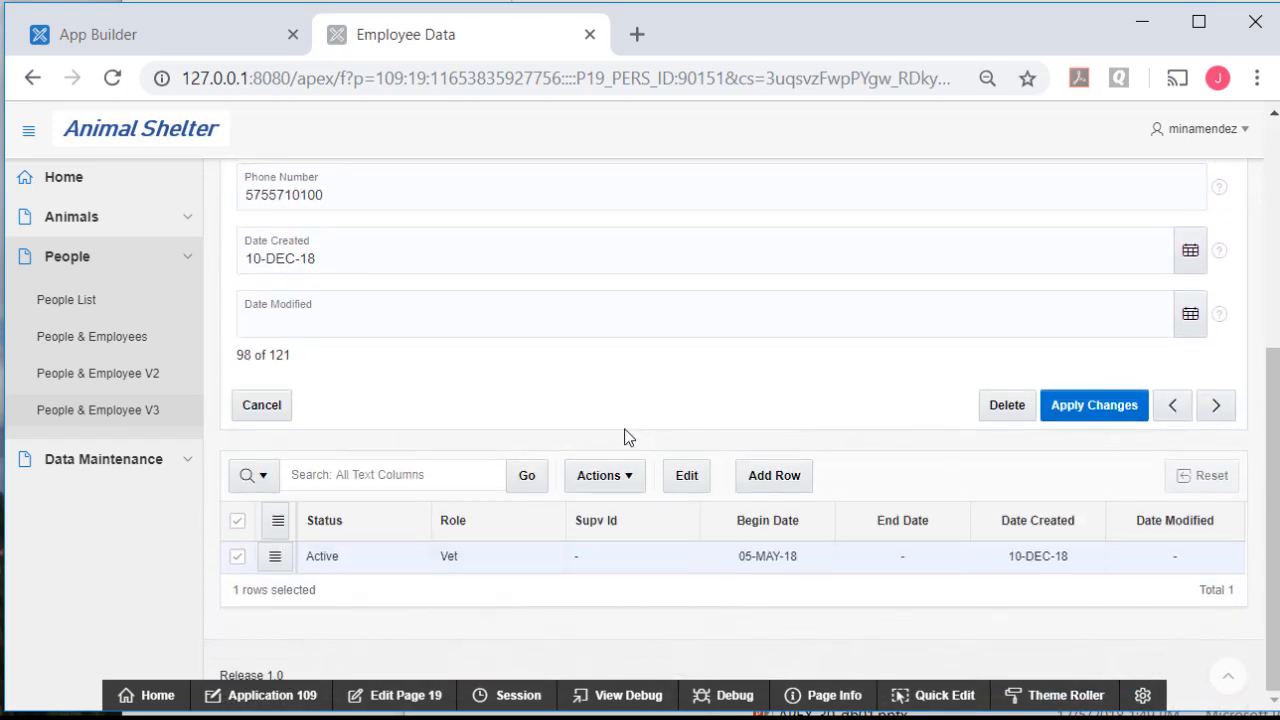
mouse_move(658, 648)
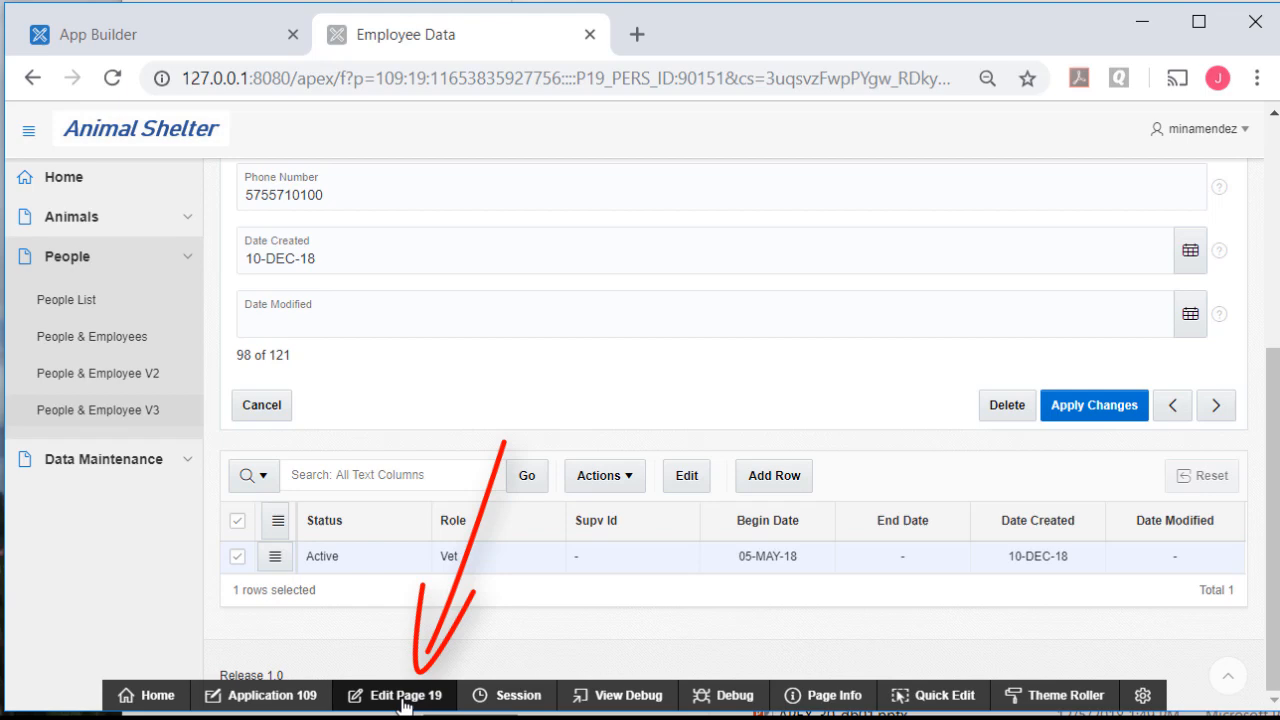
From Edit Page 19, start the Create a Page wizard showing Form and Master Detail types.
click(394, 696)
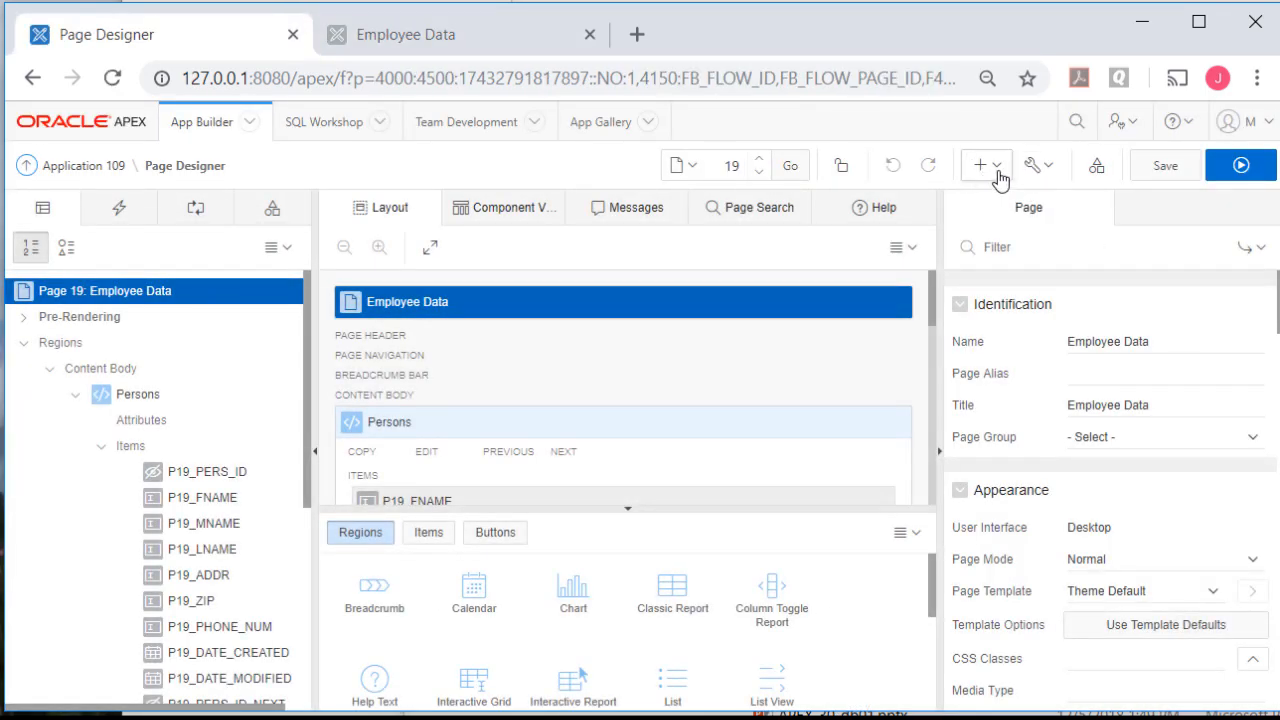
click(980, 164)
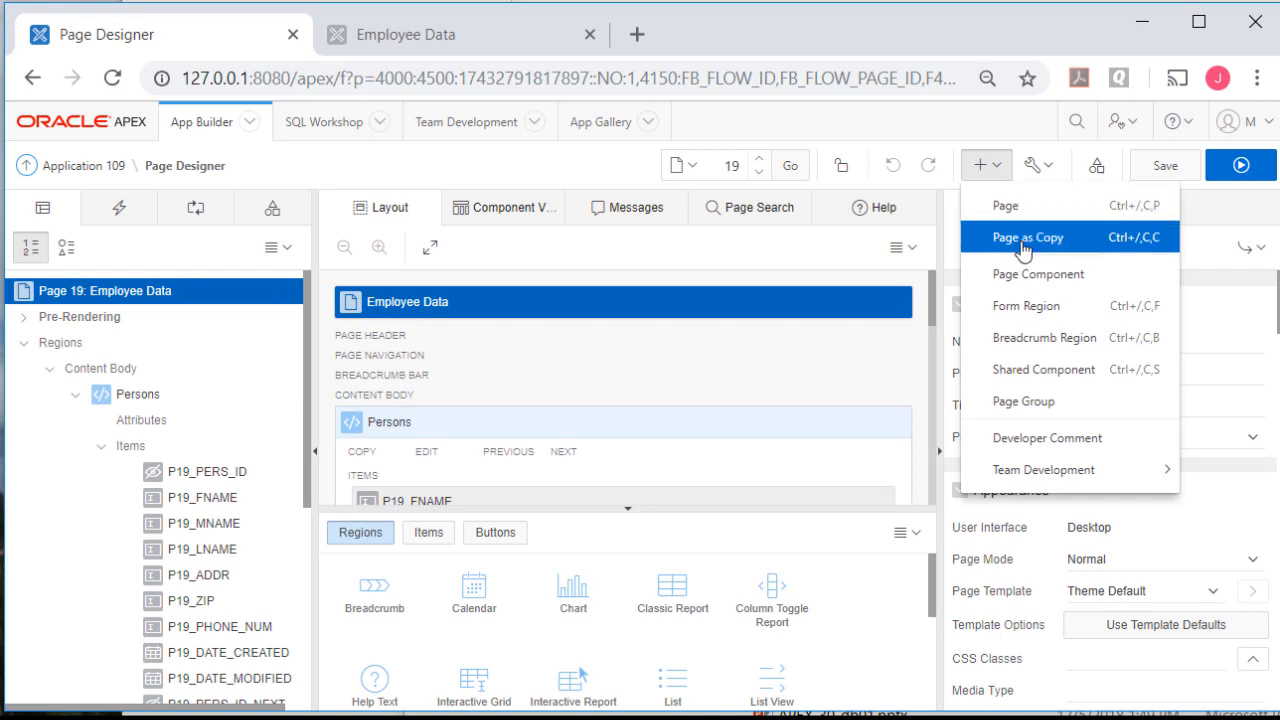
mouse_move(1004, 204)
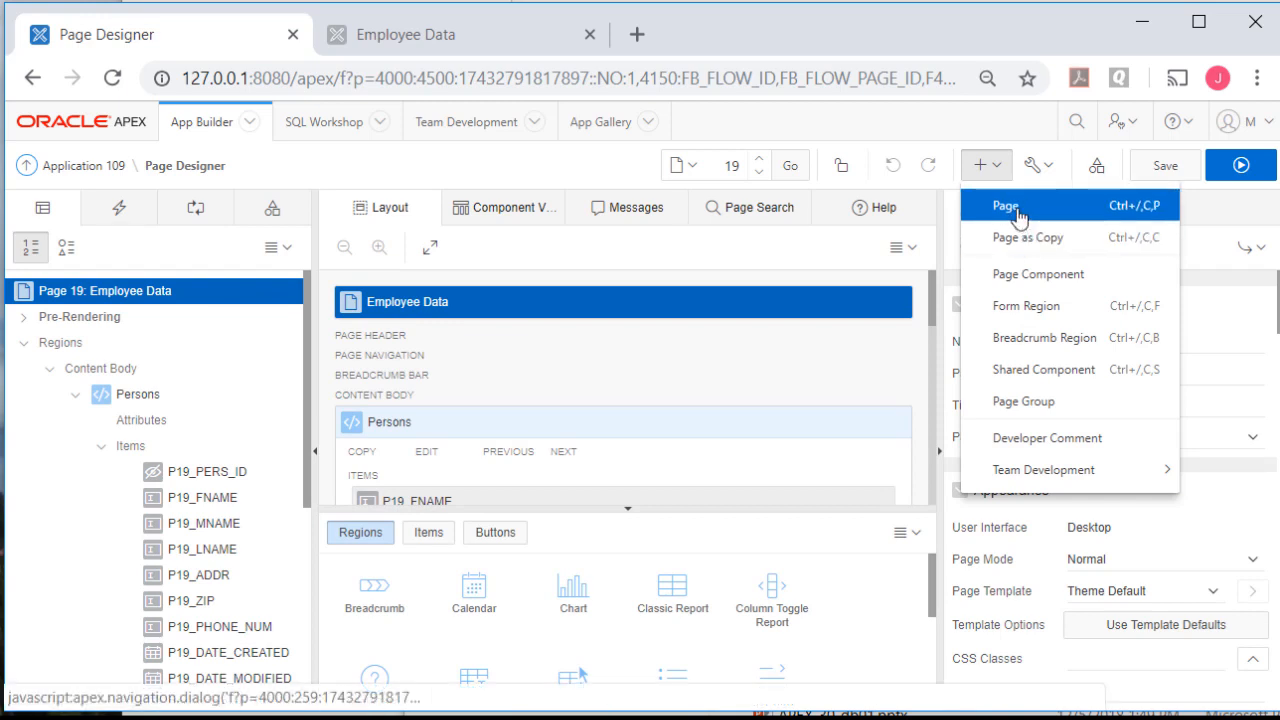
click(1004, 204)
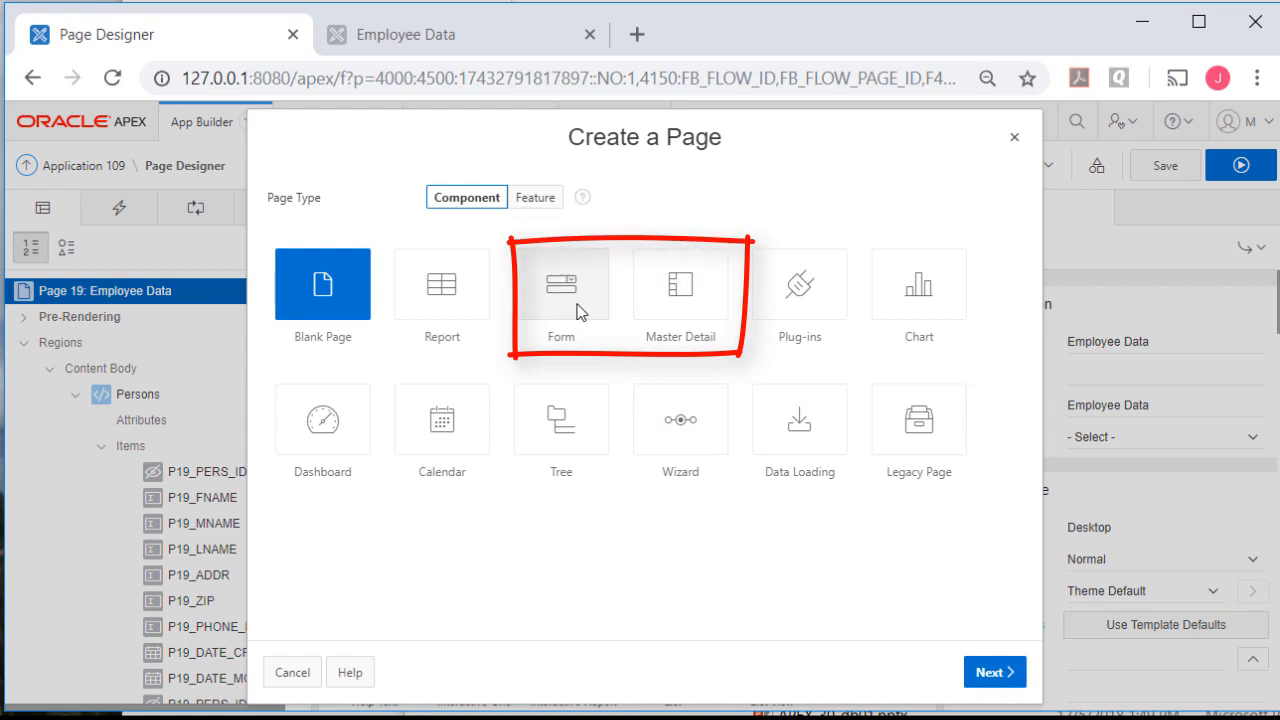
mouse_move(676, 282)
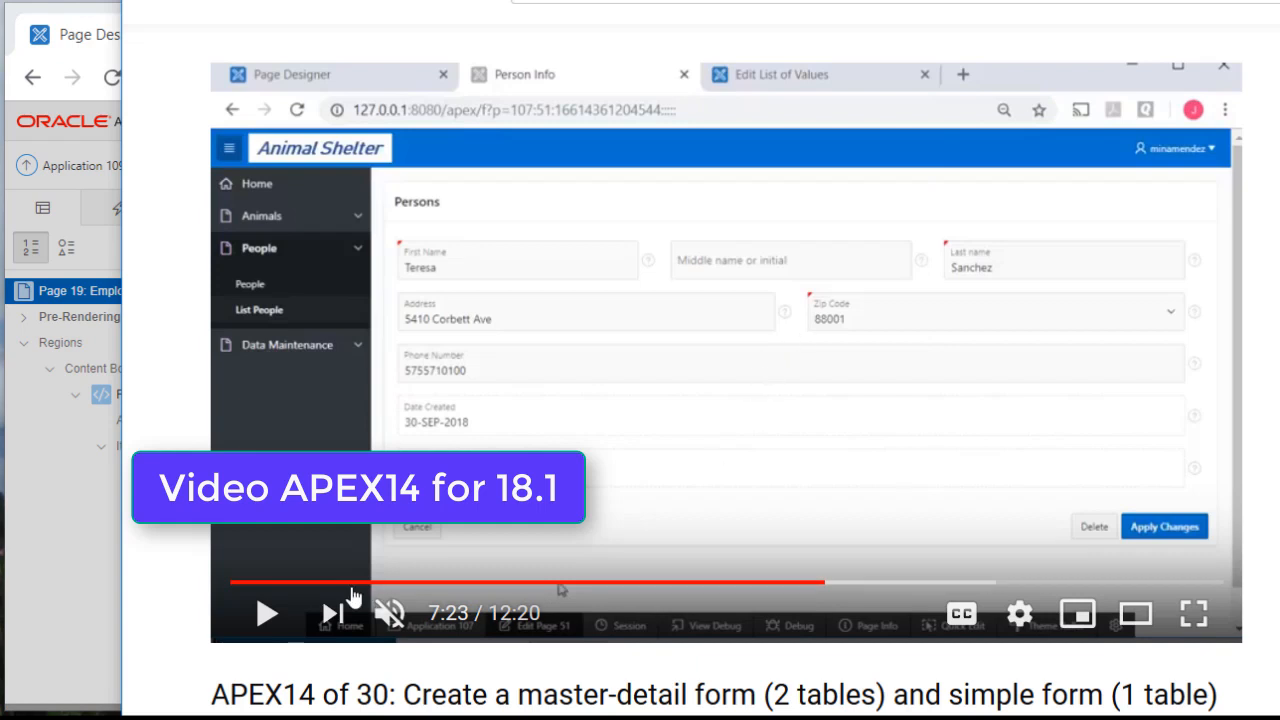
Replay the APEX14 tutorial around its Create Page step showing the master-detail options.
click(268, 612)
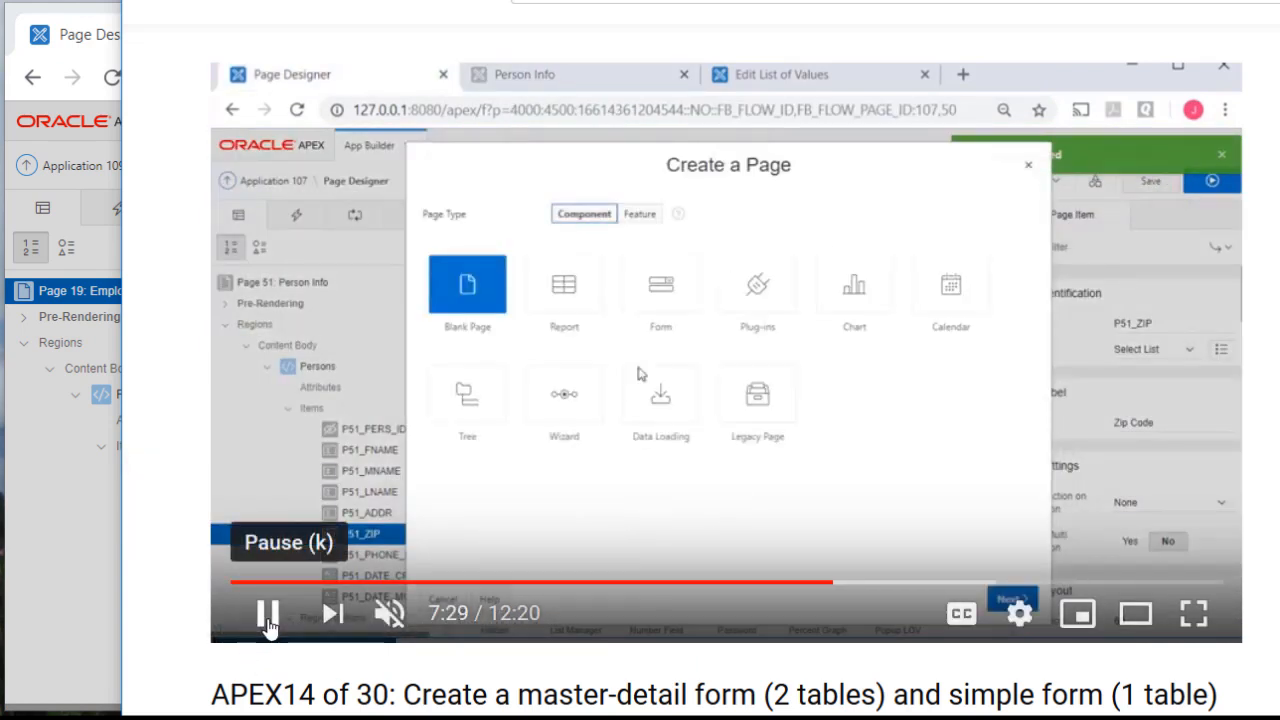
click(268, 612)
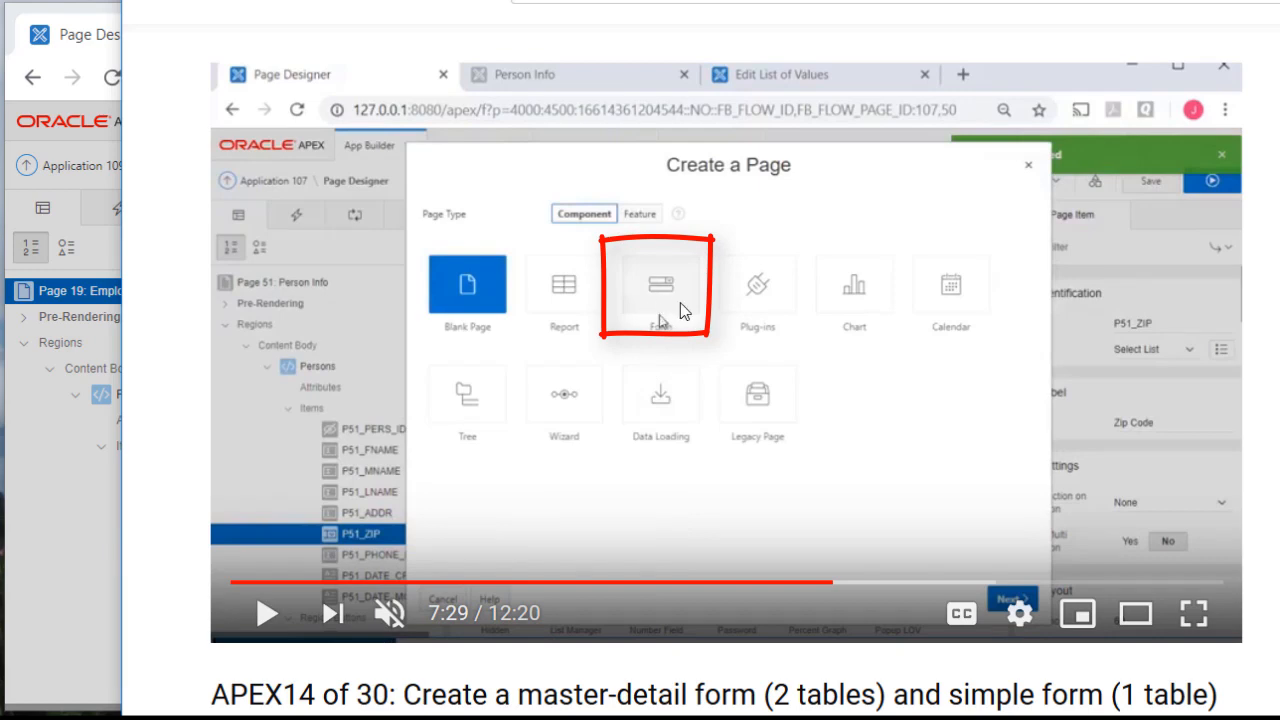
click(268, 612)
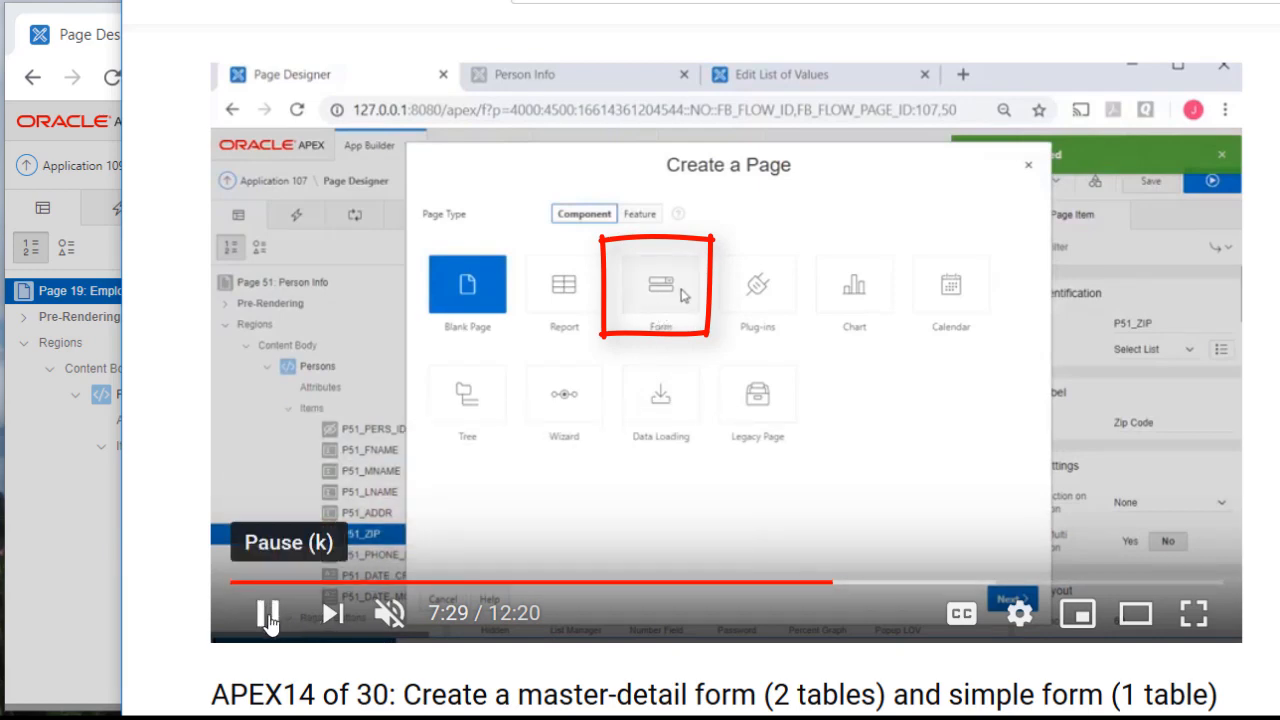
click(660, 290)
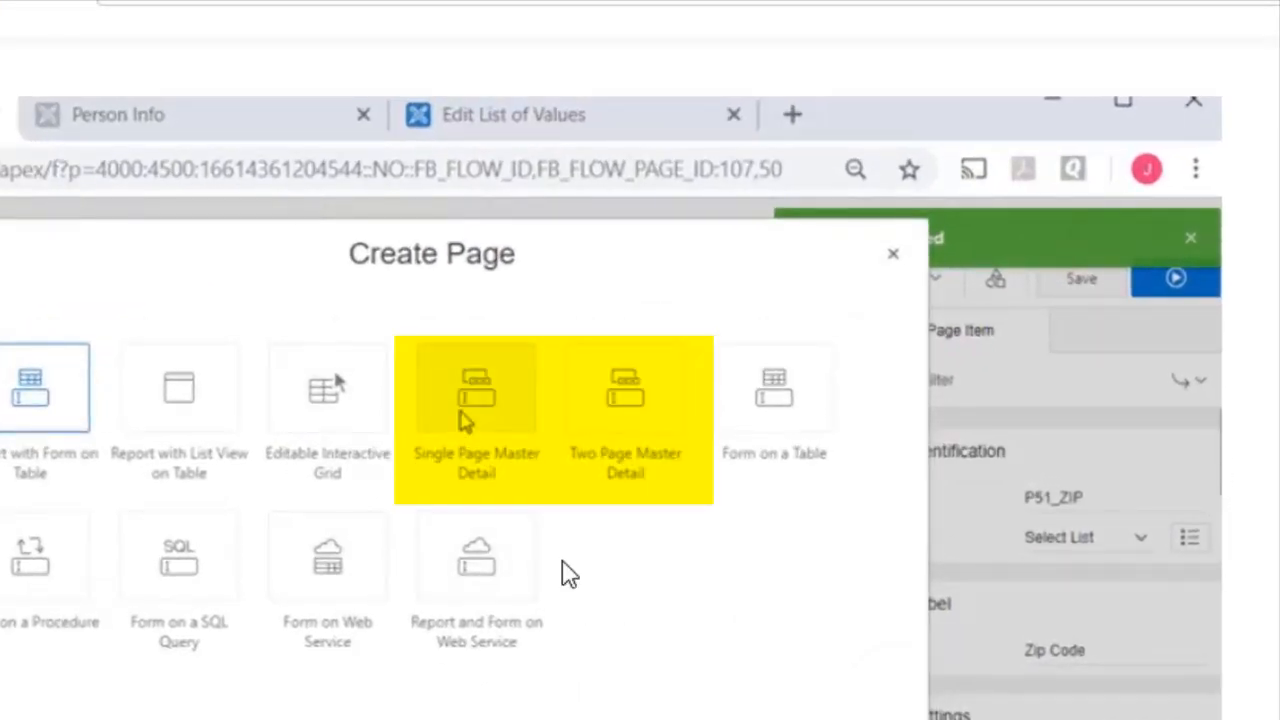
mouse_move(636, 384)
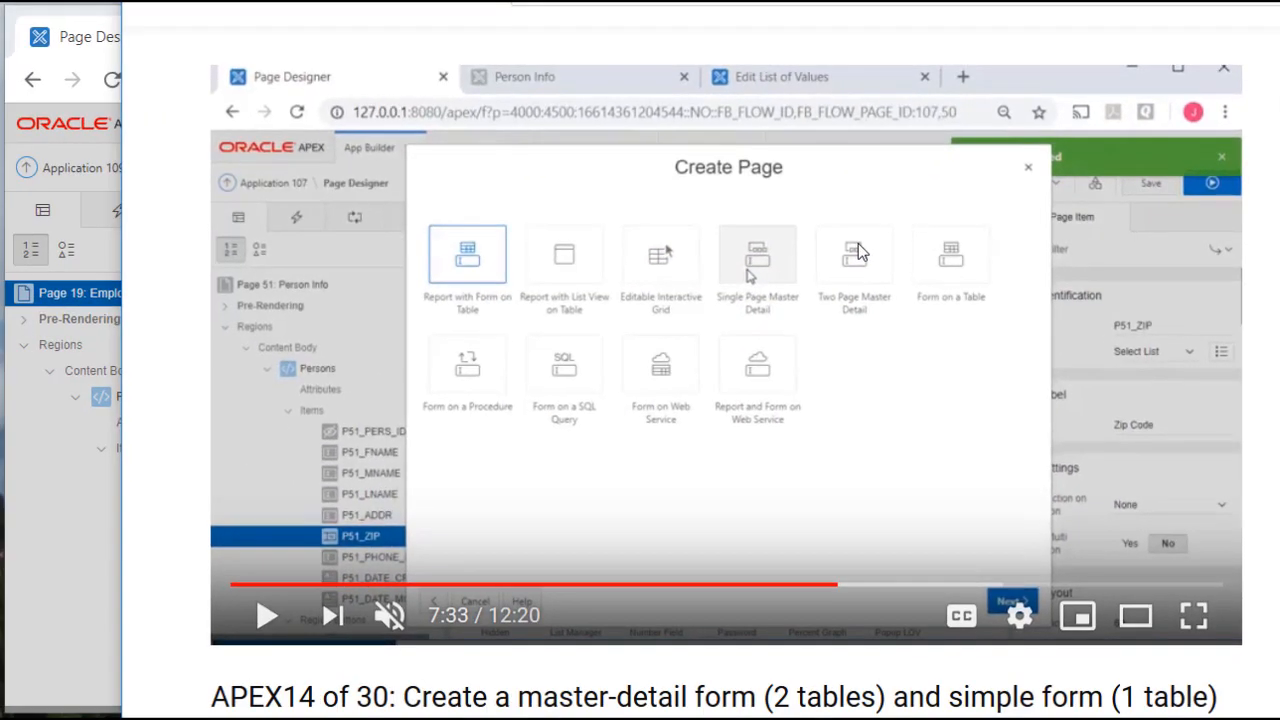
mouse_move(888, 320)
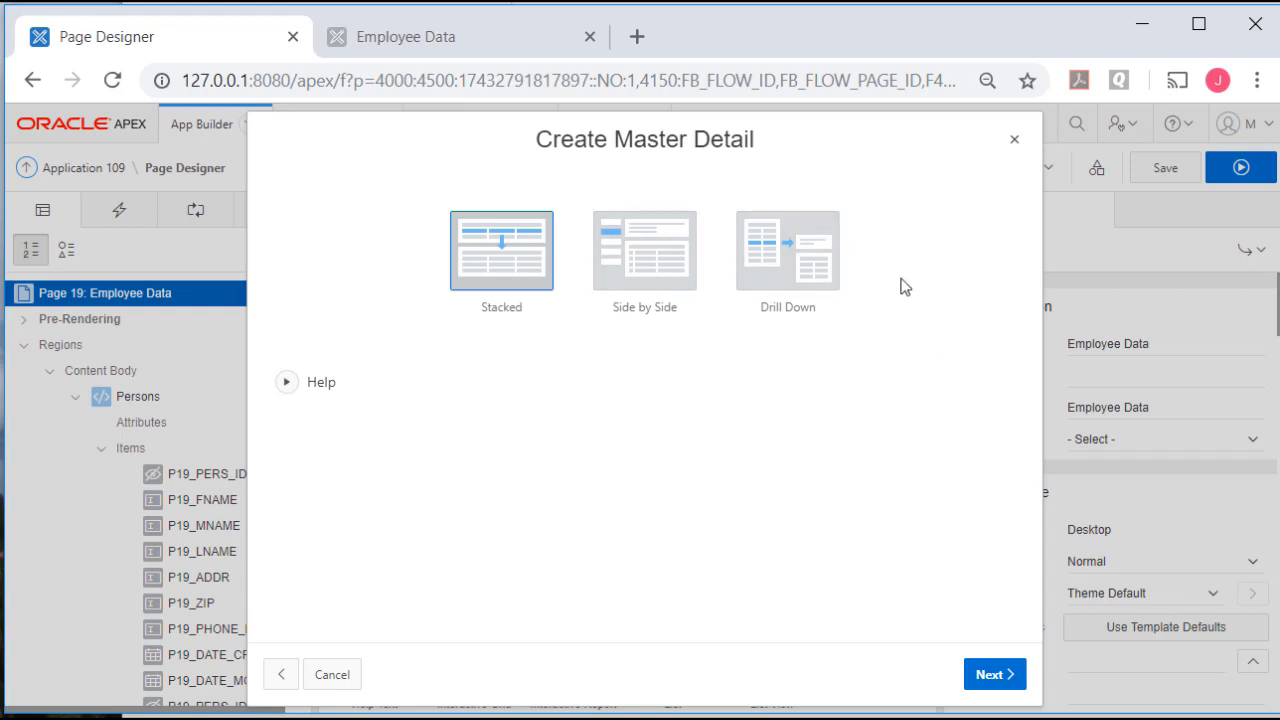
mouse_move(500, 268)
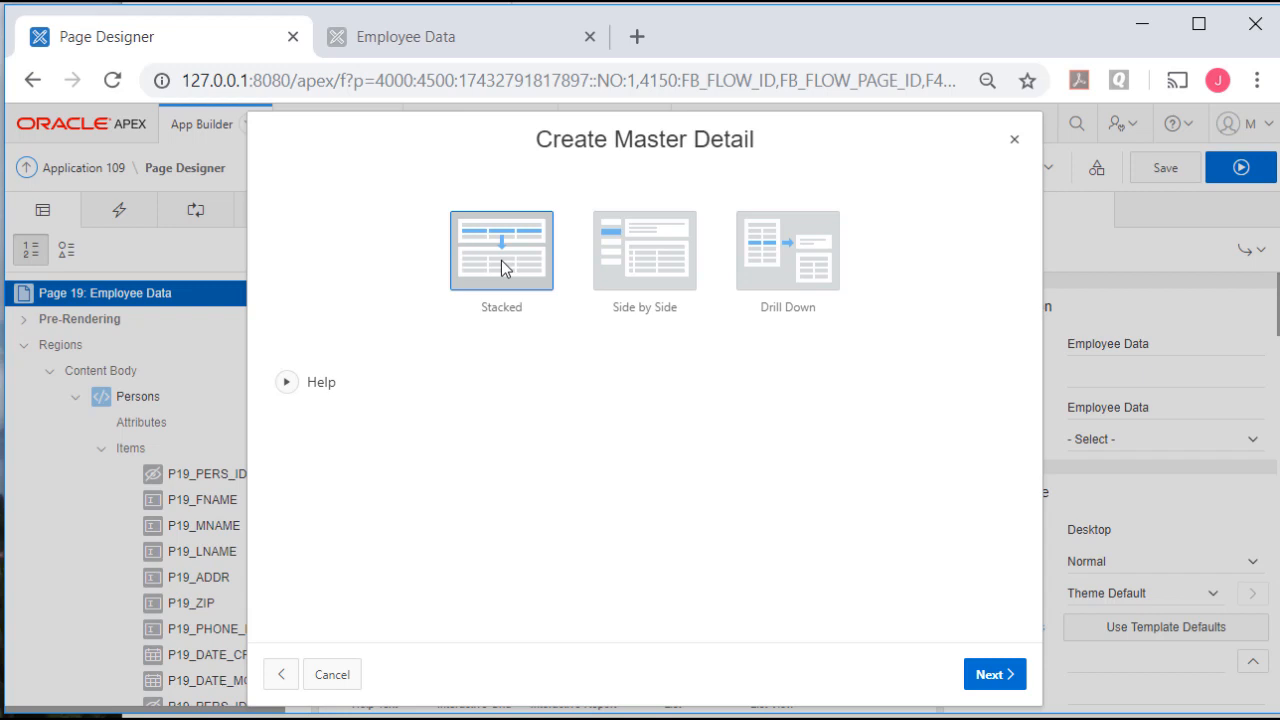
mouse_move(620, 430)
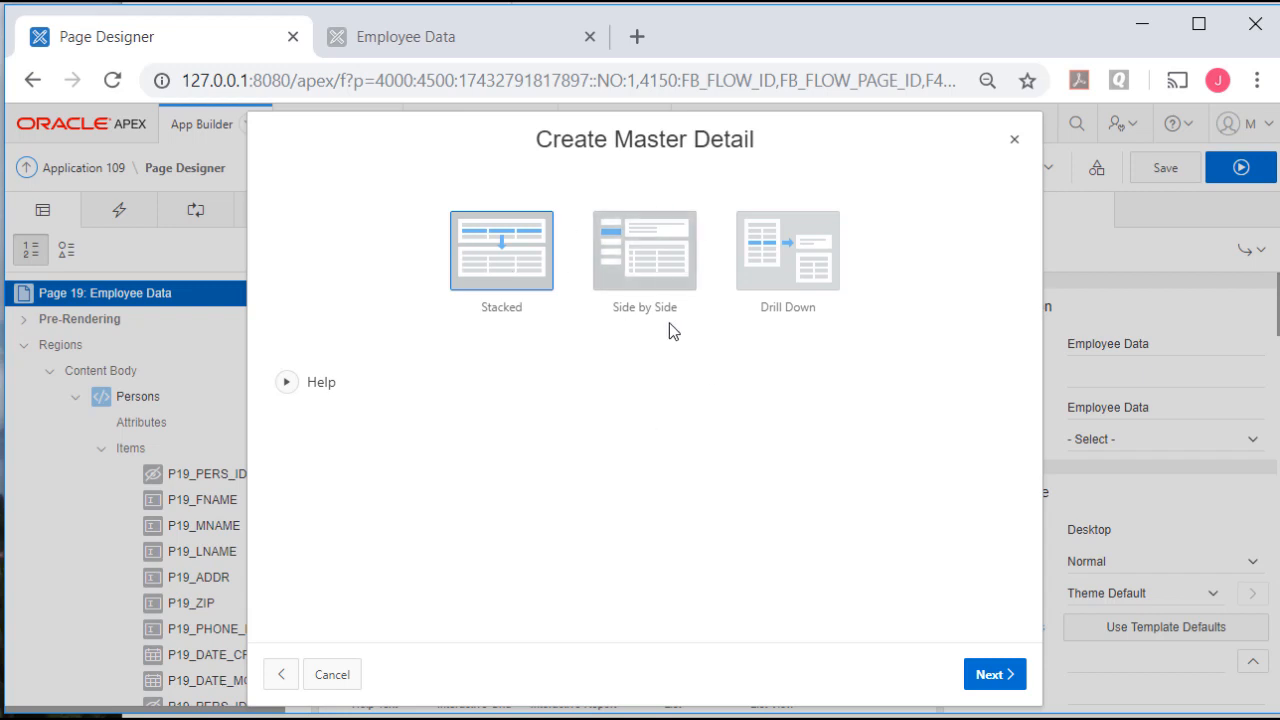
mouse_move(616, 360)
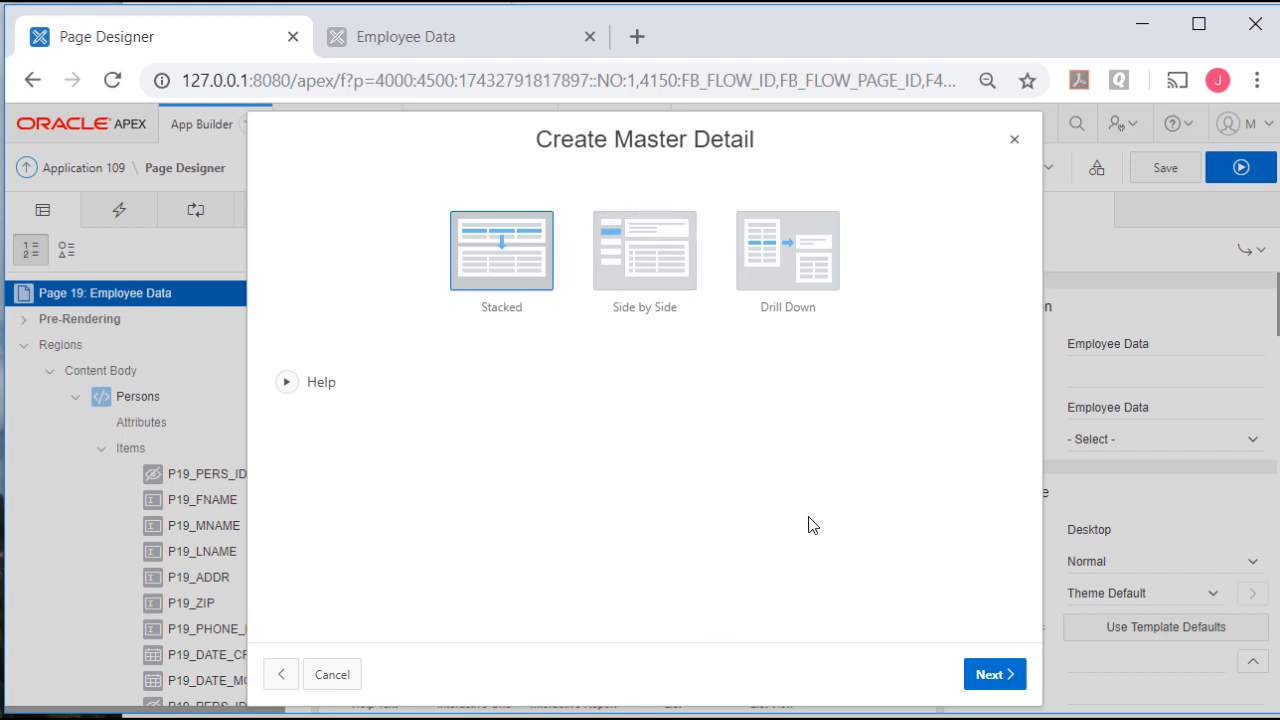
Continue the stacked Master Detail wizard to its Page Attributes step (page 28).
click(994, 674)
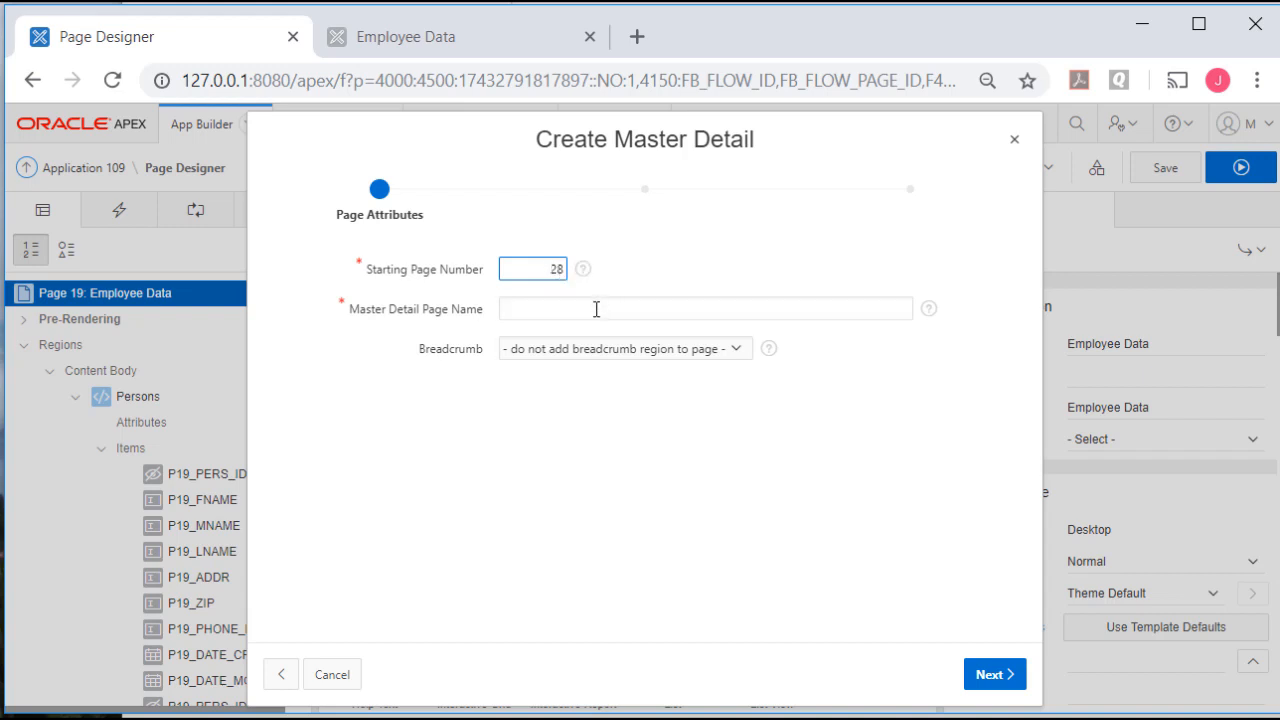
Name the new page 'Persons & Employees M-D'.
click(704, 308)
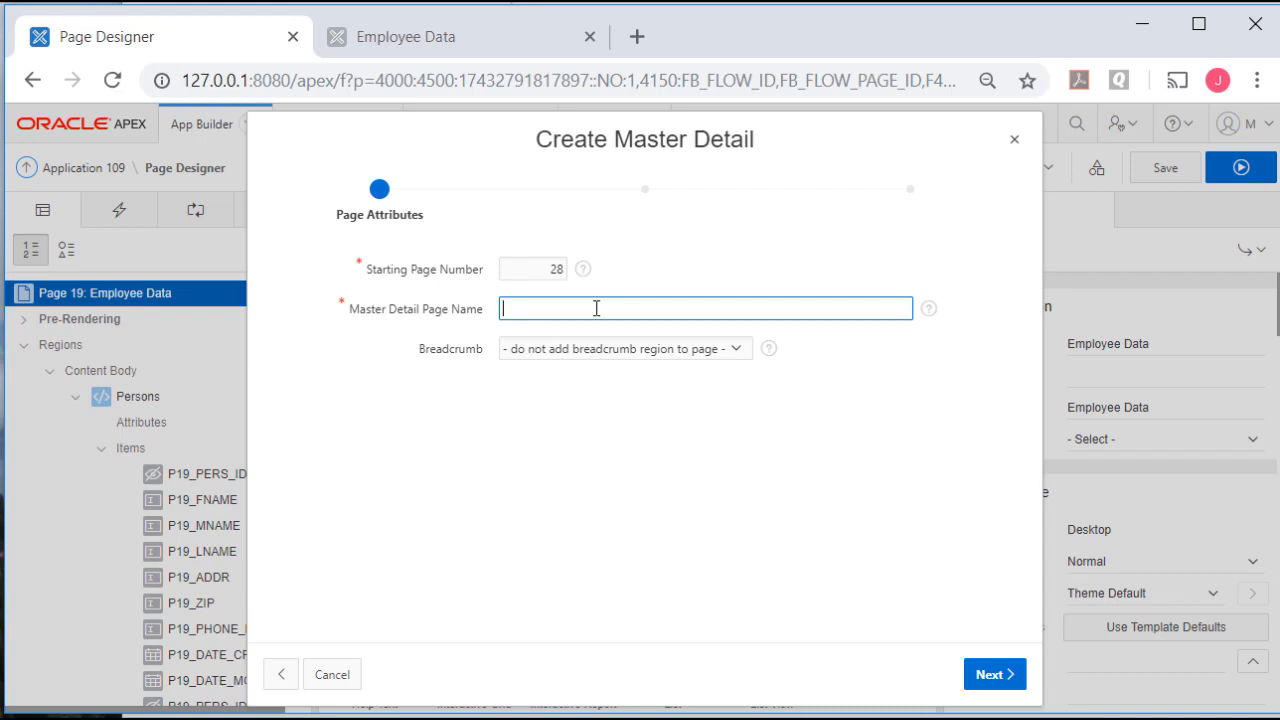
text(p)
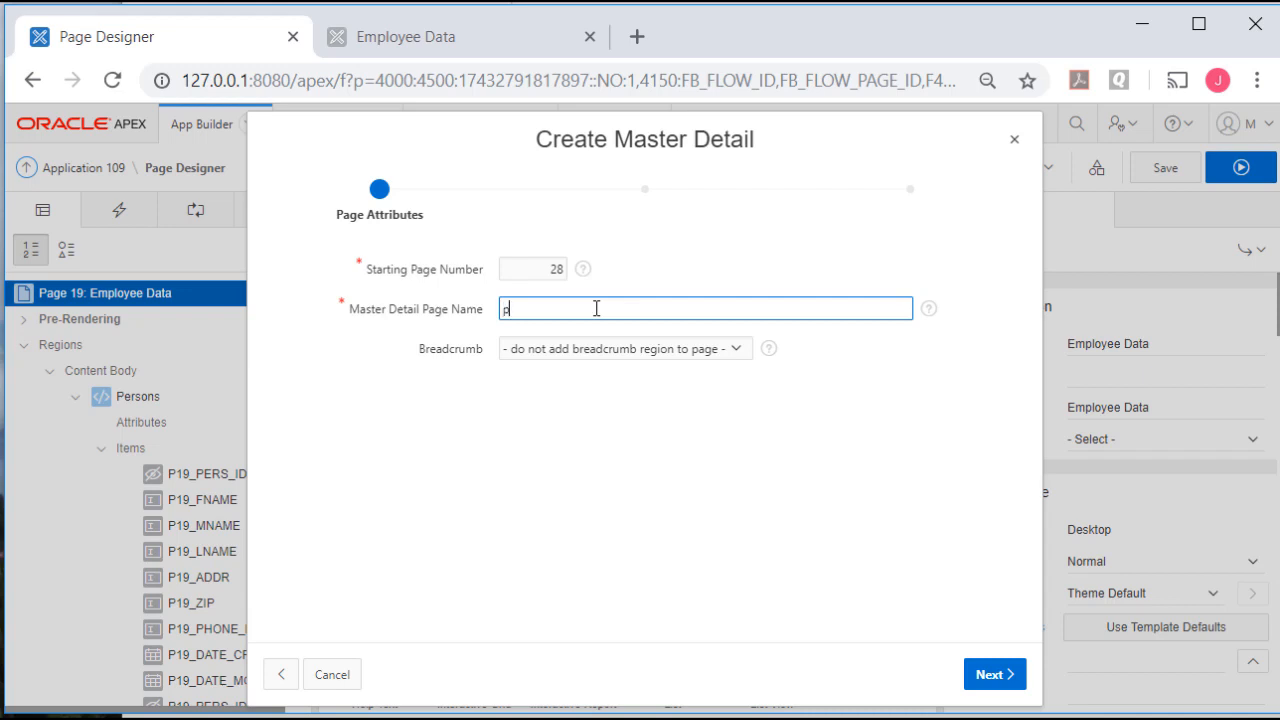
text(erson)
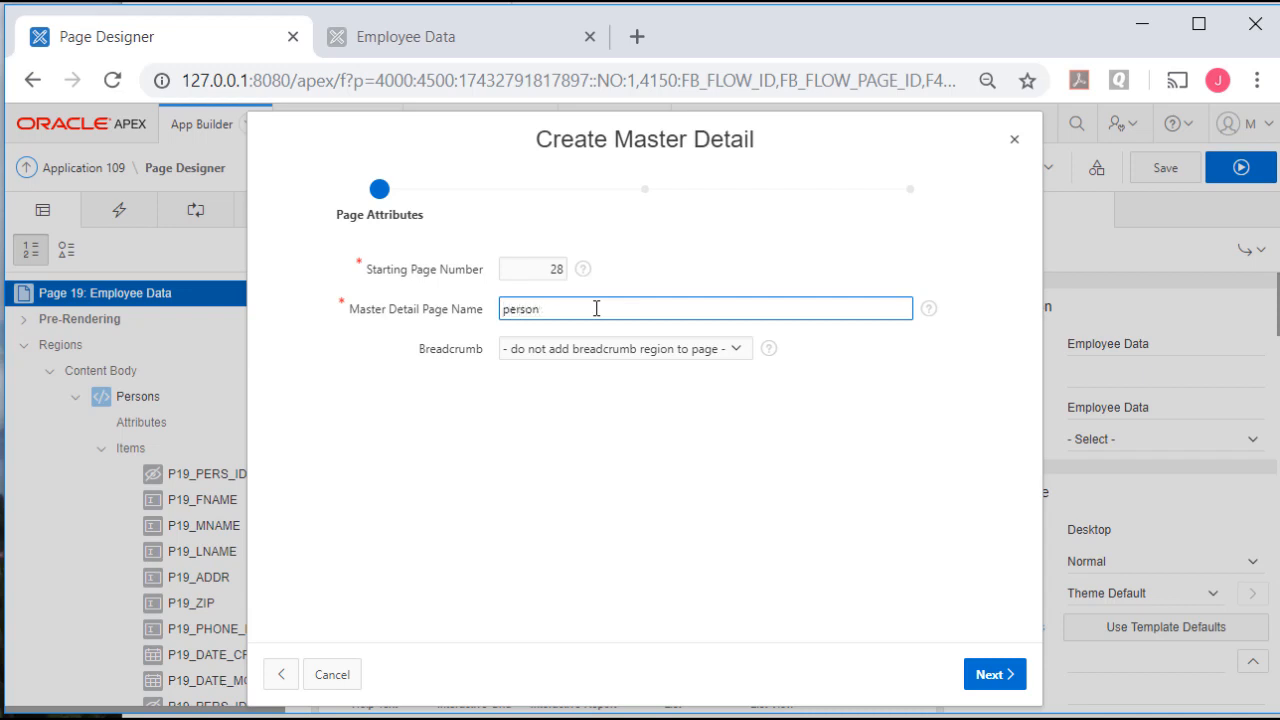
text(Persons & Employee)
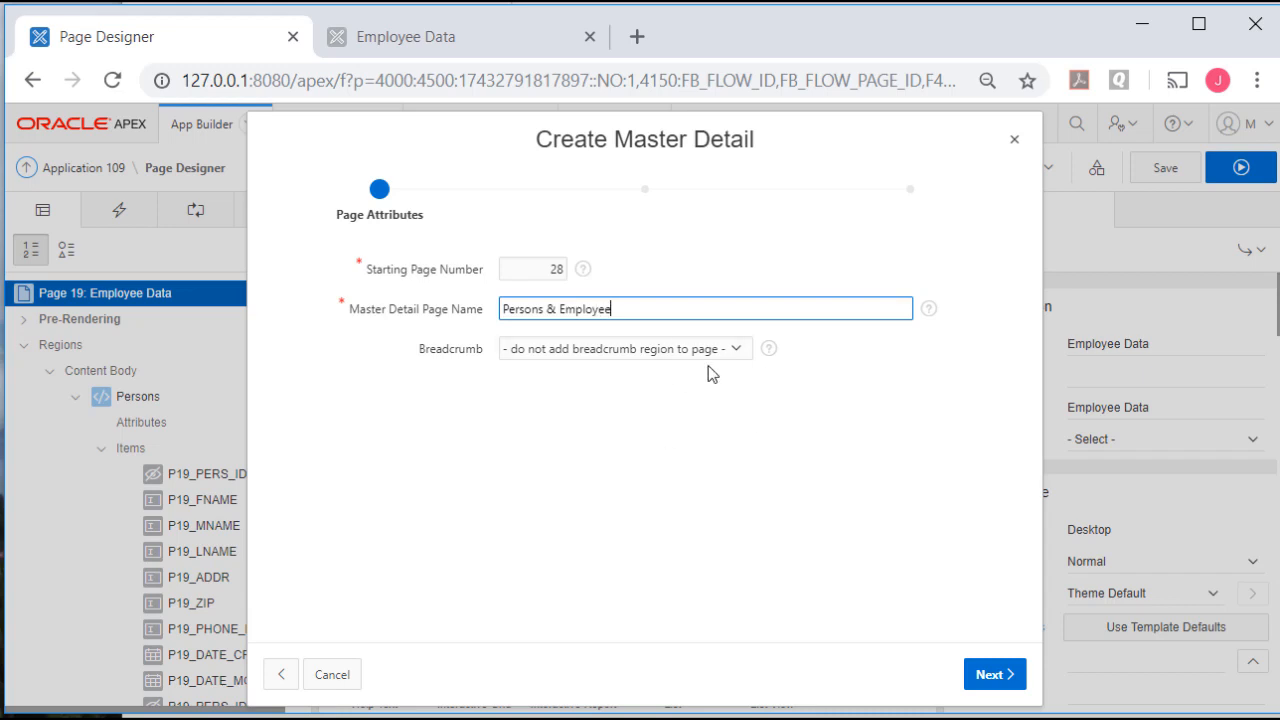
text(s)
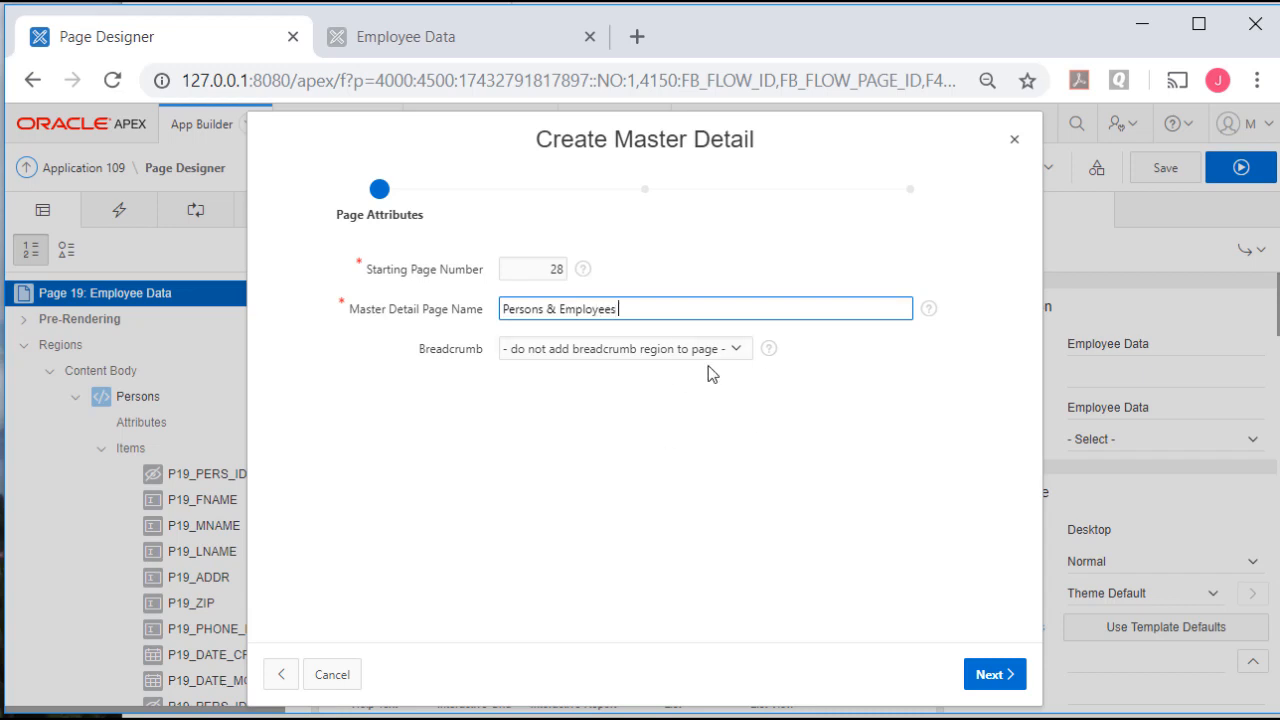
text(M-D)
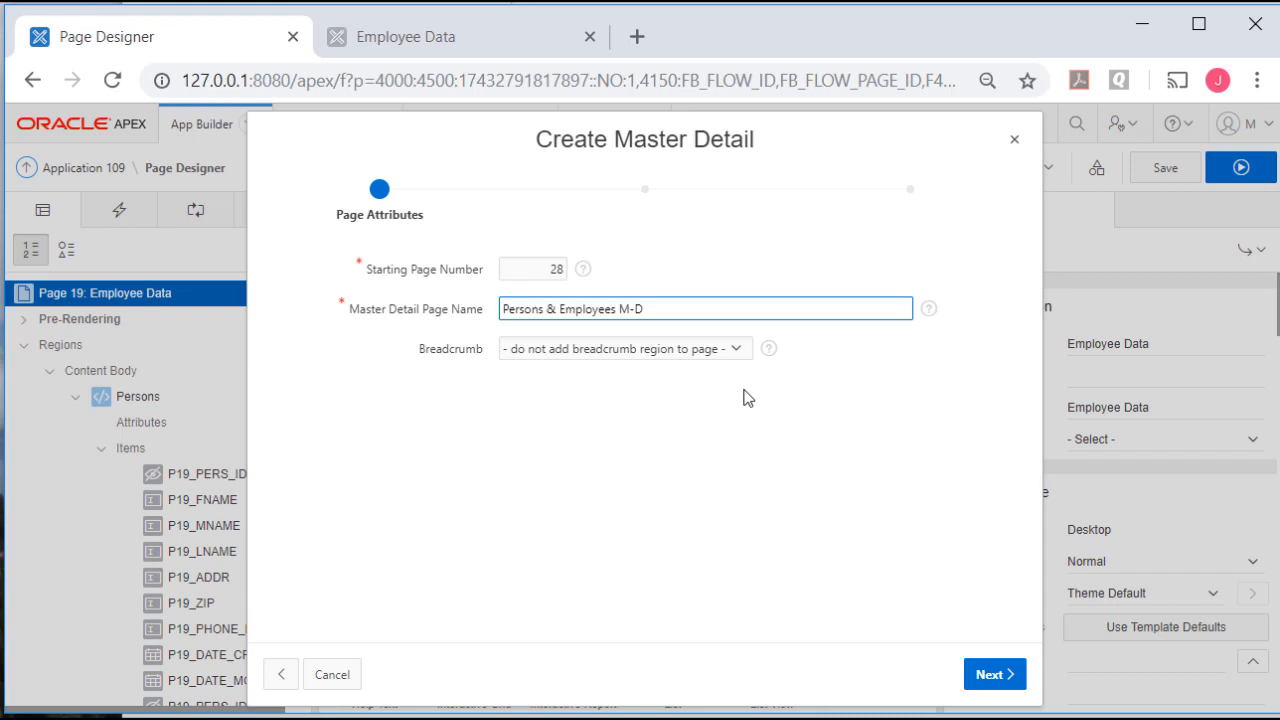
click(994, 672)
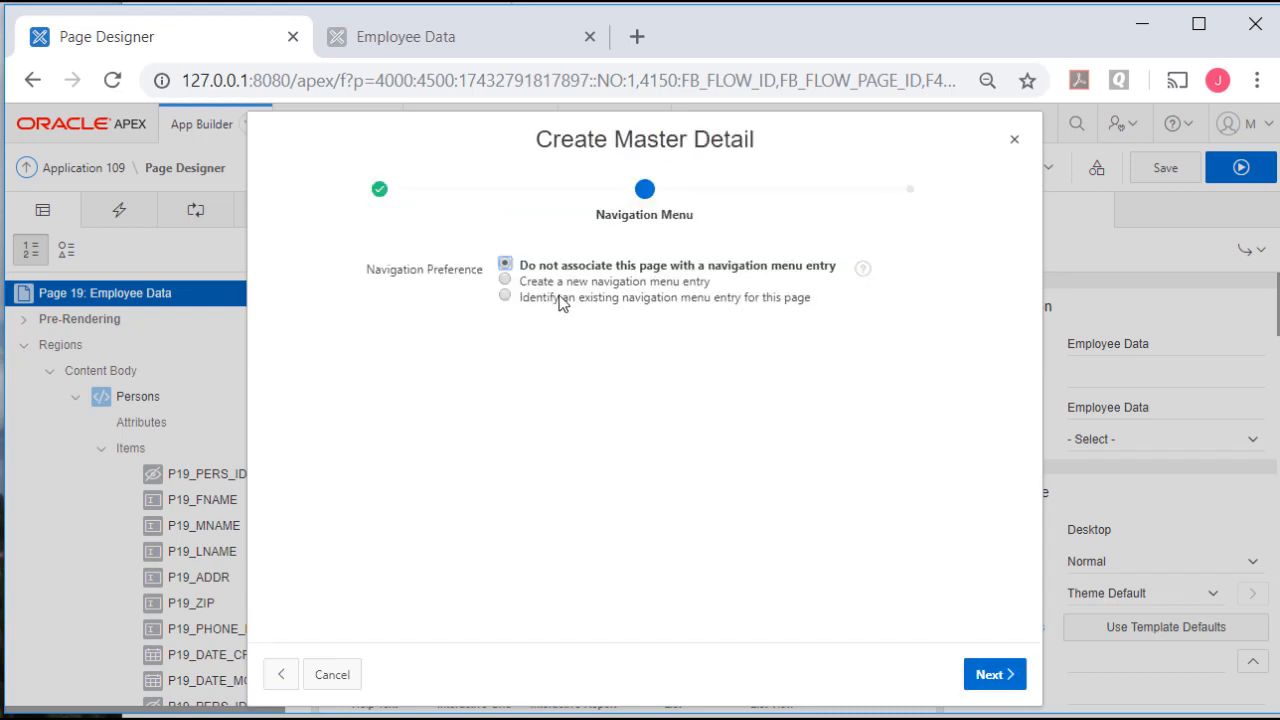
Create a new navigation menu entry for it under People.
click(504, 280)
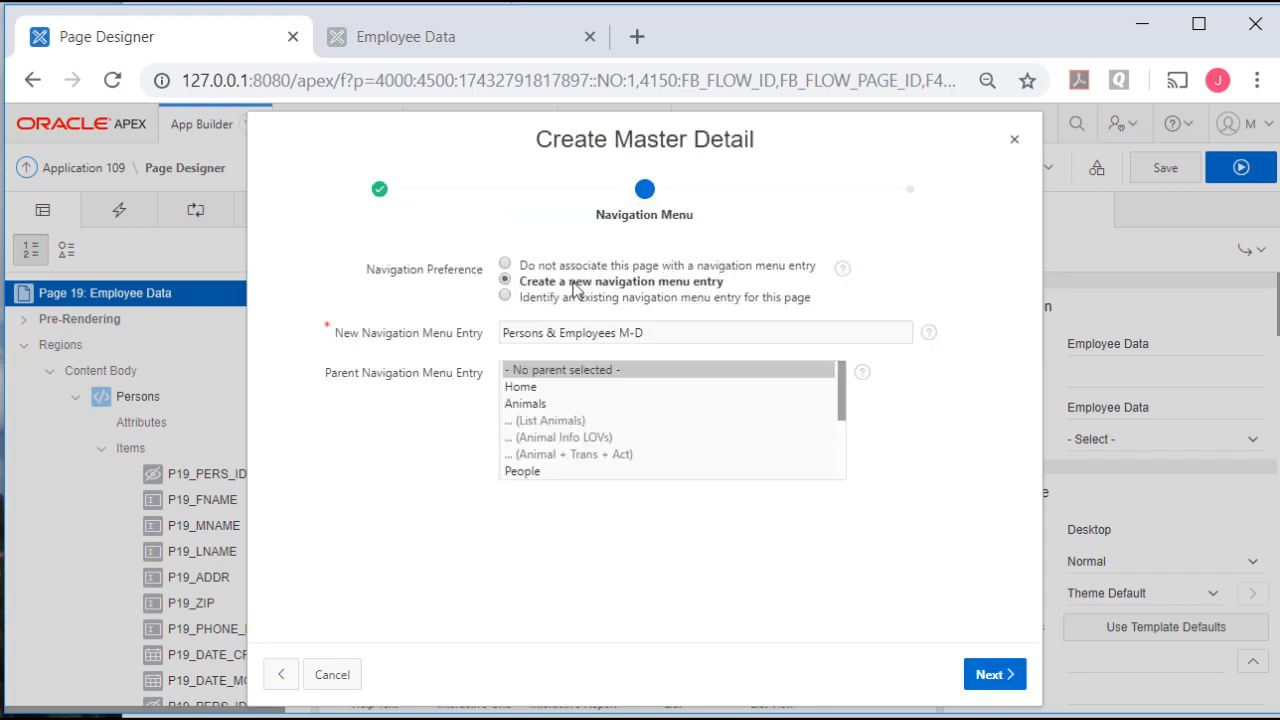
click(522, 472)
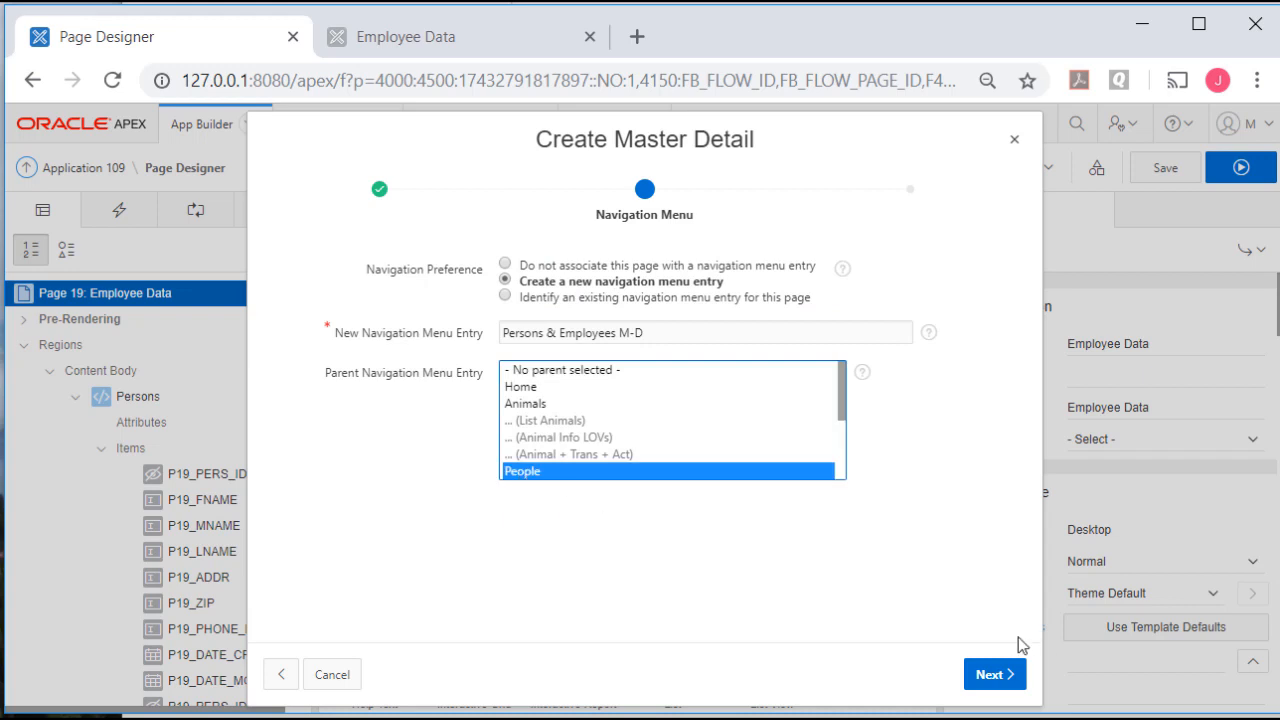
click(994, 674)
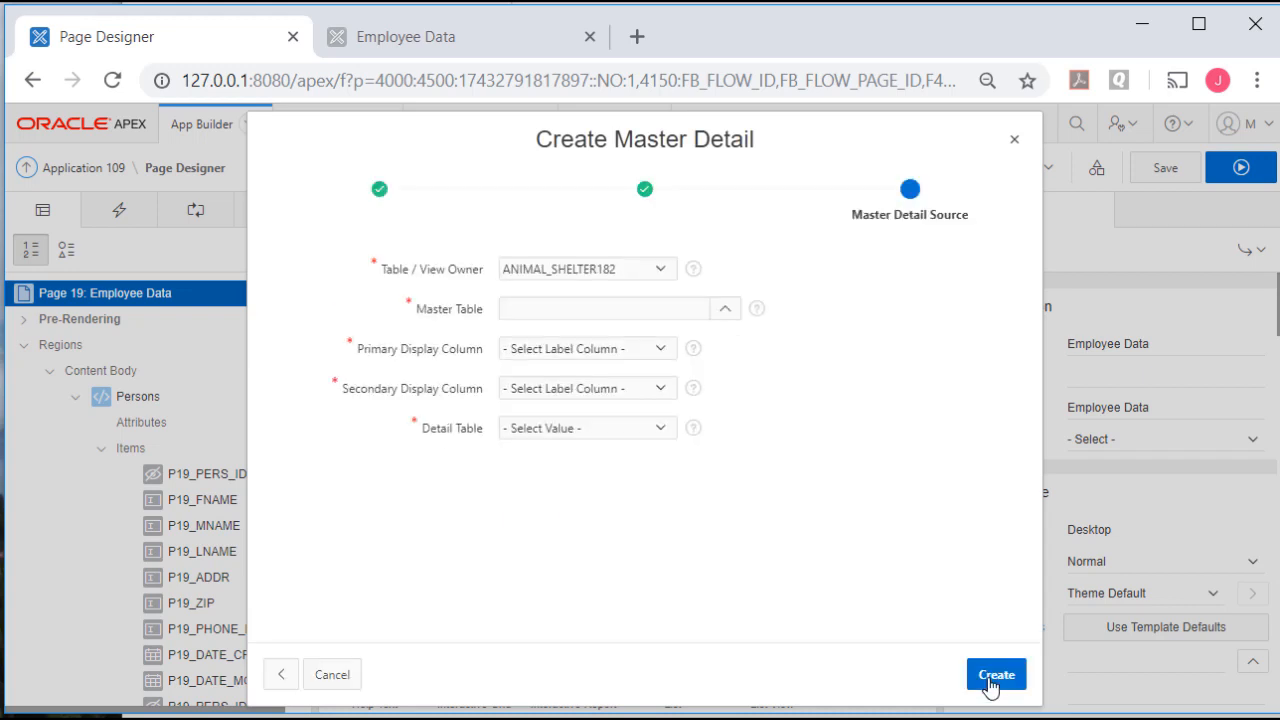
mouse_move(808, 304)
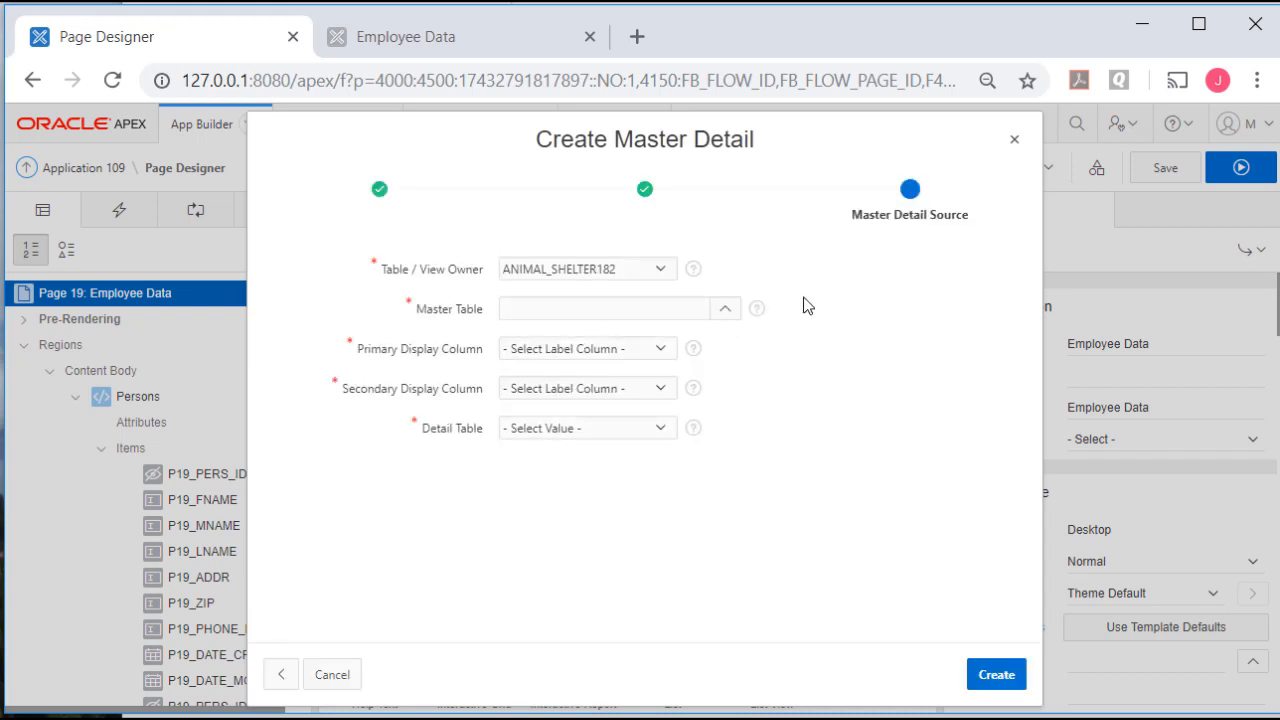
Choose PERSONS as the master table with LNAME primary and FNAME secondary display columns.
click(724, 308)
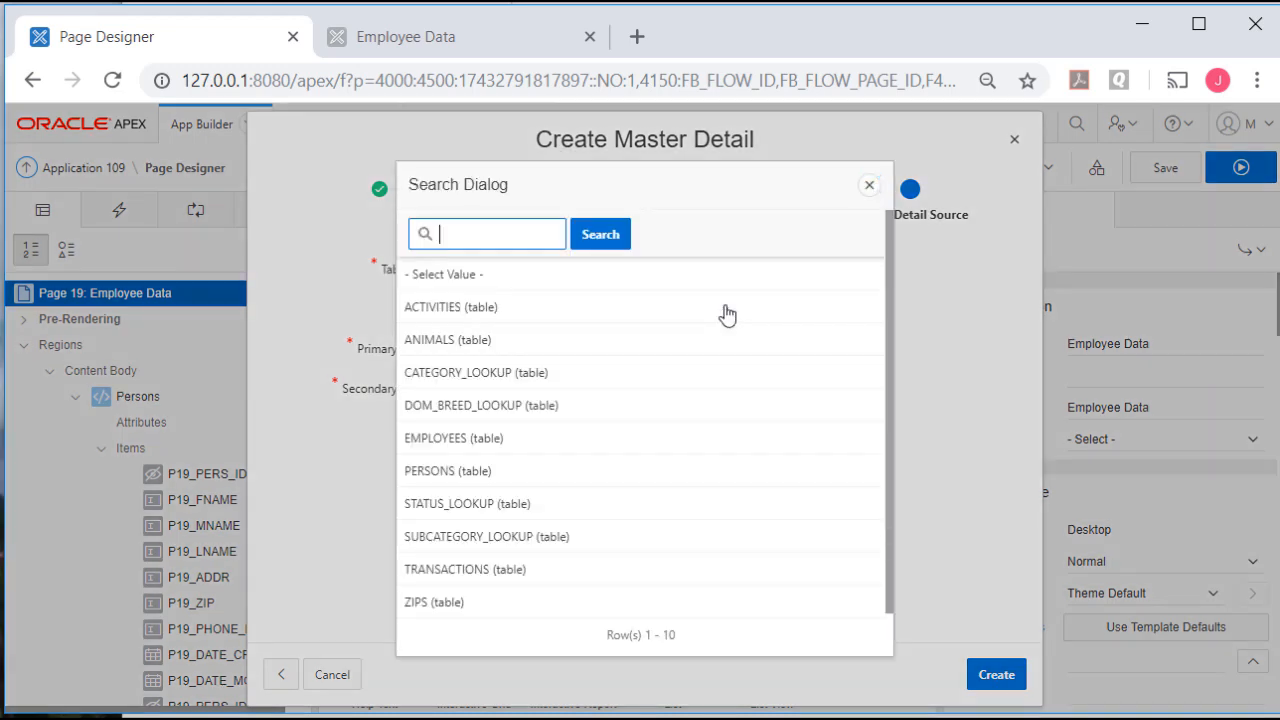
click(448, 470)
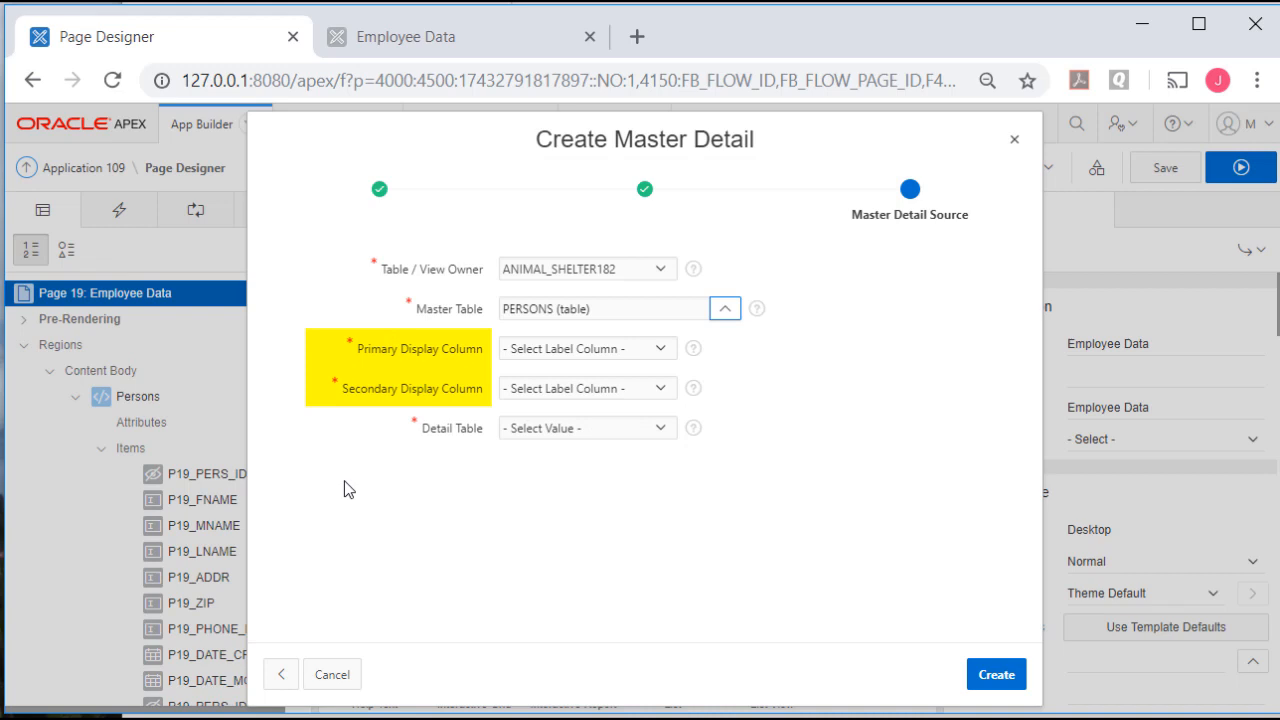
mouse_move(420, 374)
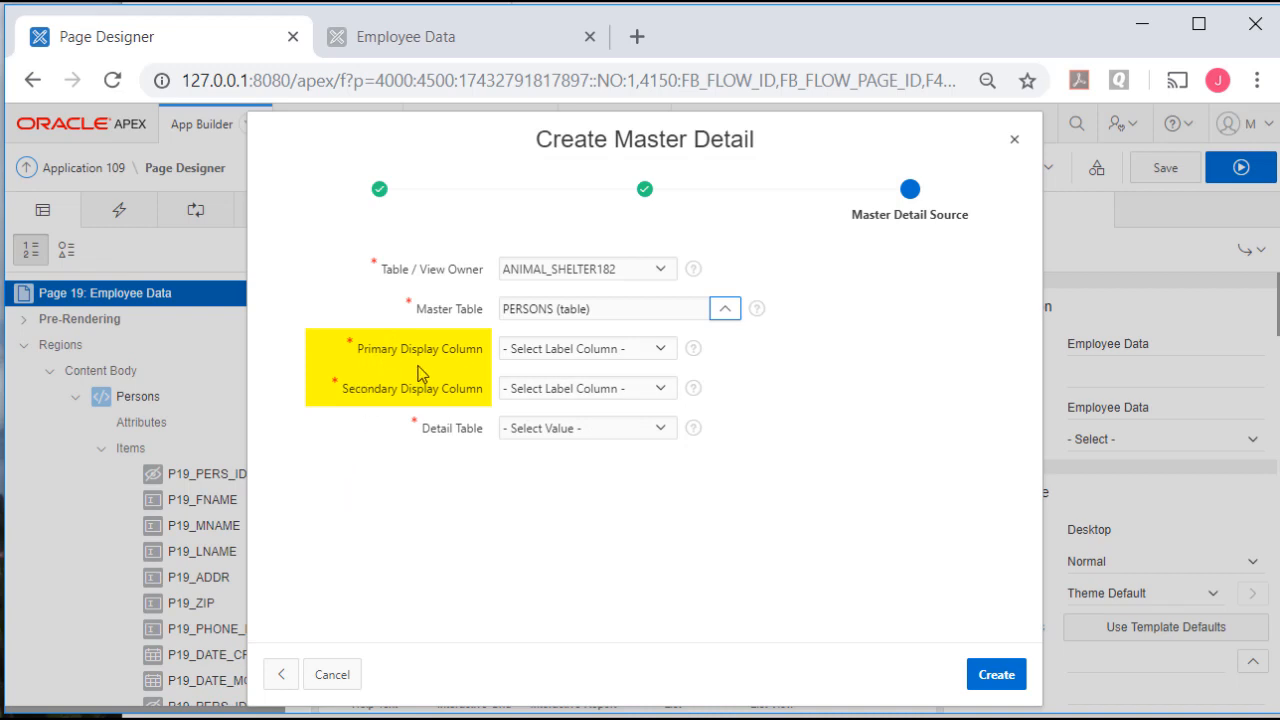
click(692, 348)
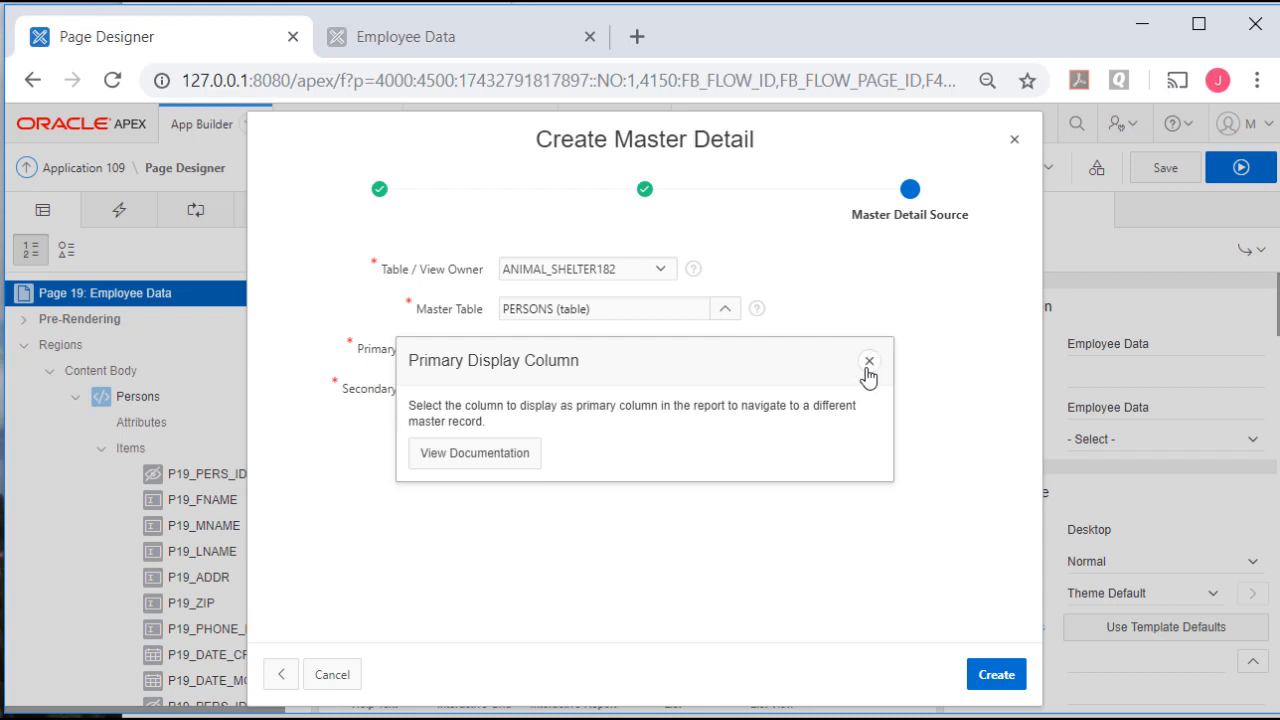
click(868, 360)
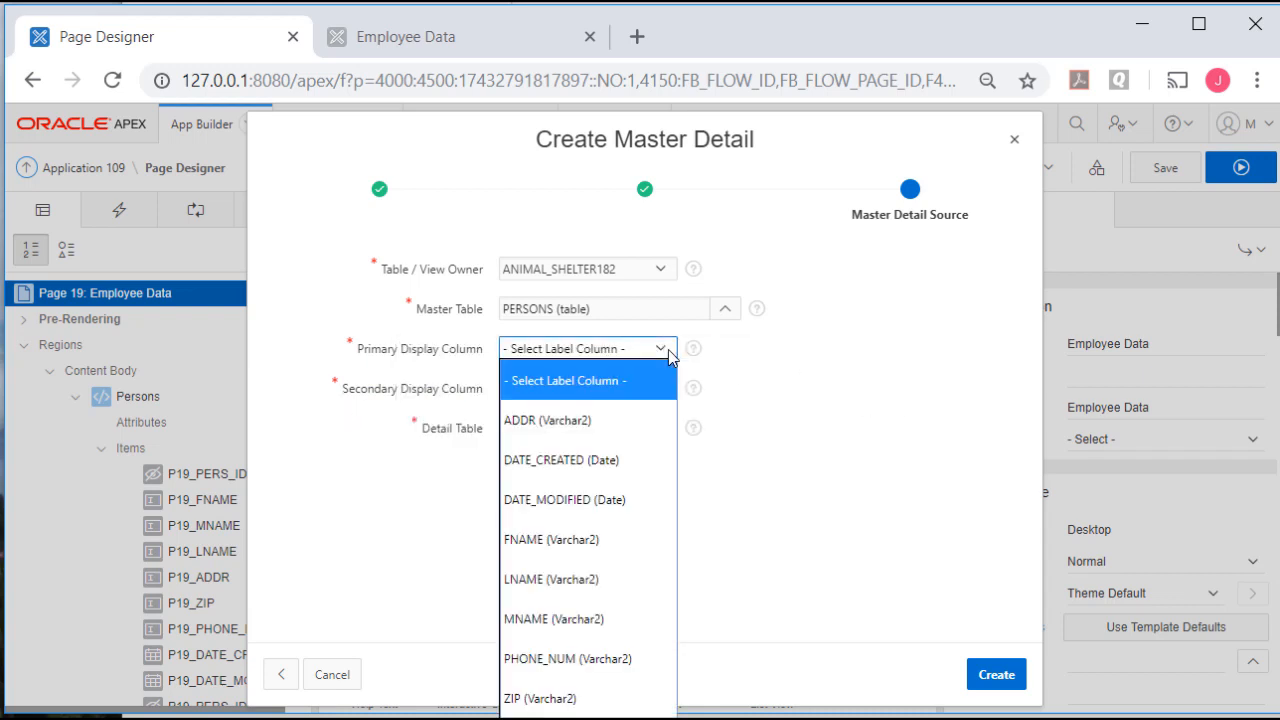
mouse_move(584, 698)
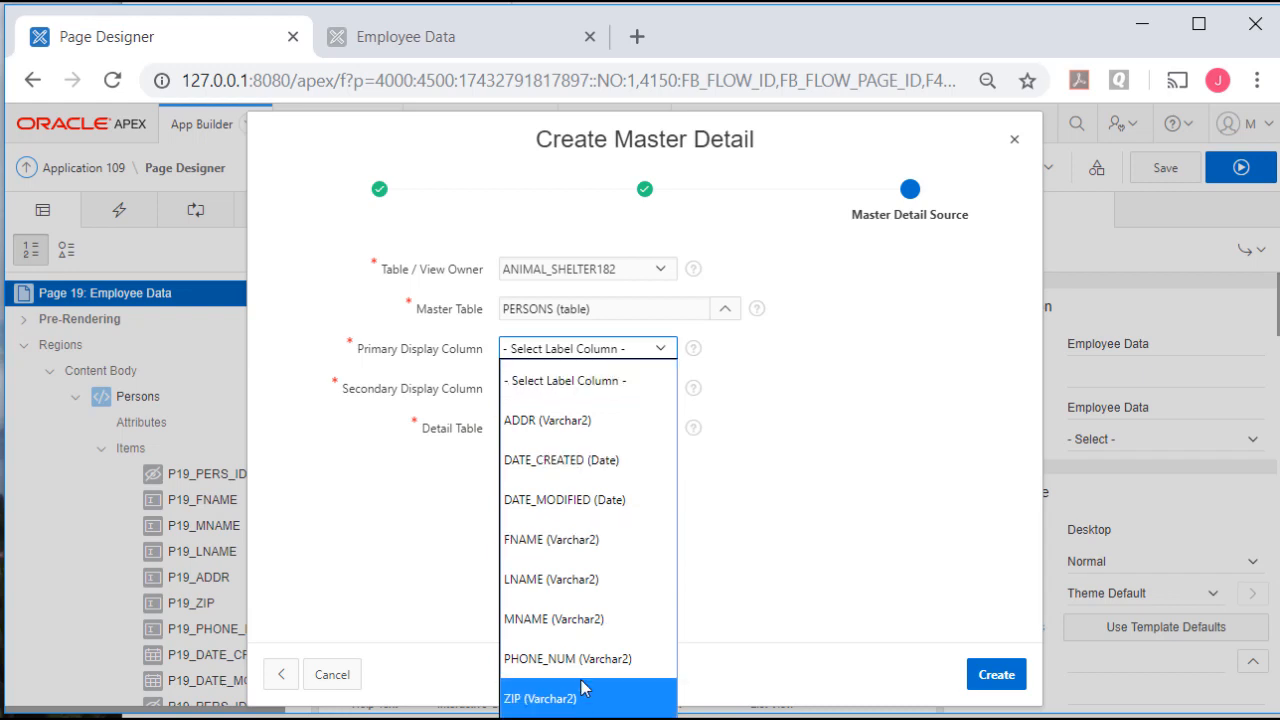
mouse_move(570, 420)
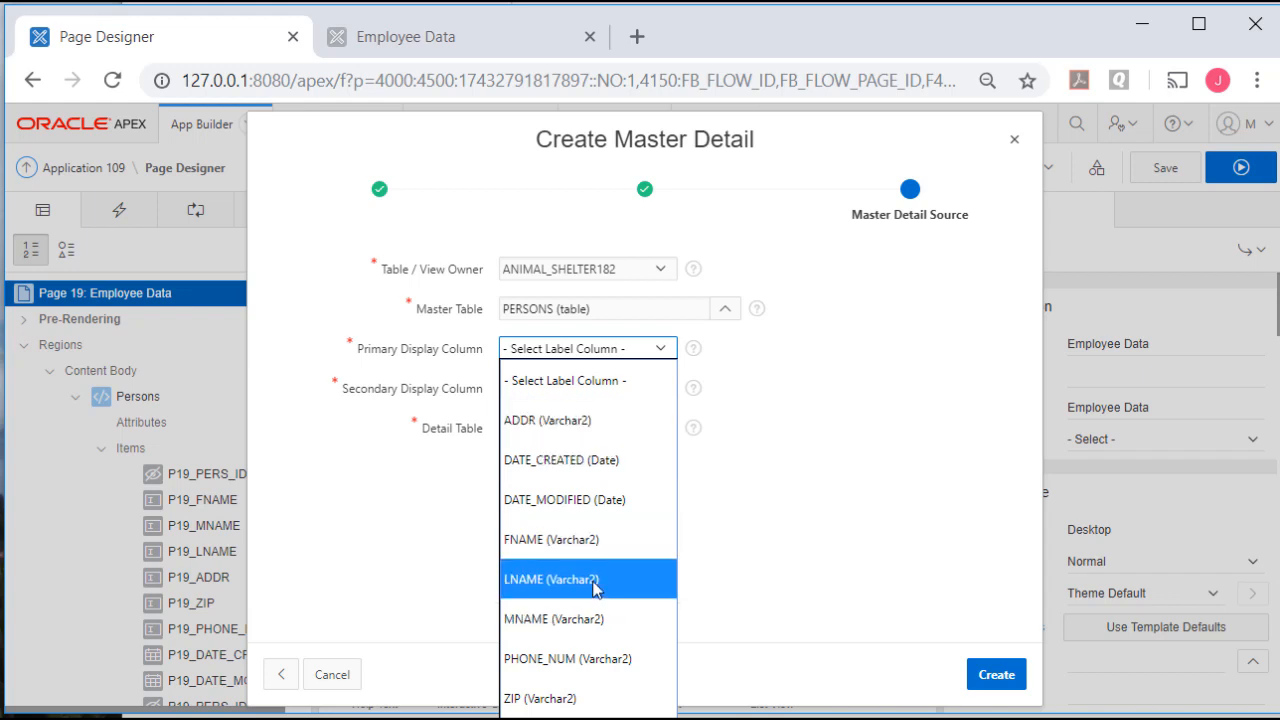
click(552, 580)
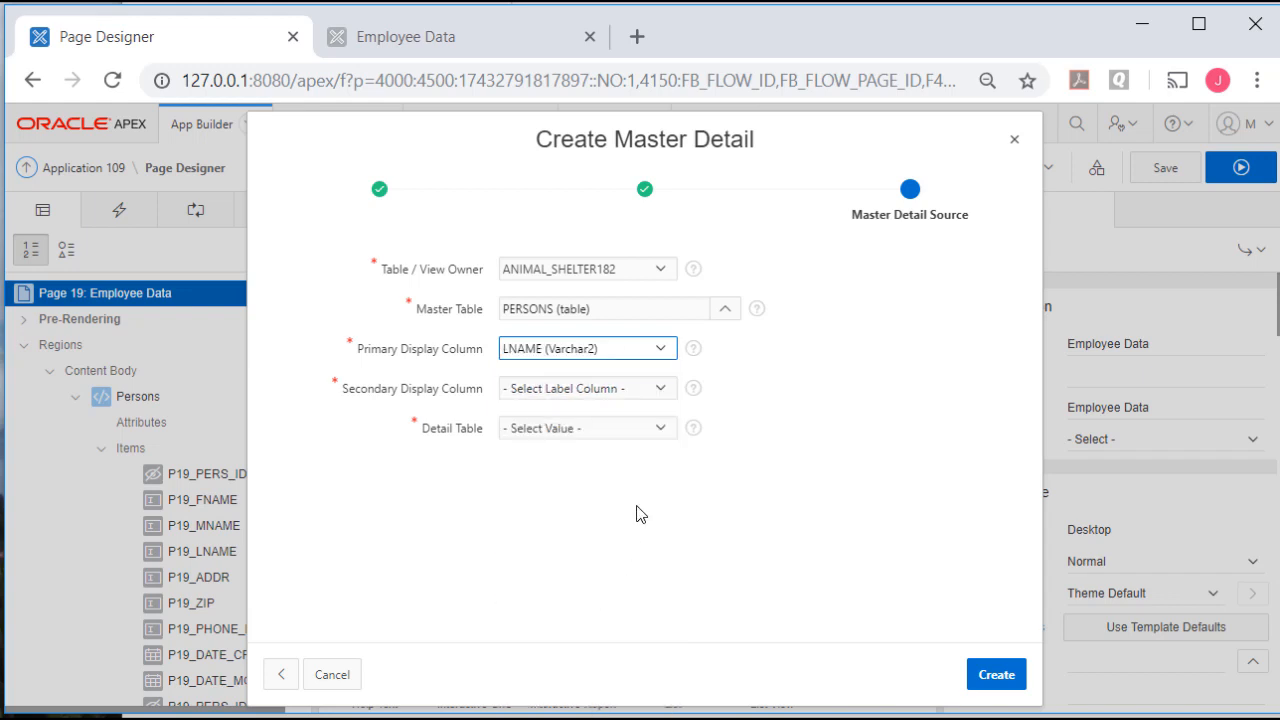
click(586, 388)
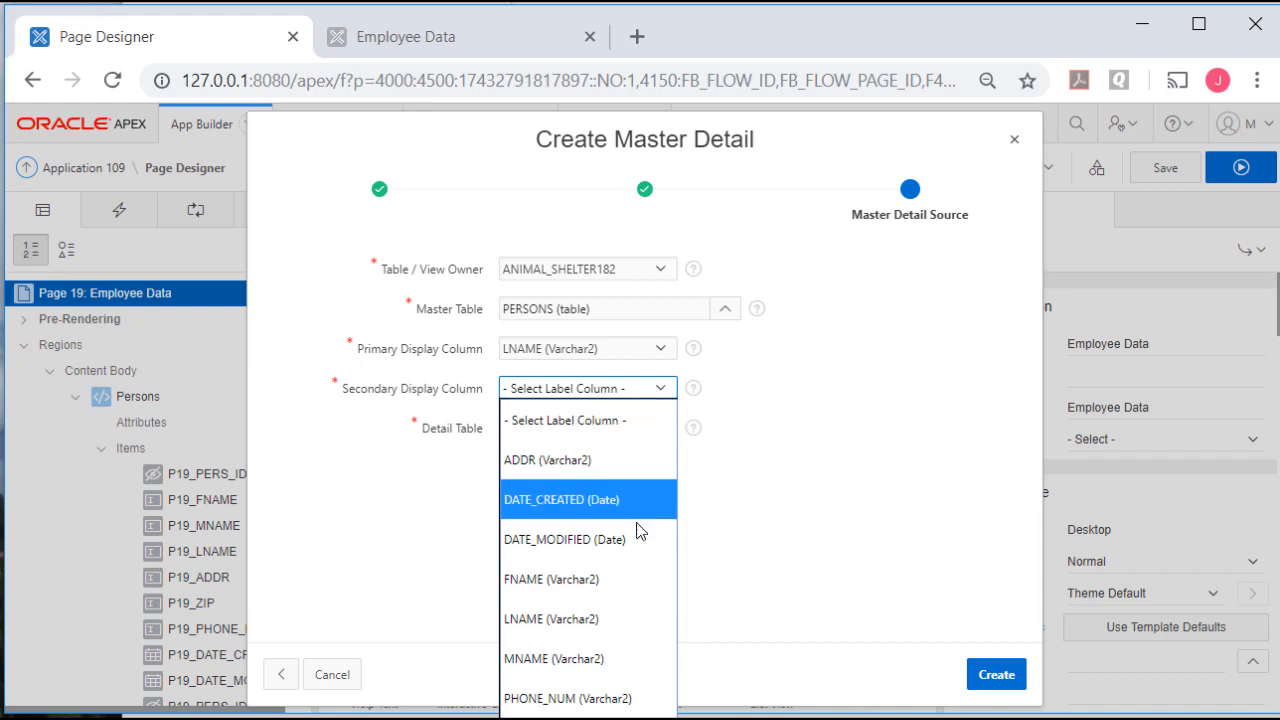
click(552, 580)
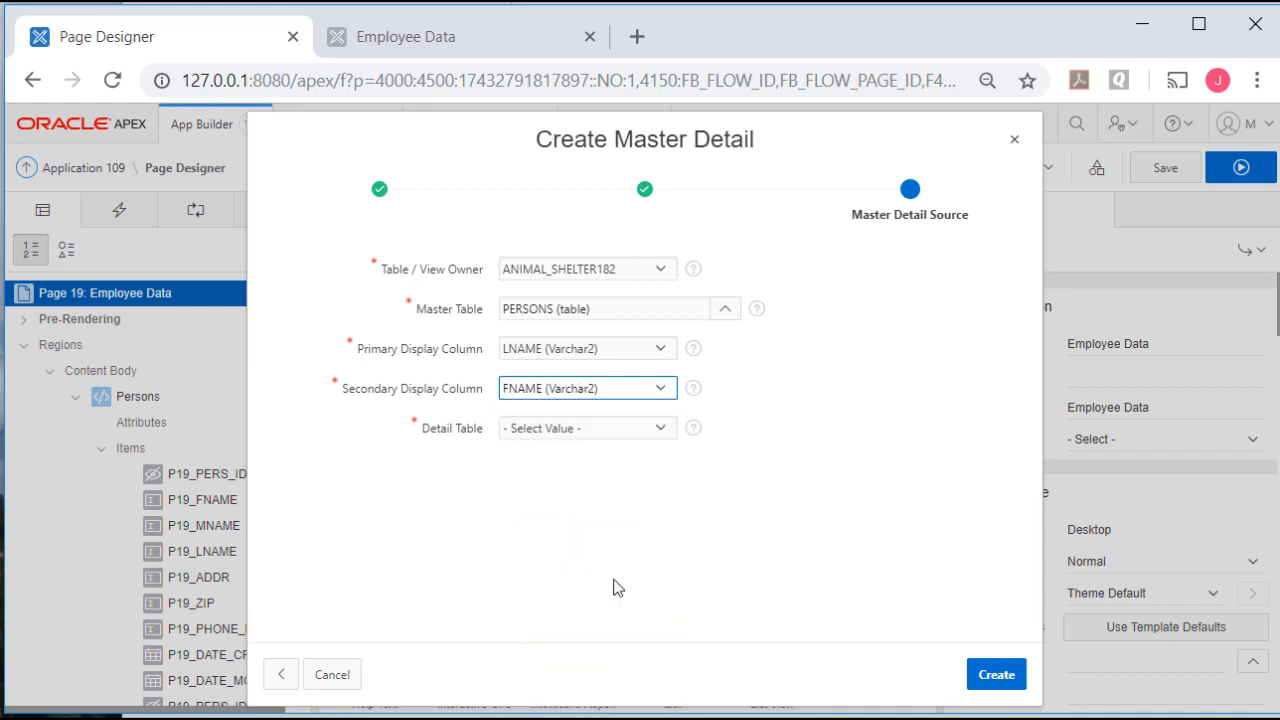
mouse_move(848, 420)
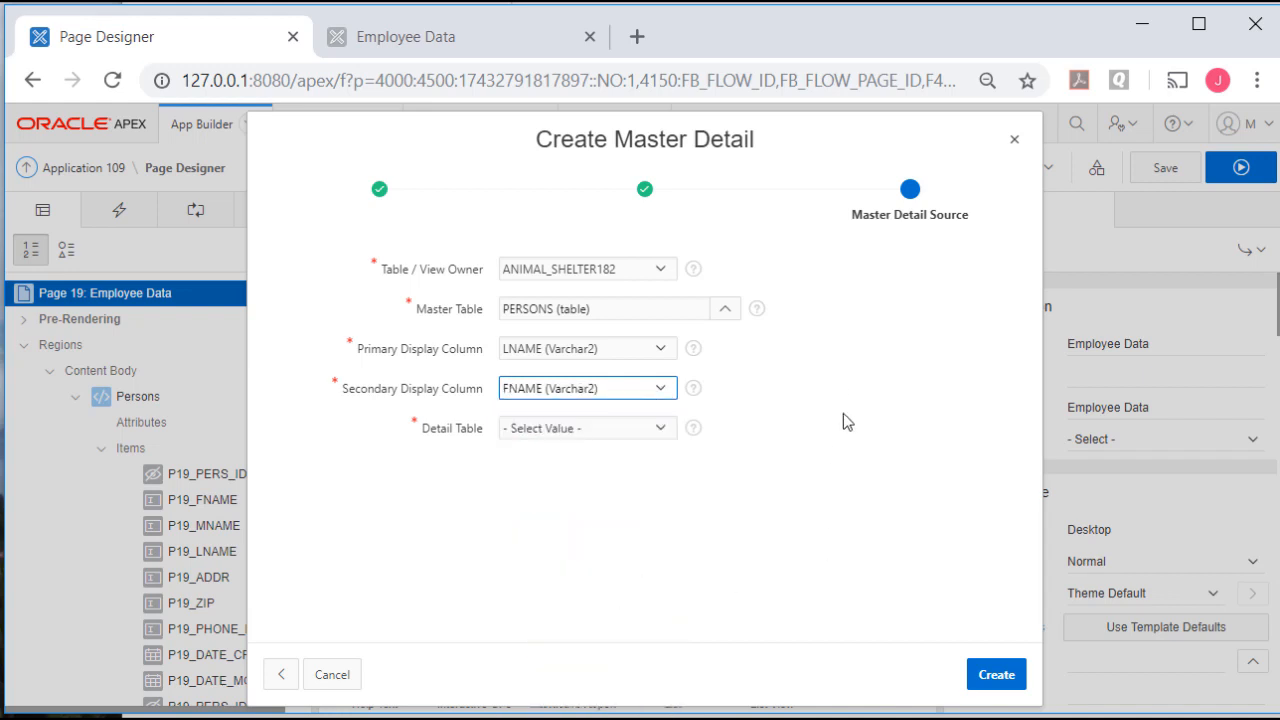
mouse_move(856, 478)
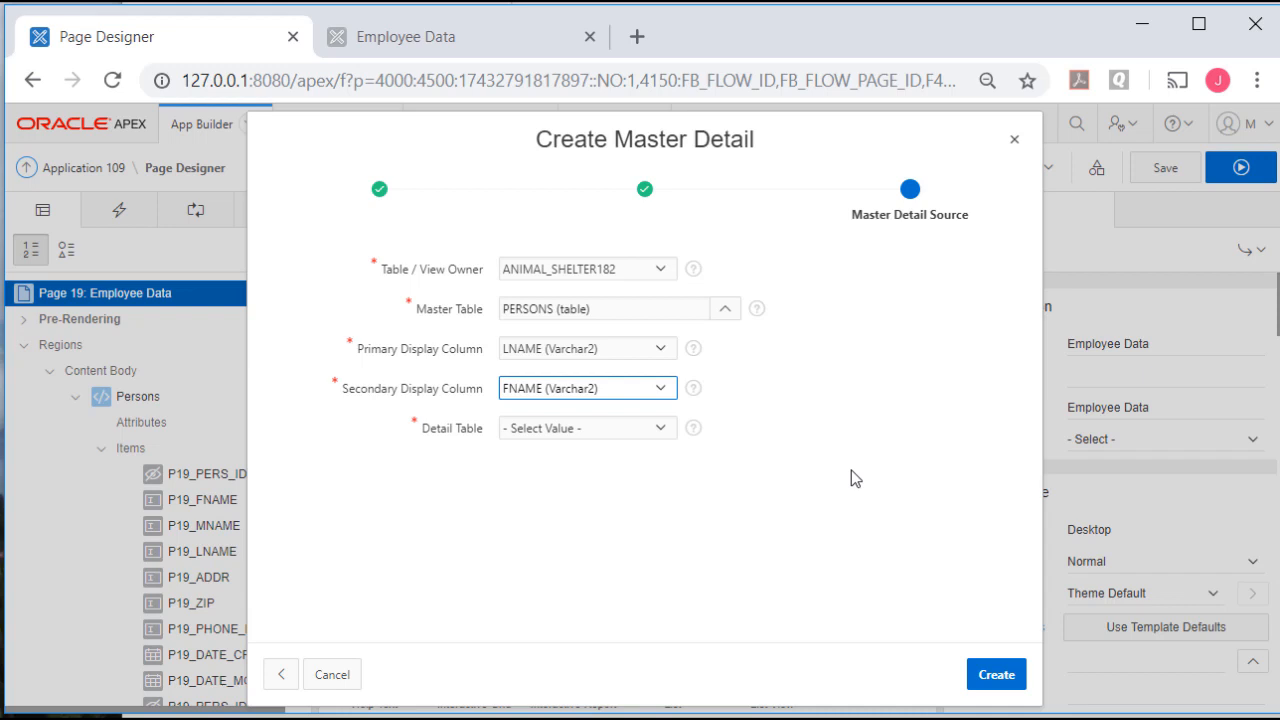
mouse_move(670, 438)
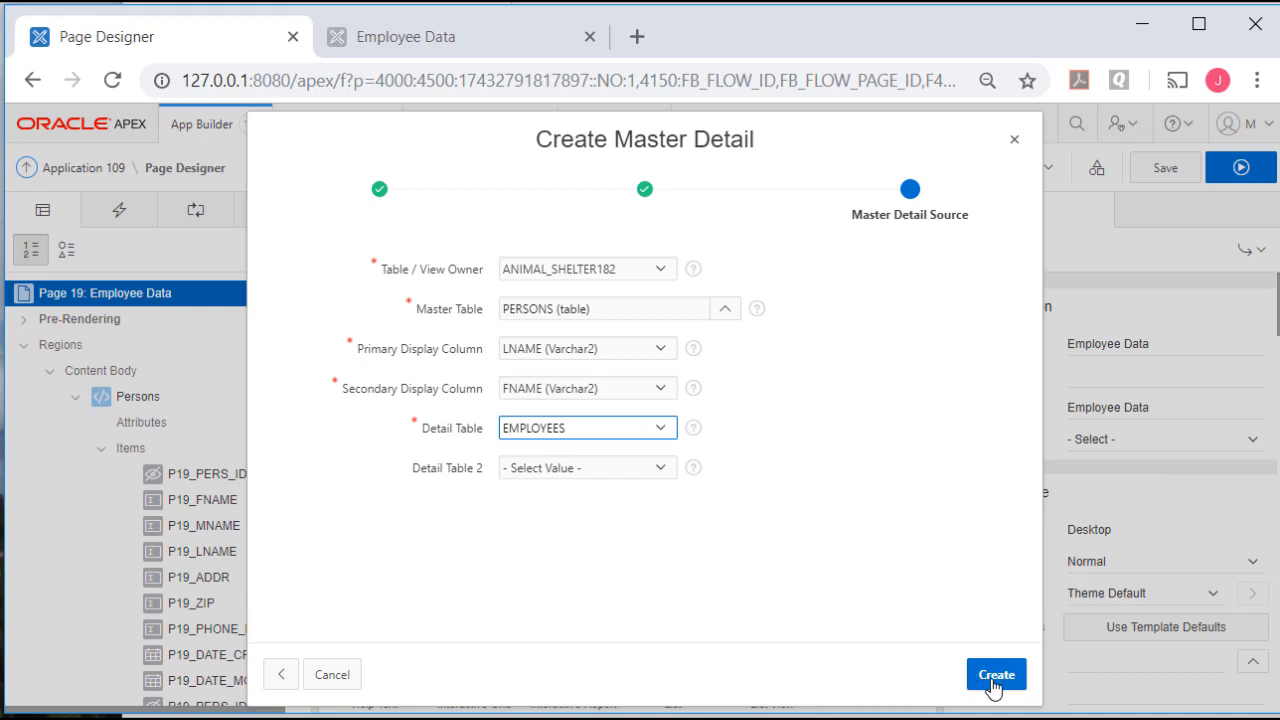
Create the page with EMPLOYEES as detail table and run it.
click(996, 674)
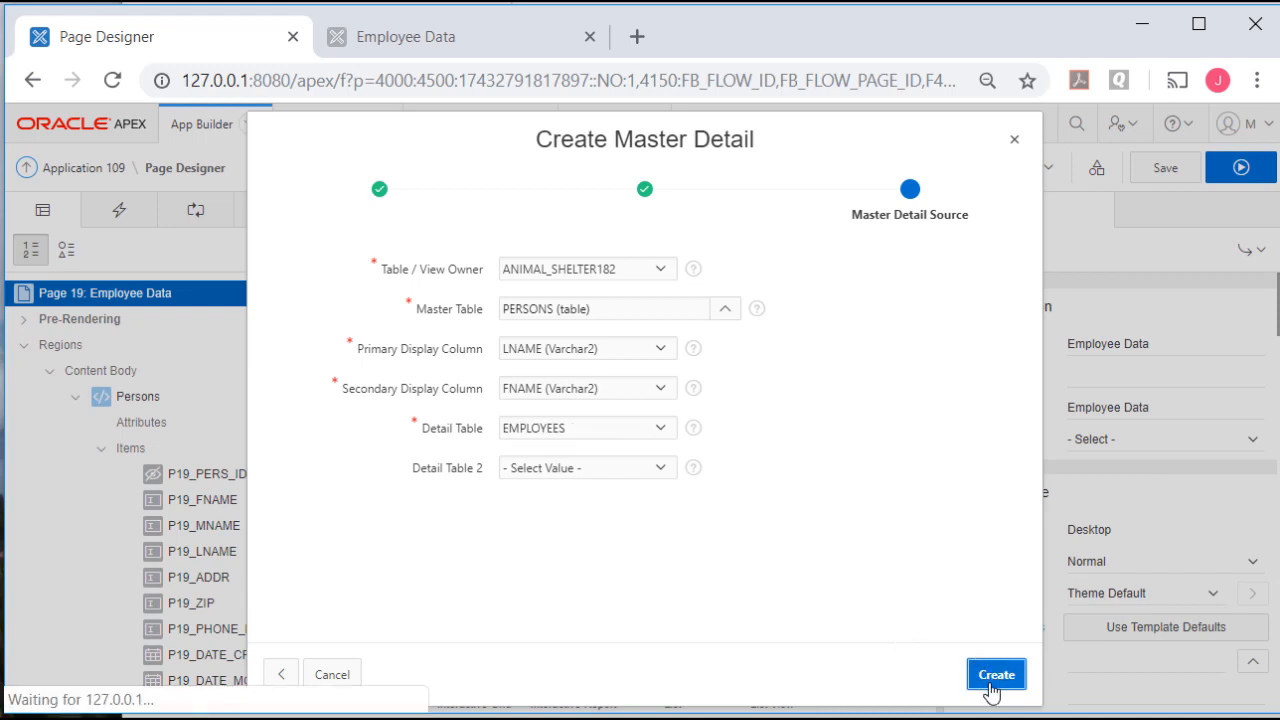
click(996, 674)
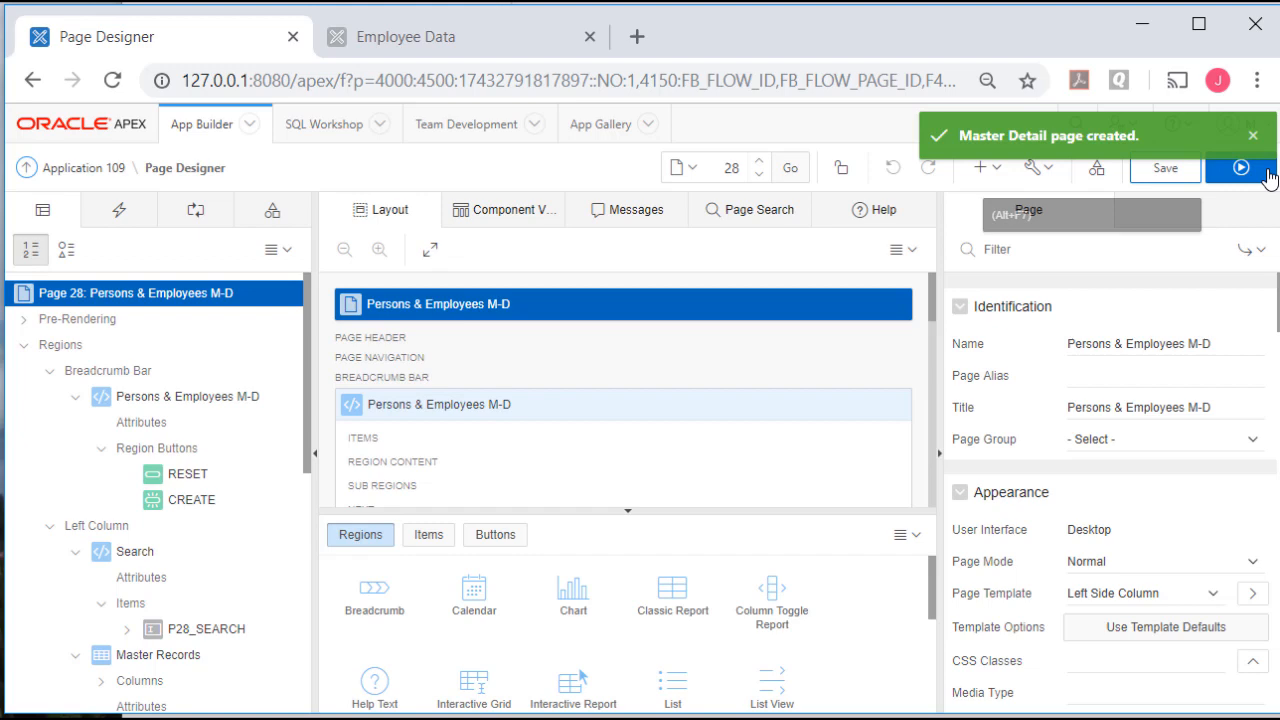
click(1240, 168)
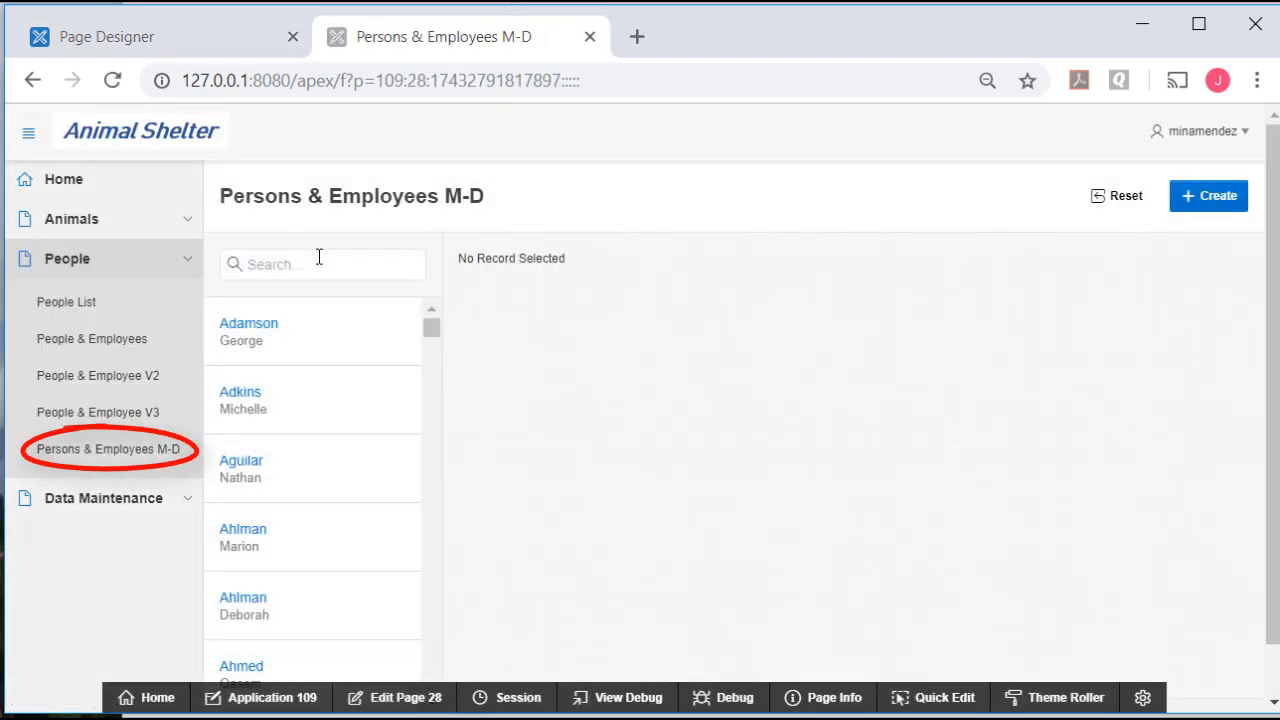
Search the master list for the Sanchez matches and review a person's details and employee record.
text(sand)
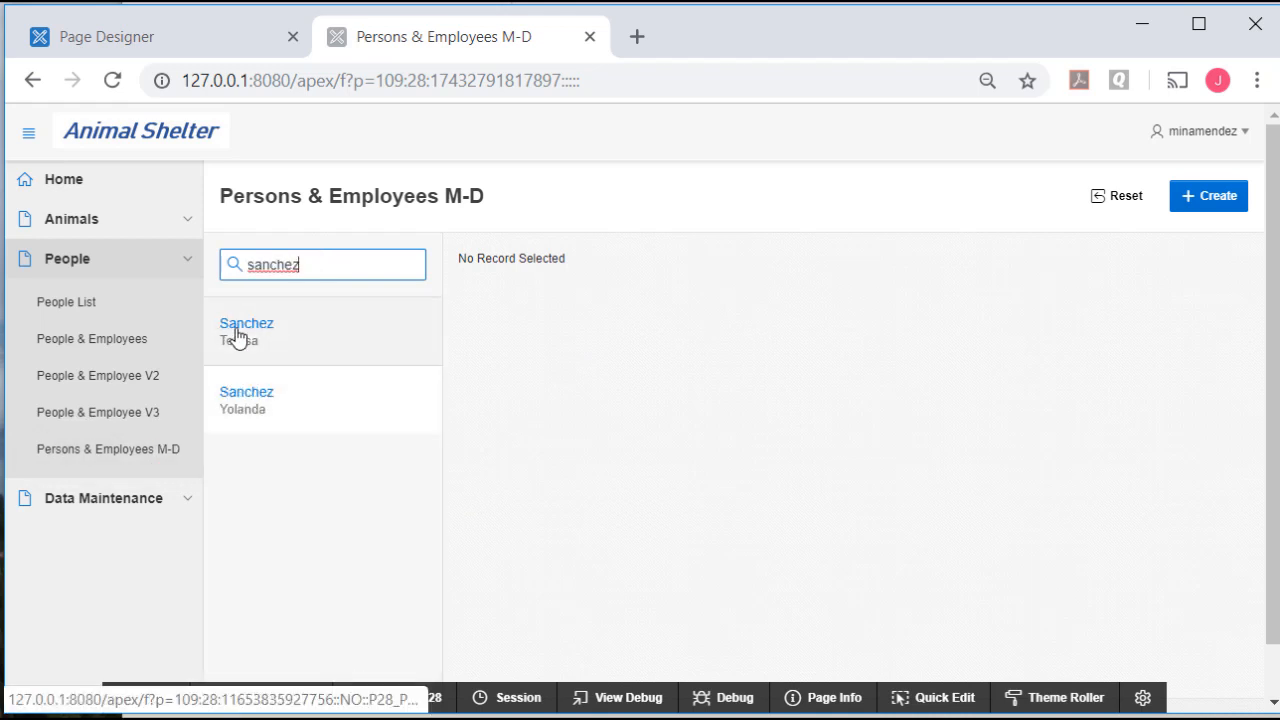
mouse_move(218, 400)
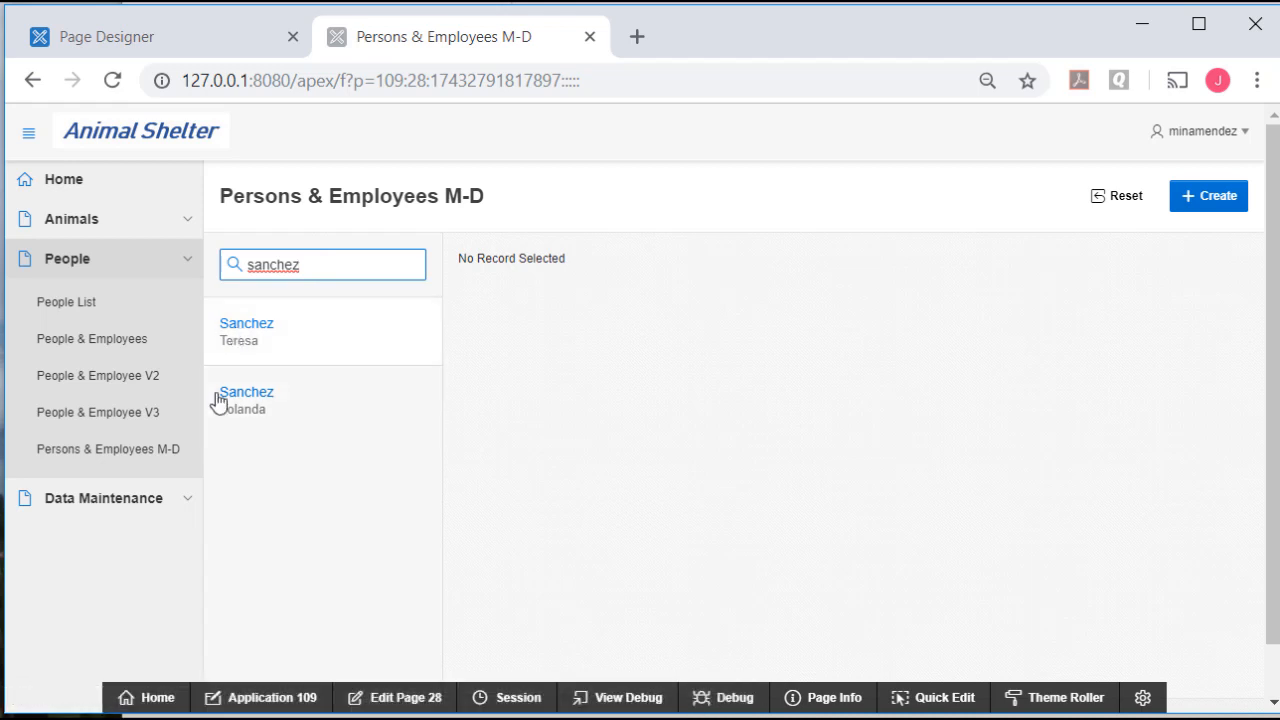
mouse_move(246, 390)
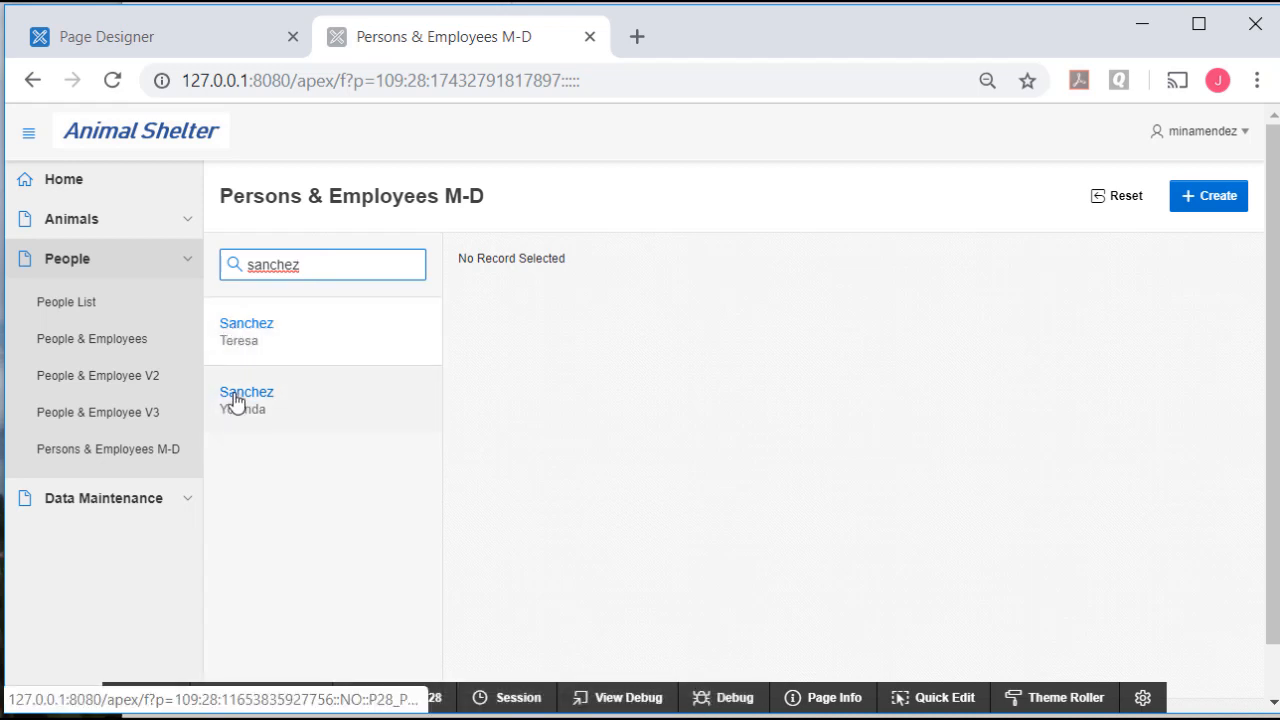
click(246, 400)
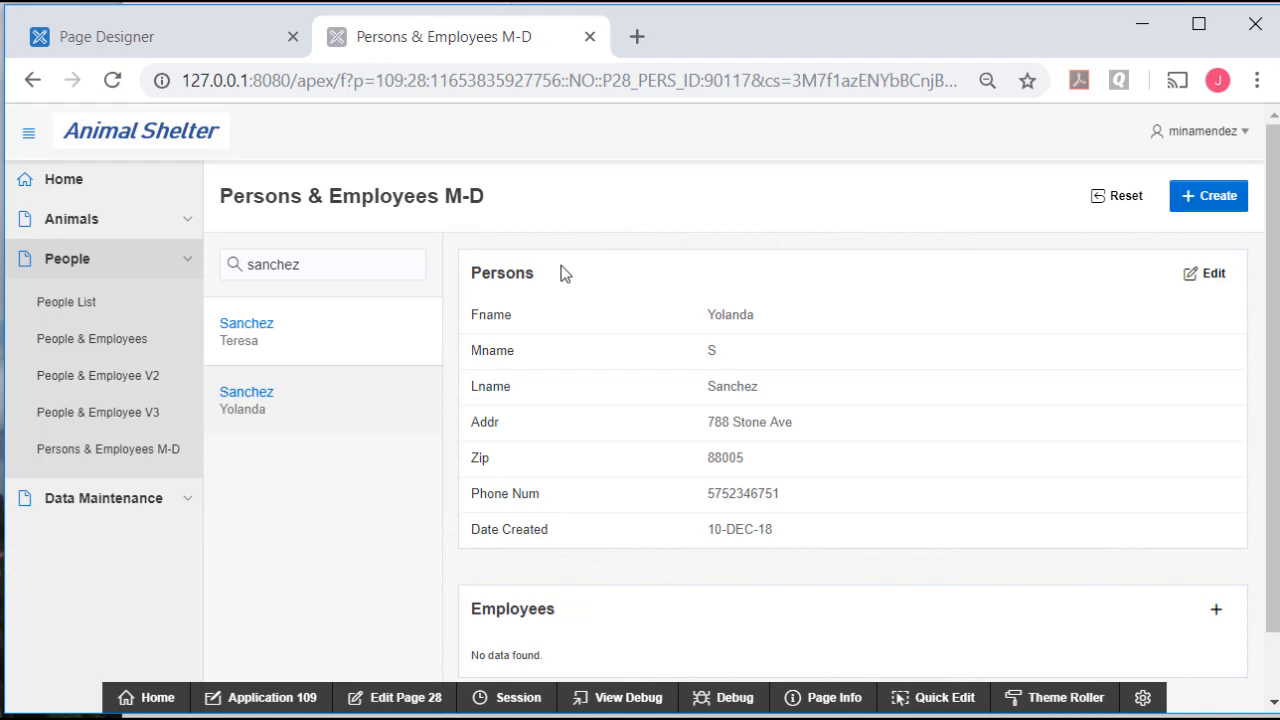
scroll(down, 3)
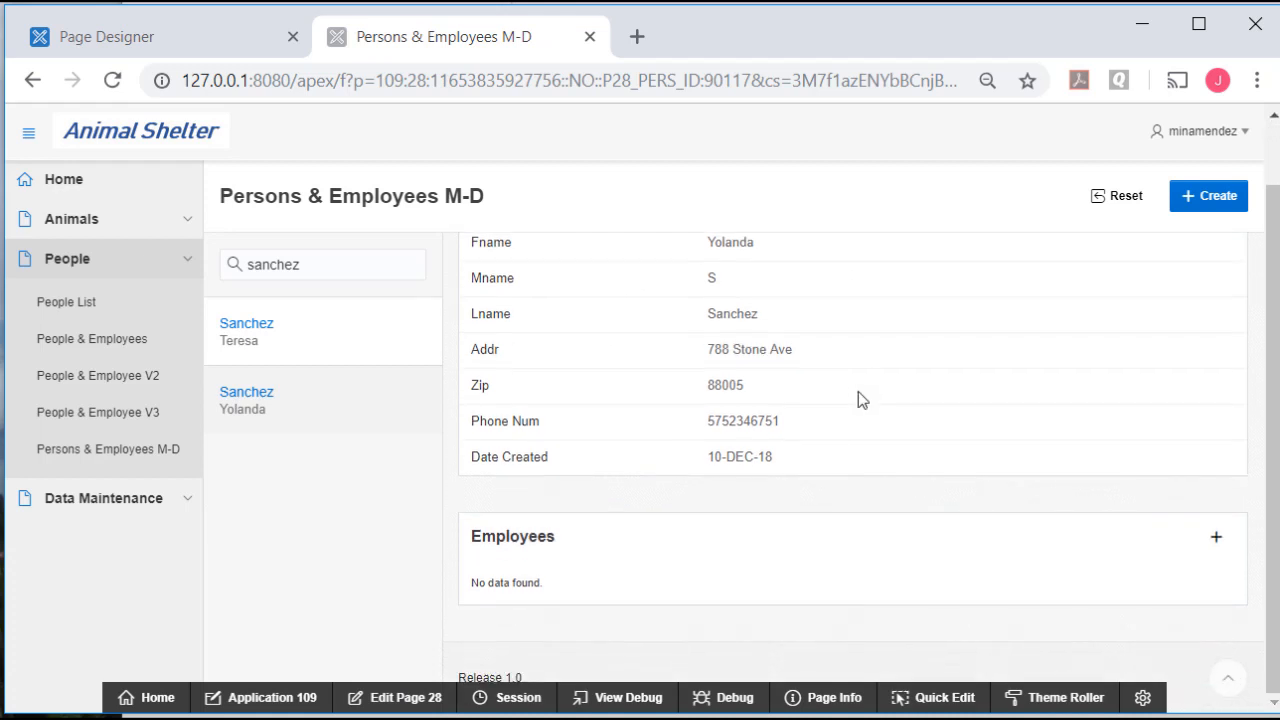
mouse_move(532, 580)
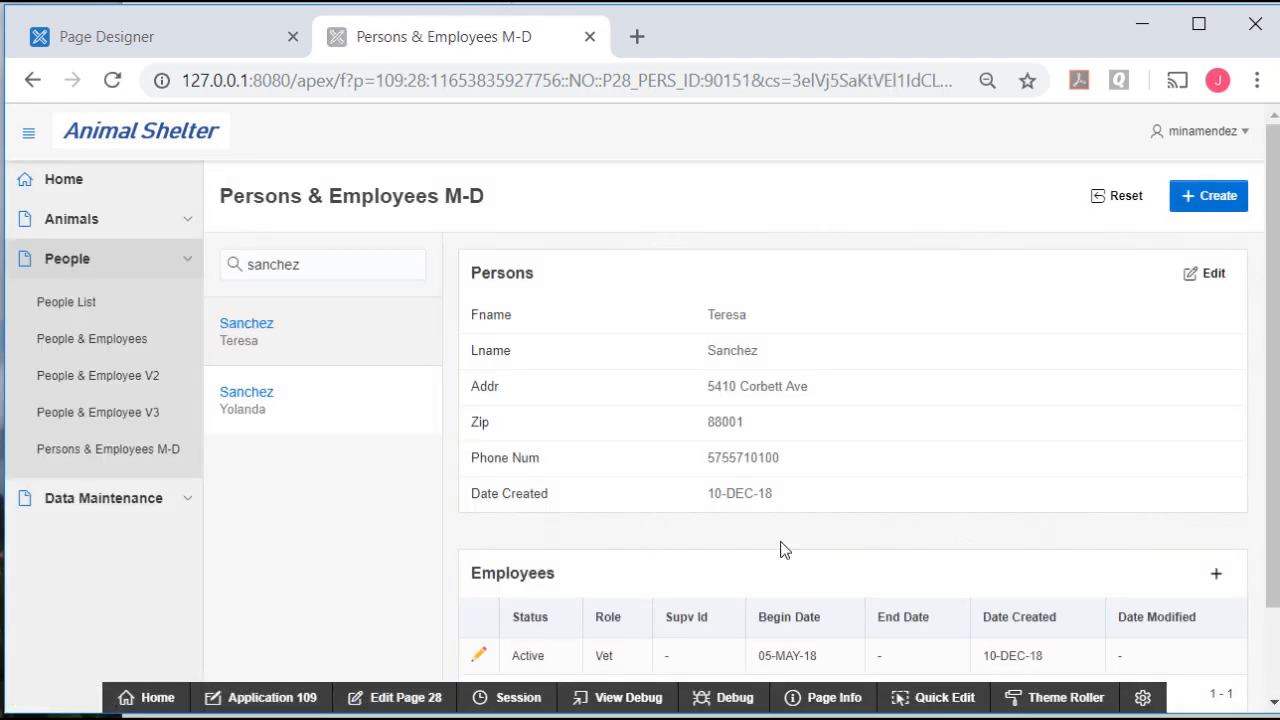
mouse_move(580, 456)
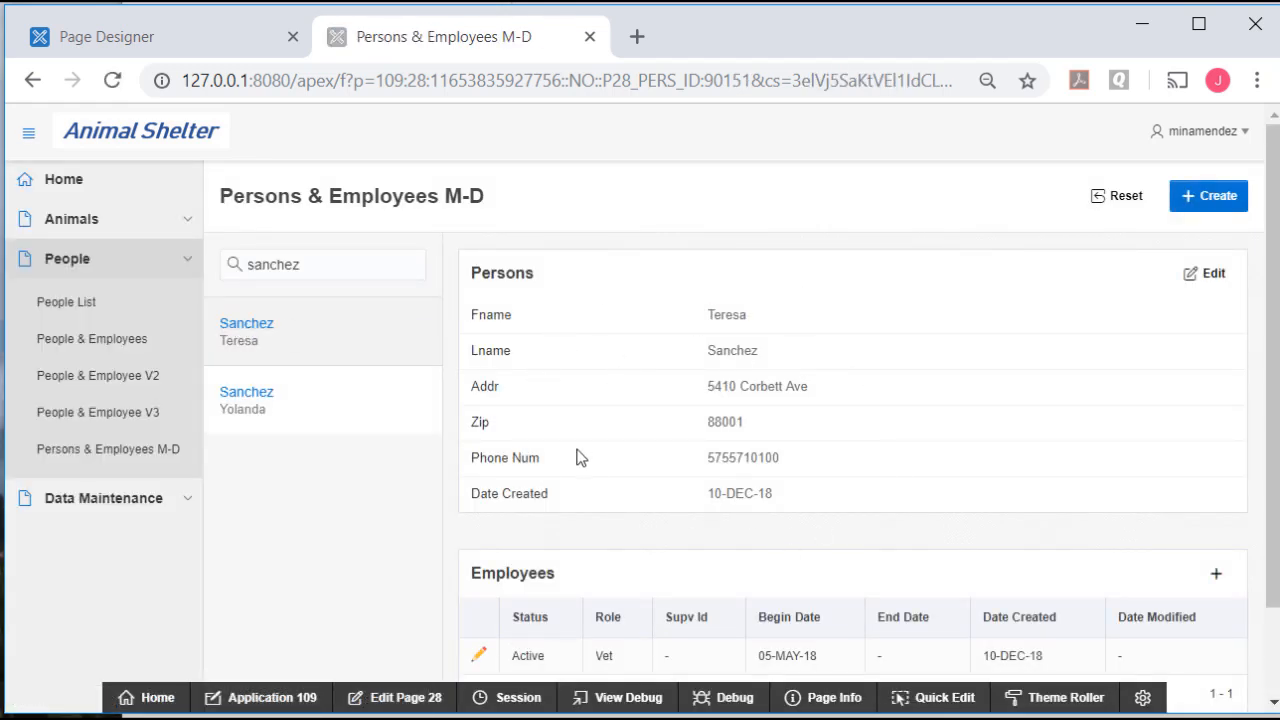
scroll(down, 3)
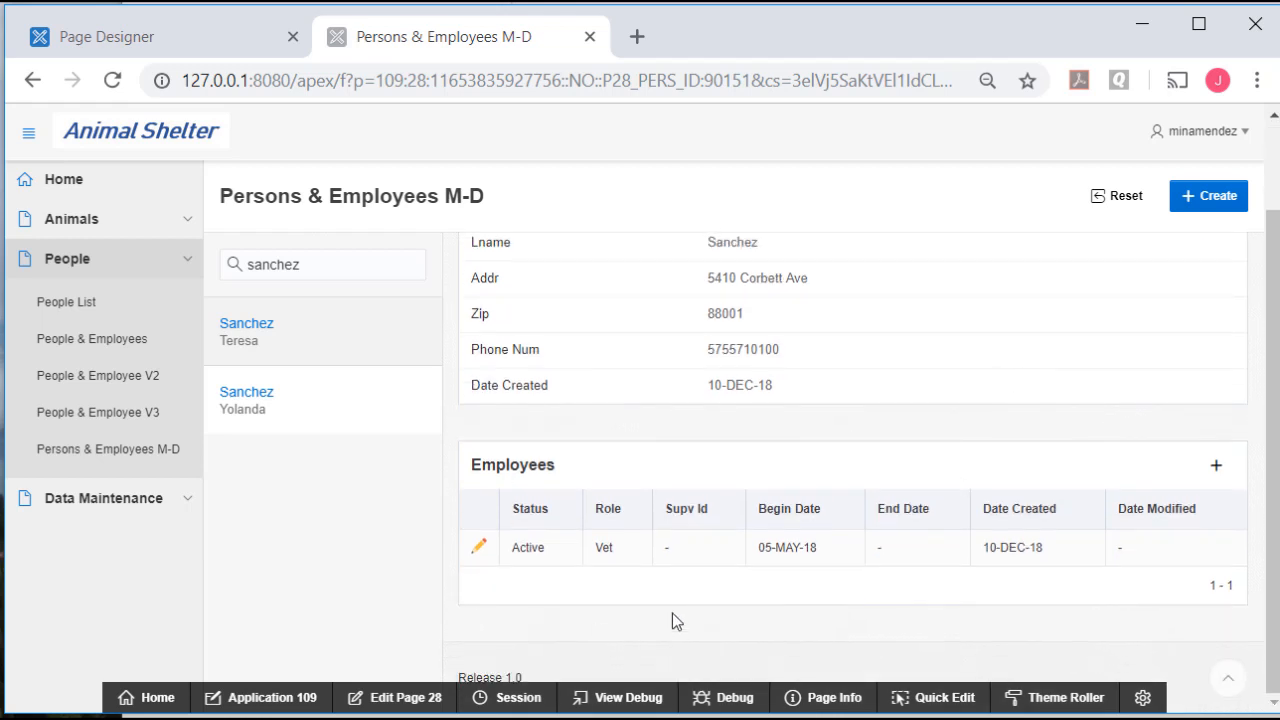
scroll(up, 3)
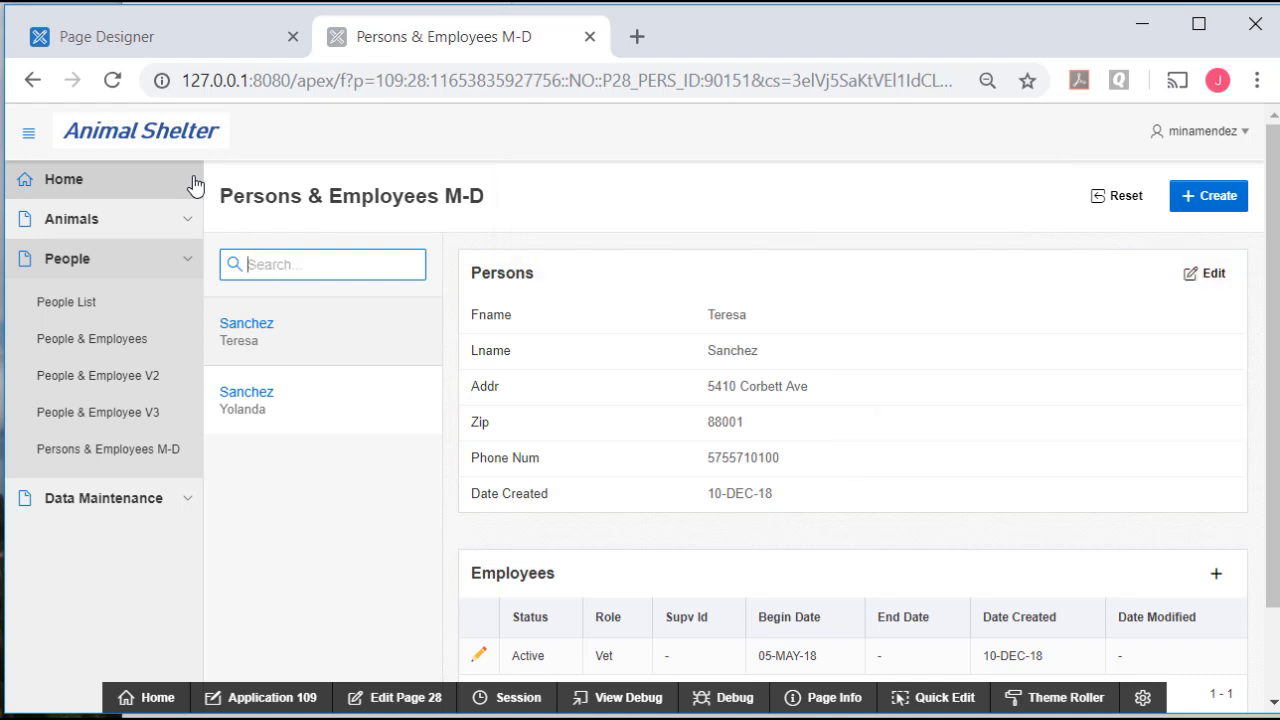
Search the person list for ID 90010 and find no matching records.
text(900)
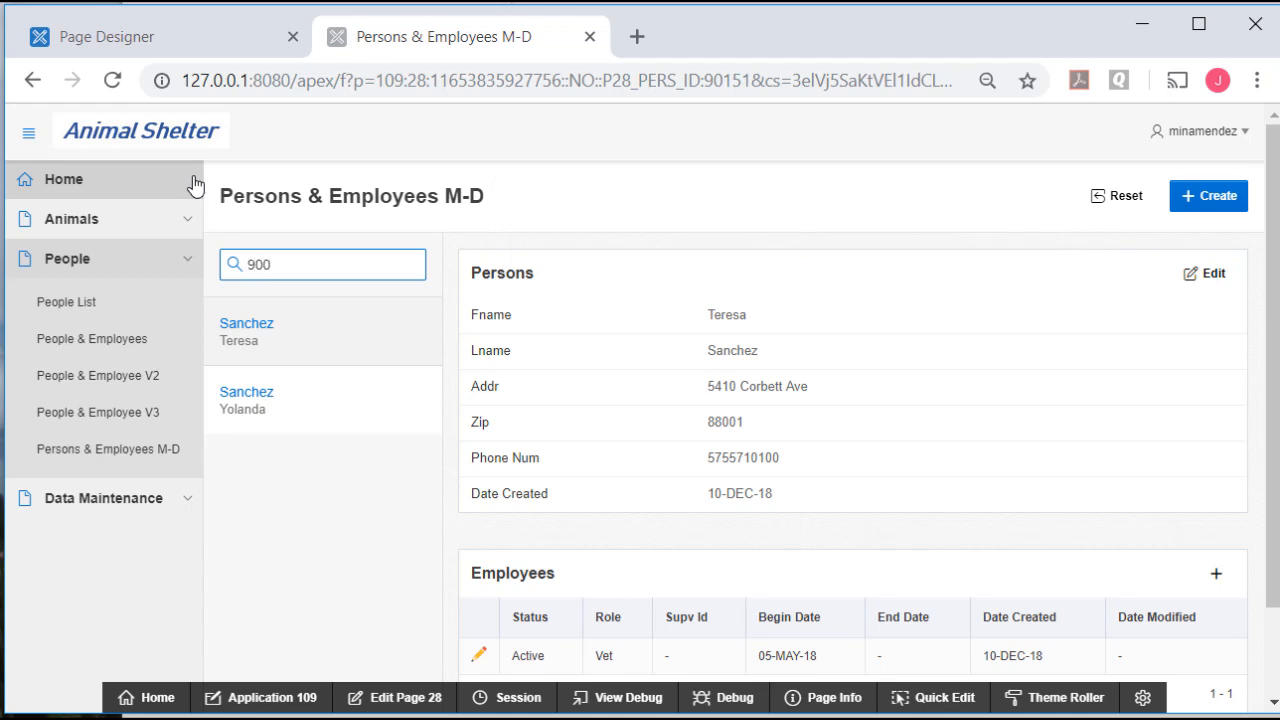
text(90010)
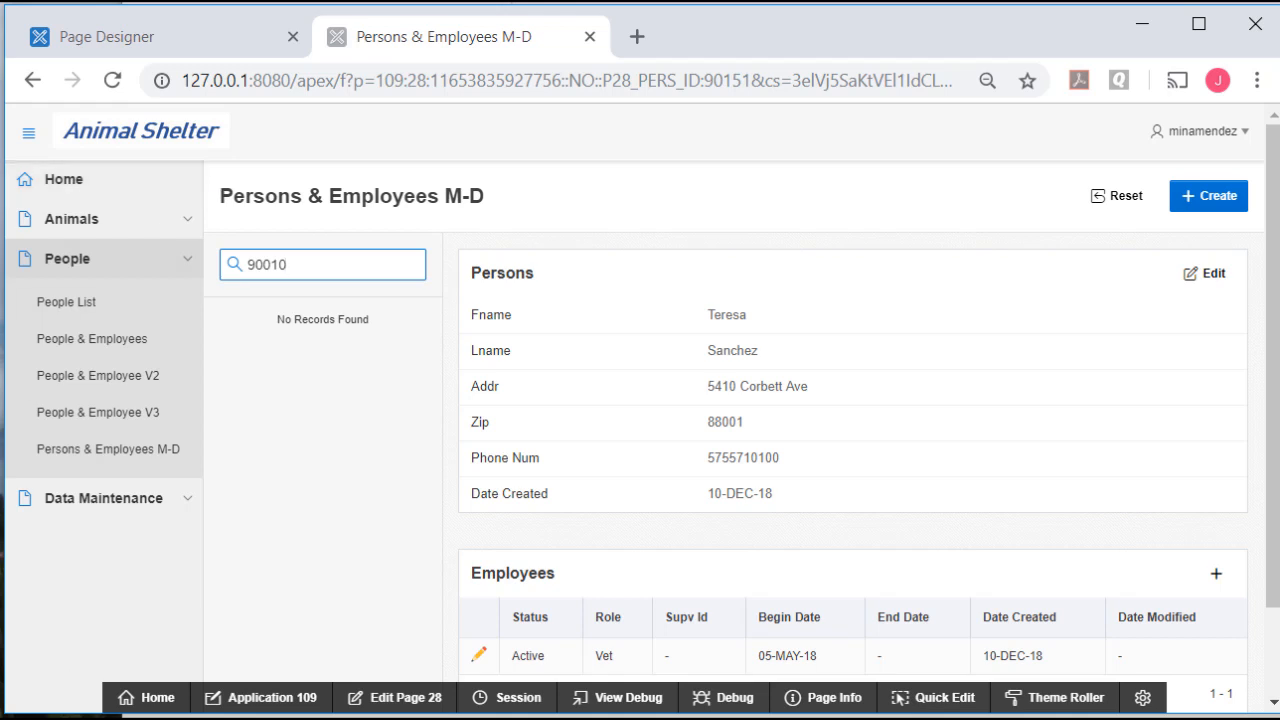
mouse_move(344, 252)
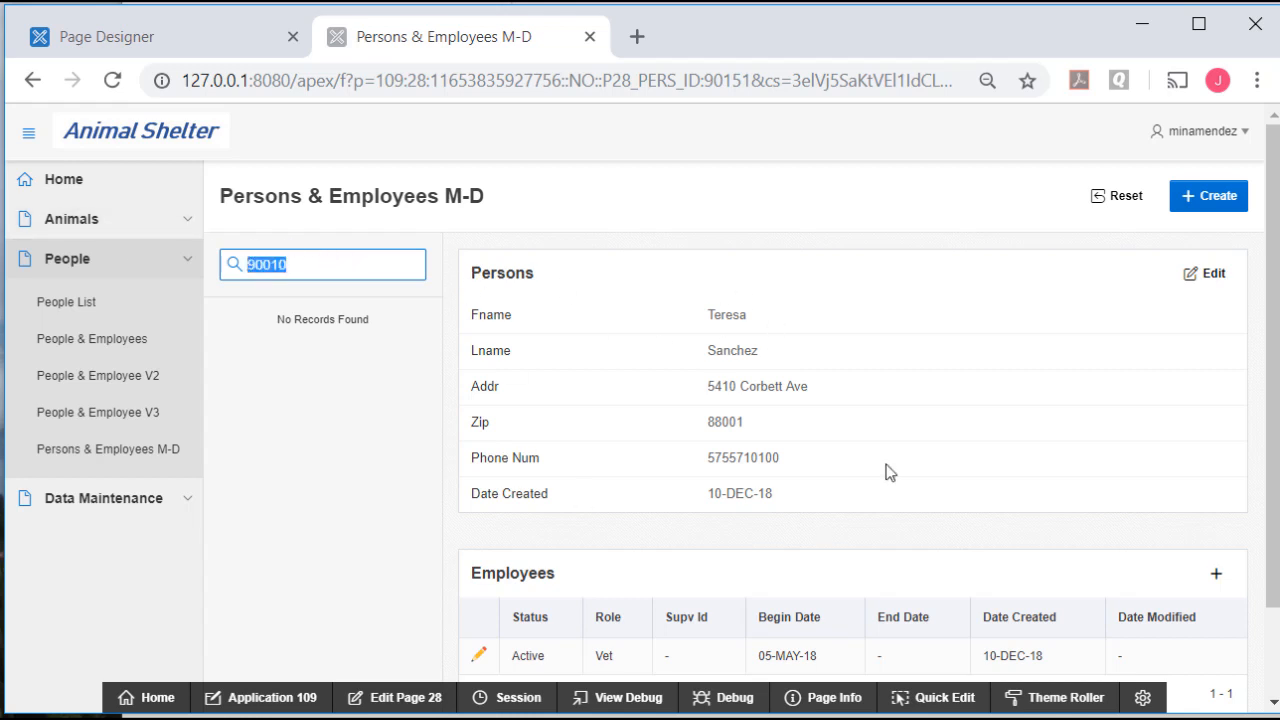
mouse_move(844, 476)
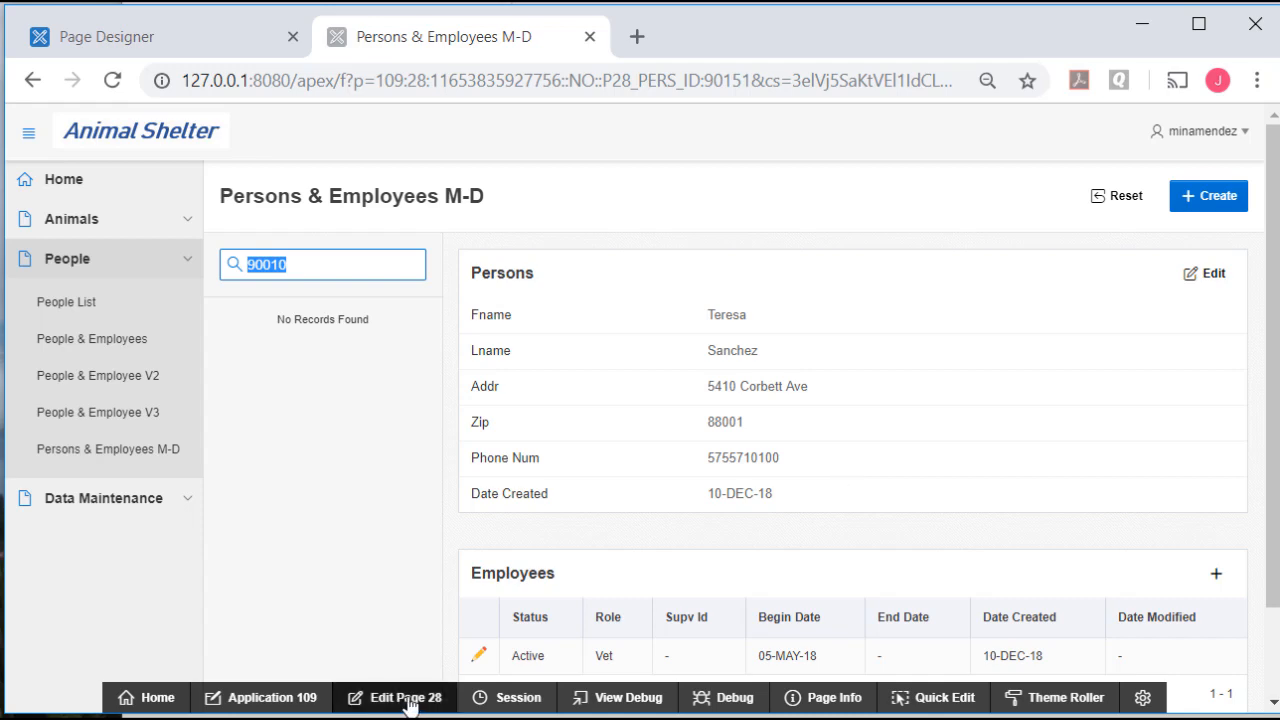
Edit page 28 and select the Master Records region to view its SQL query.
click(394, 696)
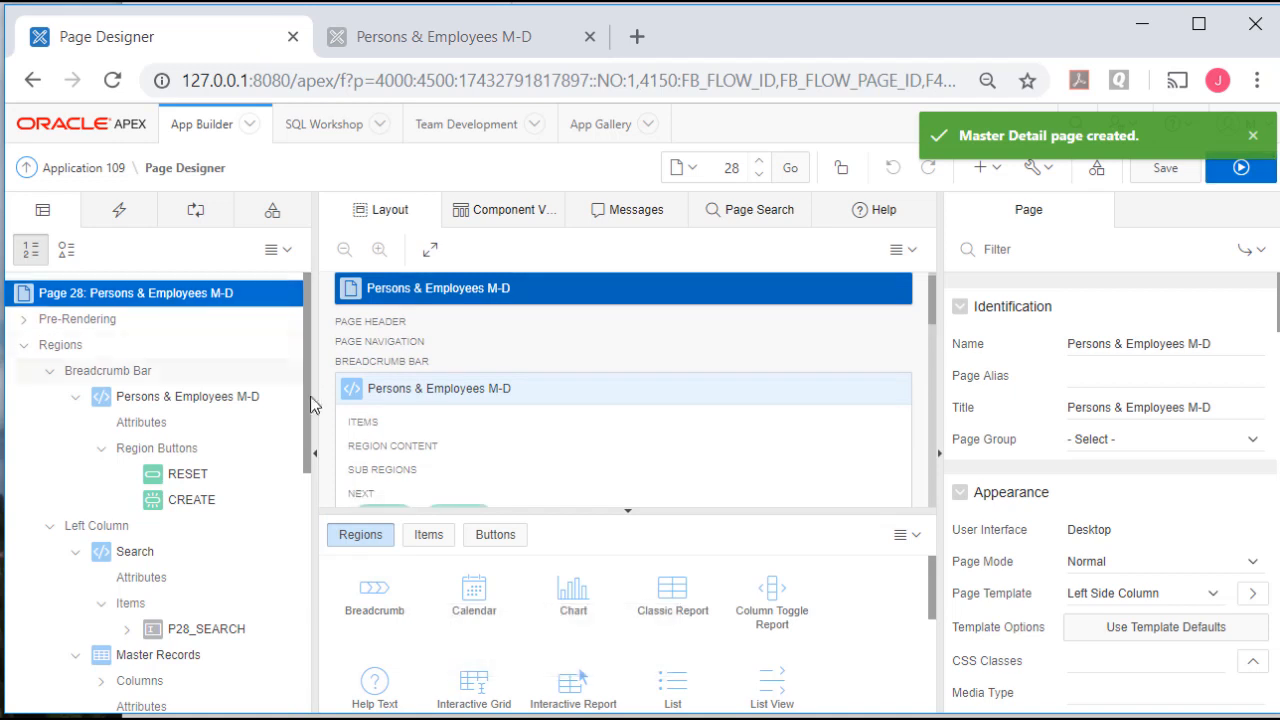
scroll(down, 3)
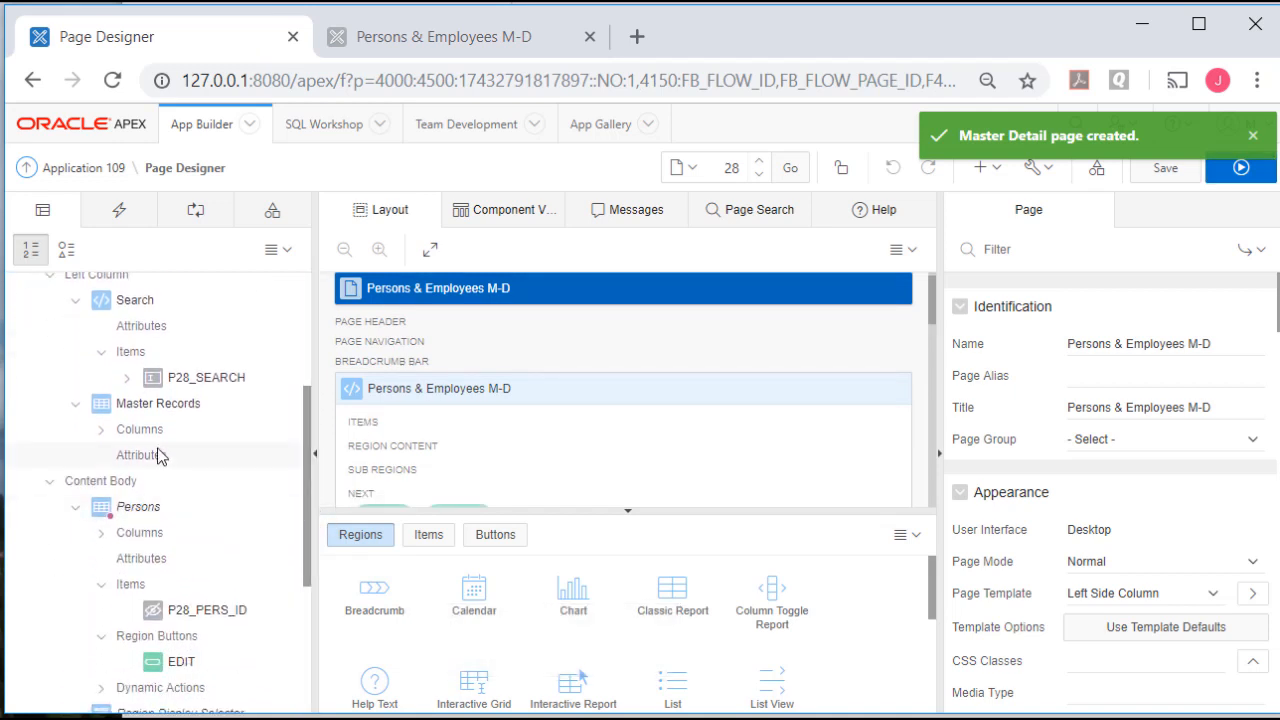
click(156, 404)
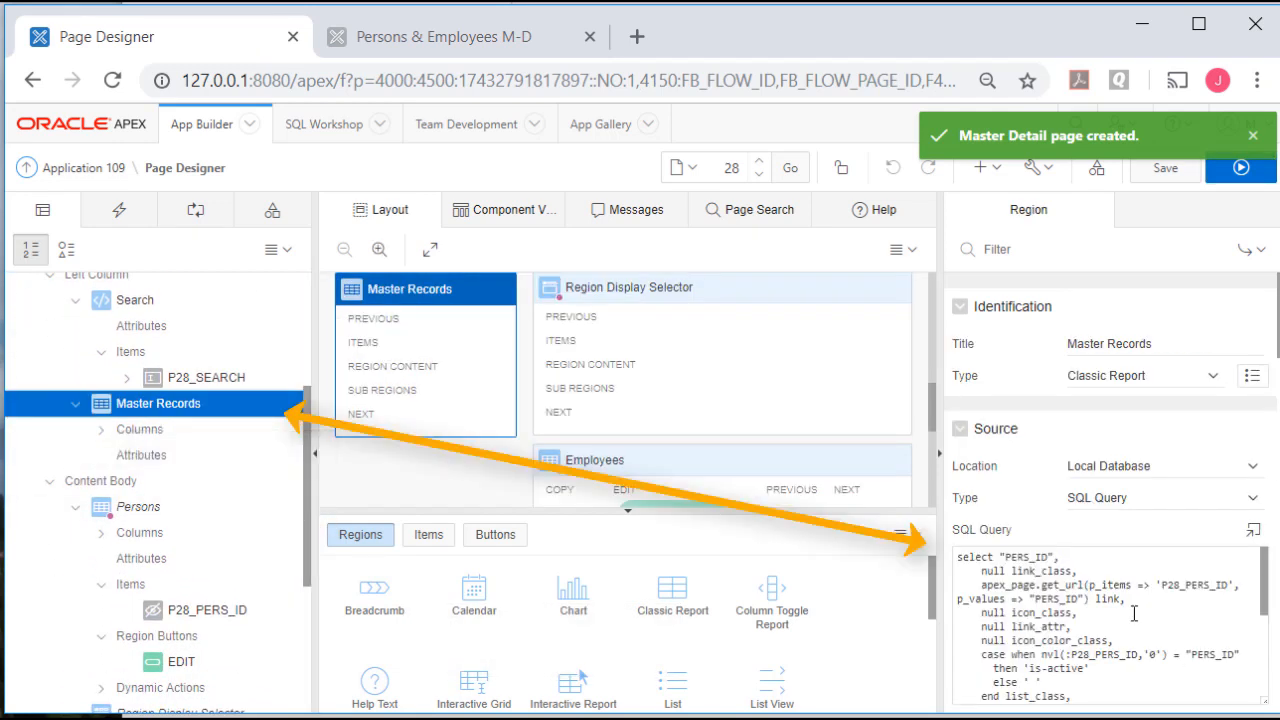
mouse_move(1210, 560)
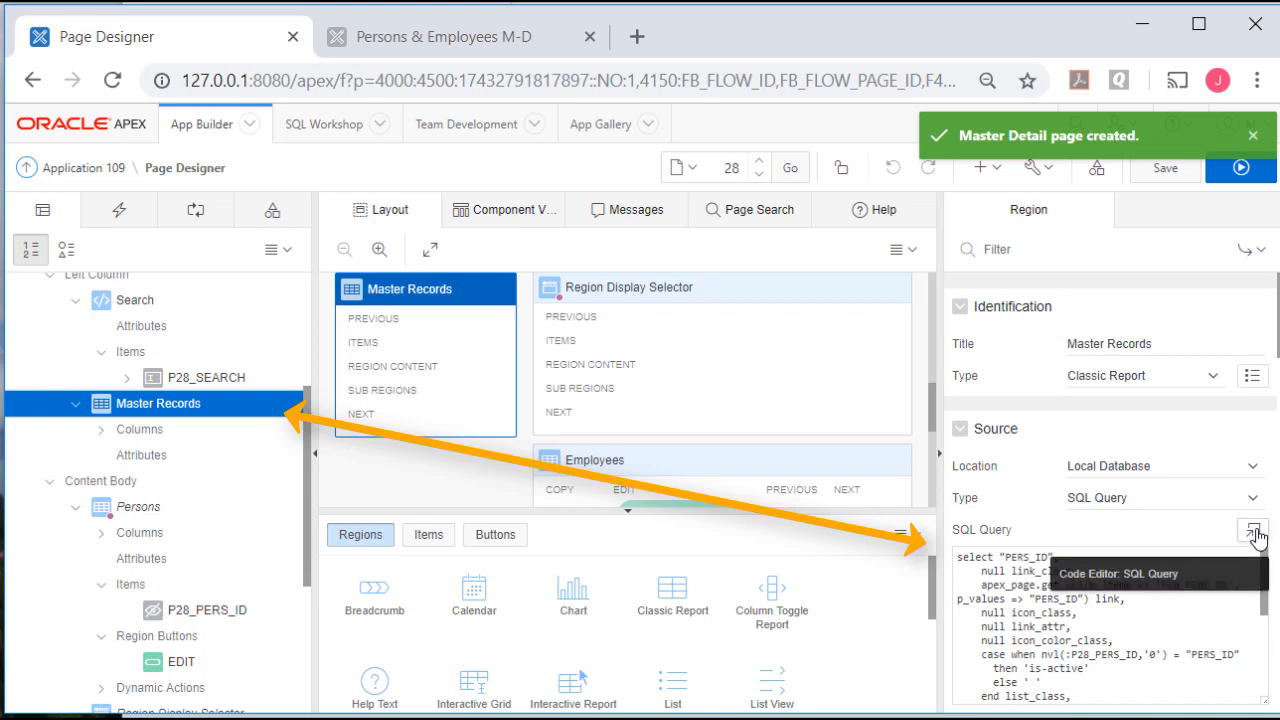
Add 'or x.pers_id = :P28_SEARCH' to the Master Records query's WHERE clause.
click(1252, 532)
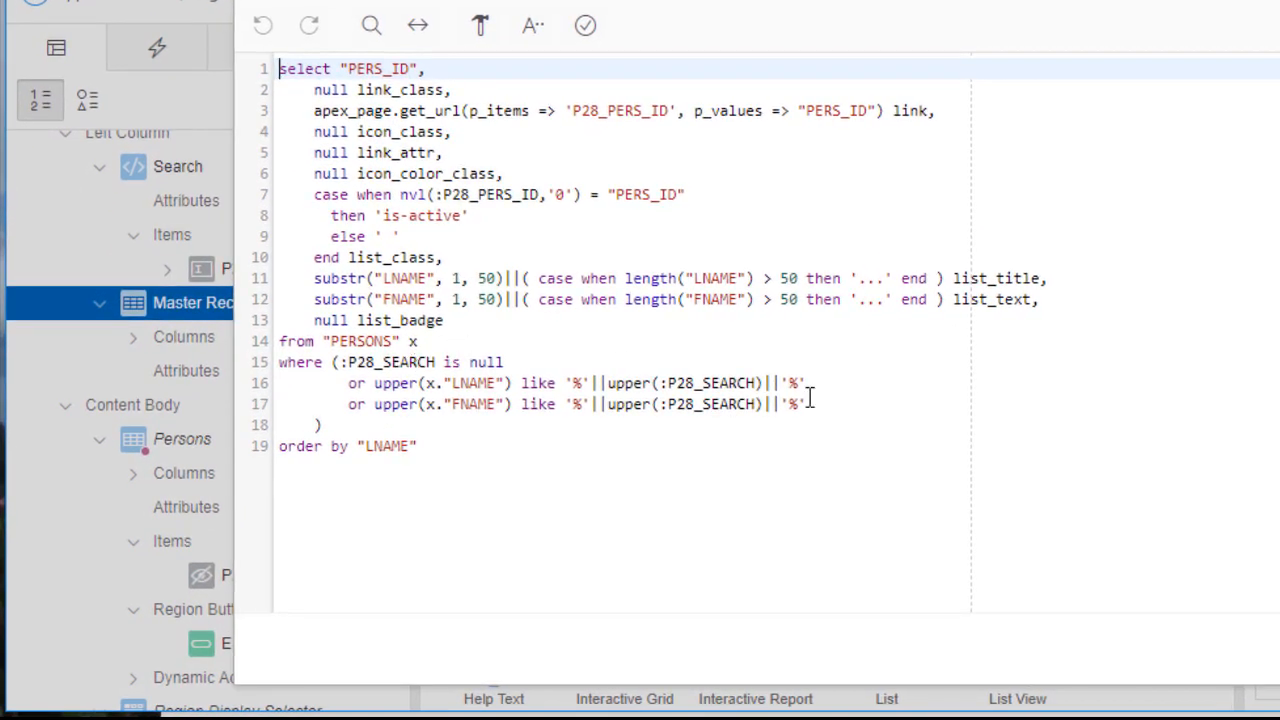
key(Return)
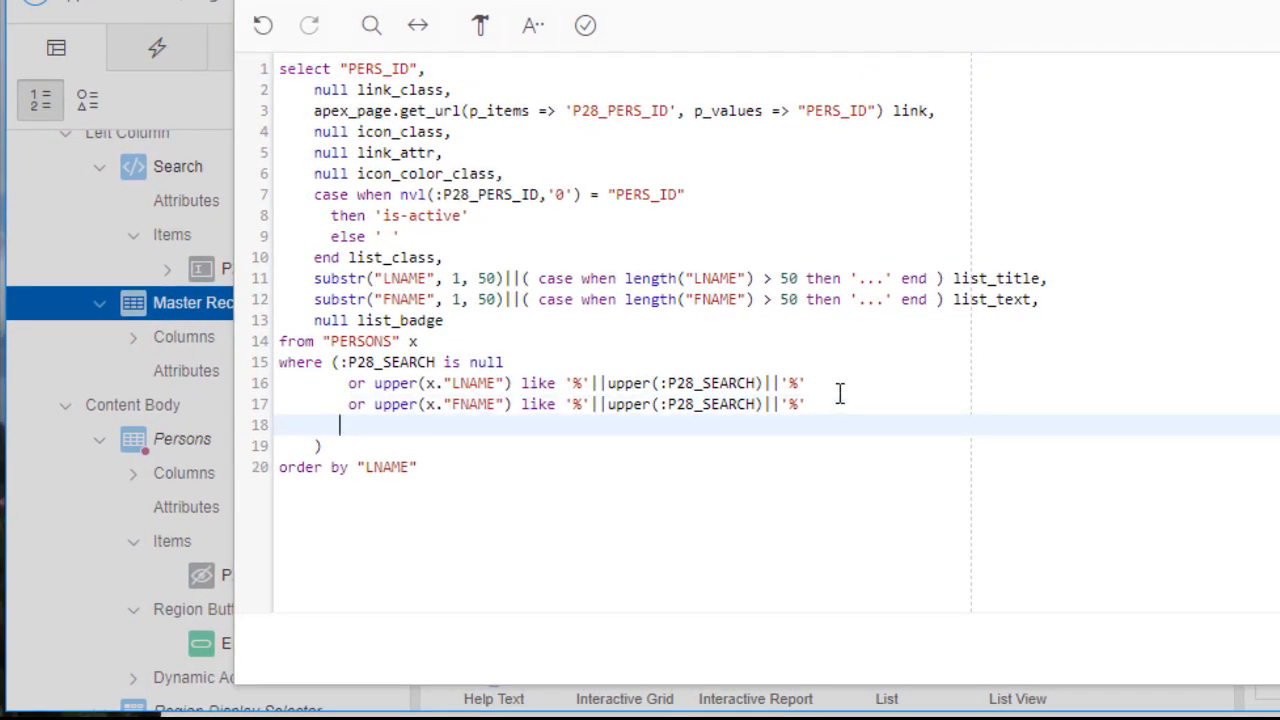
text(or)
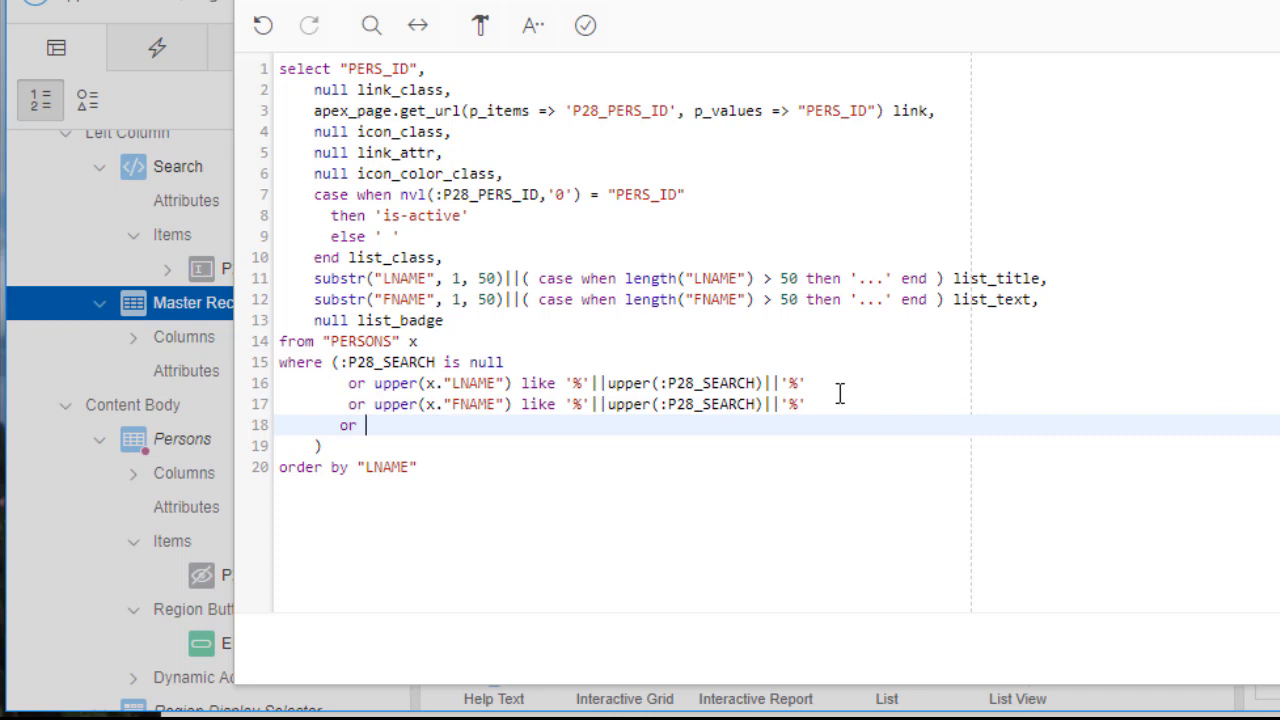
mouse_move(792, 370)
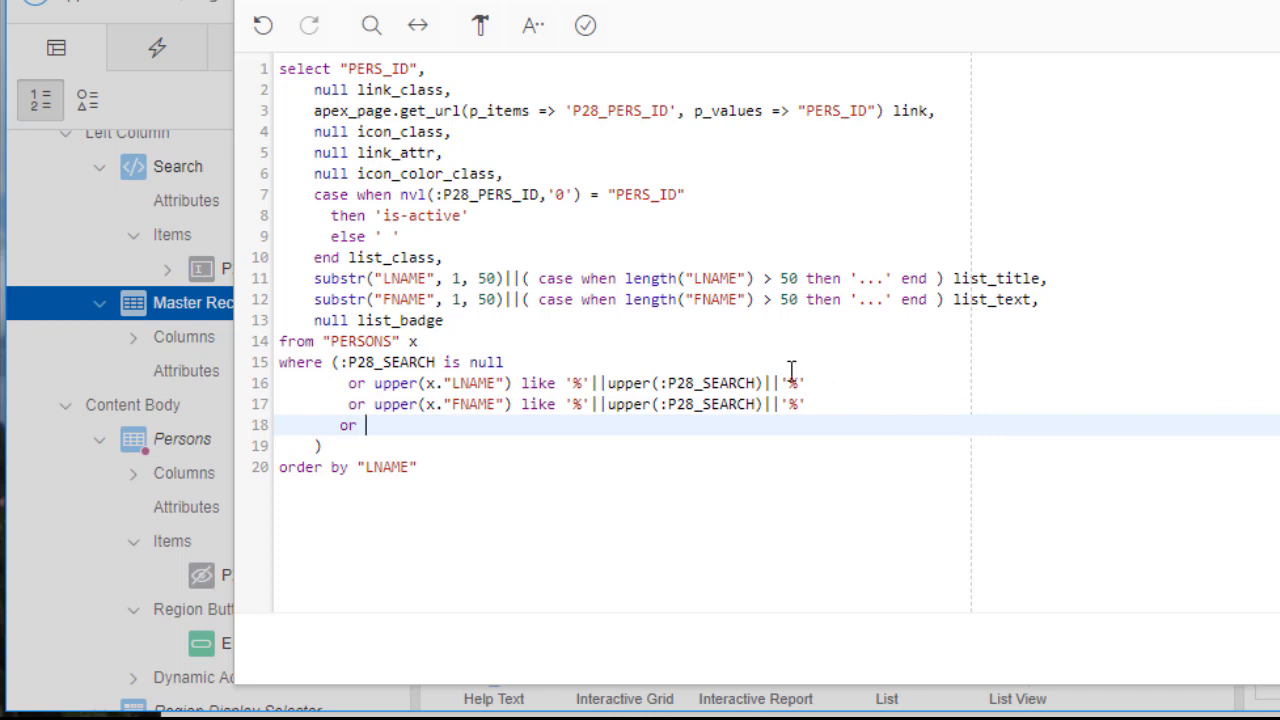
text(x.pers_)
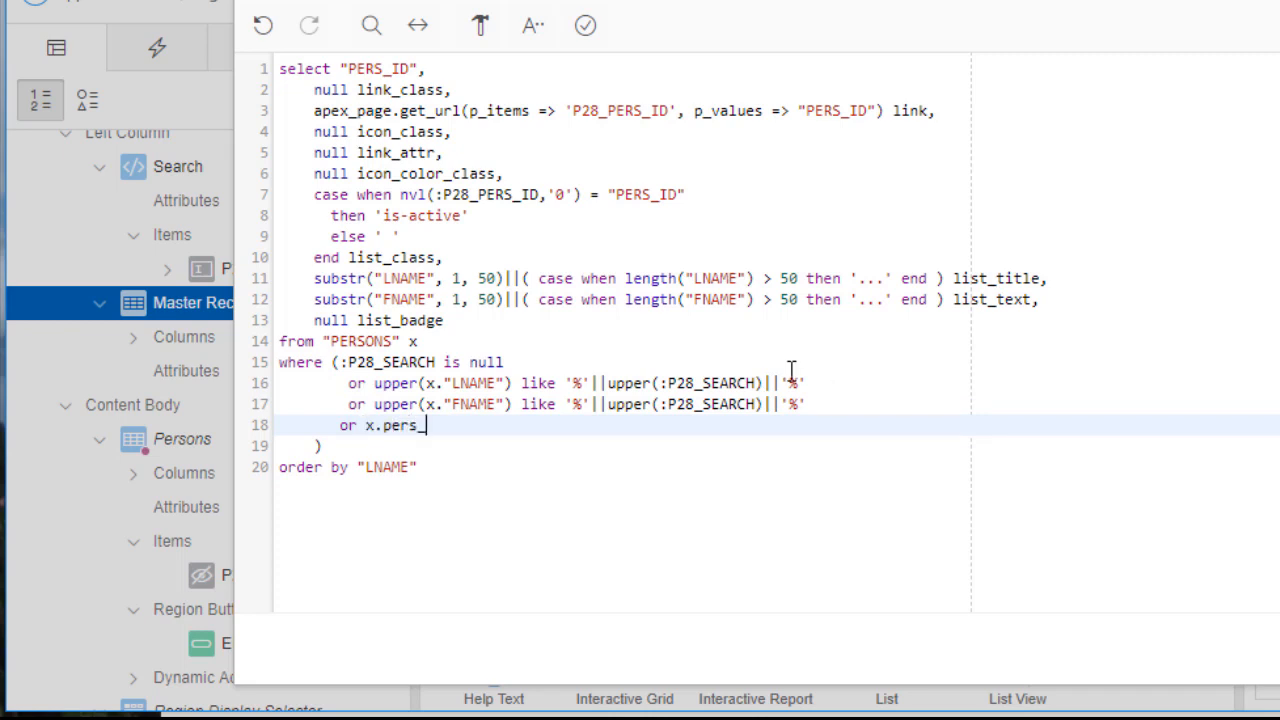
text(id =)
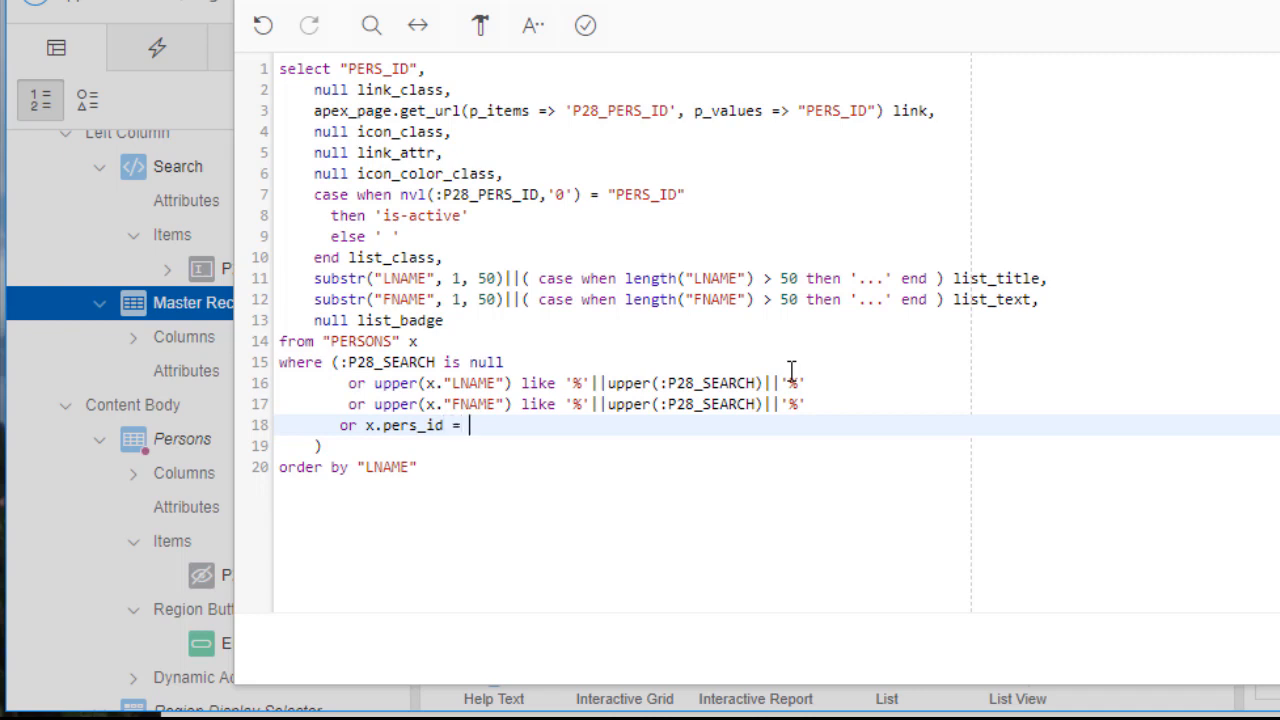
text(:)
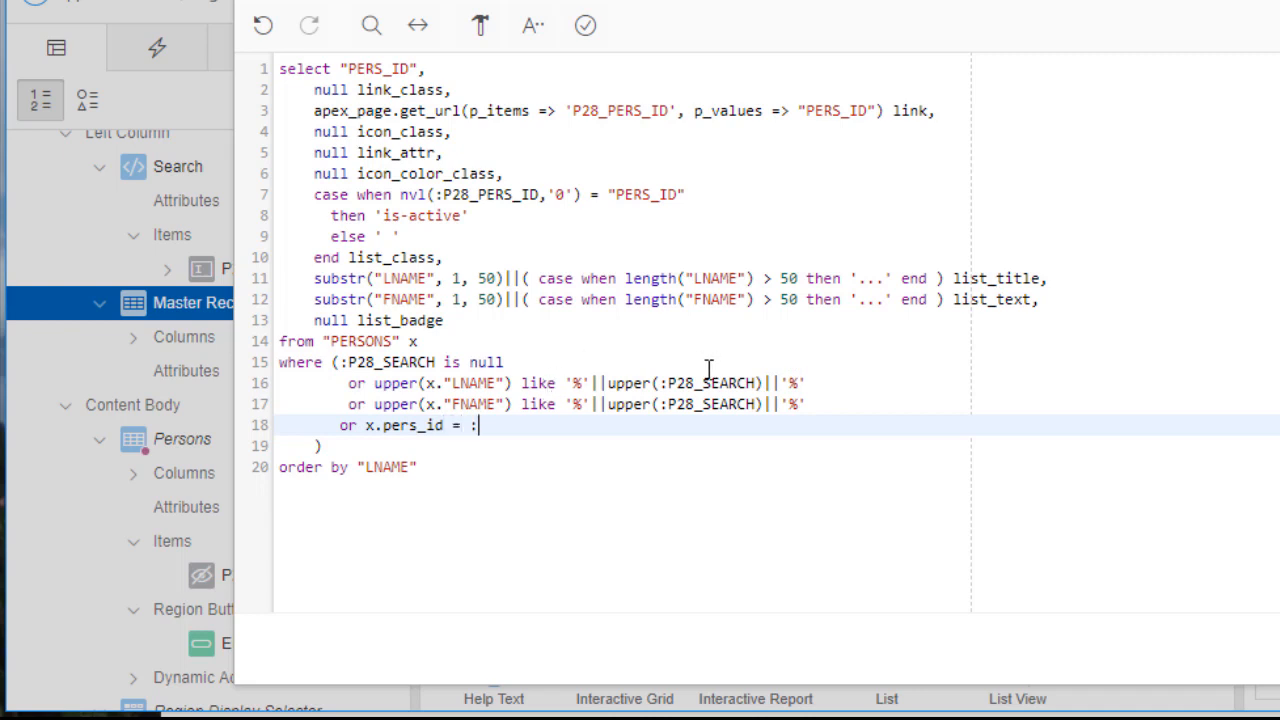
text(P28_SEARCH)
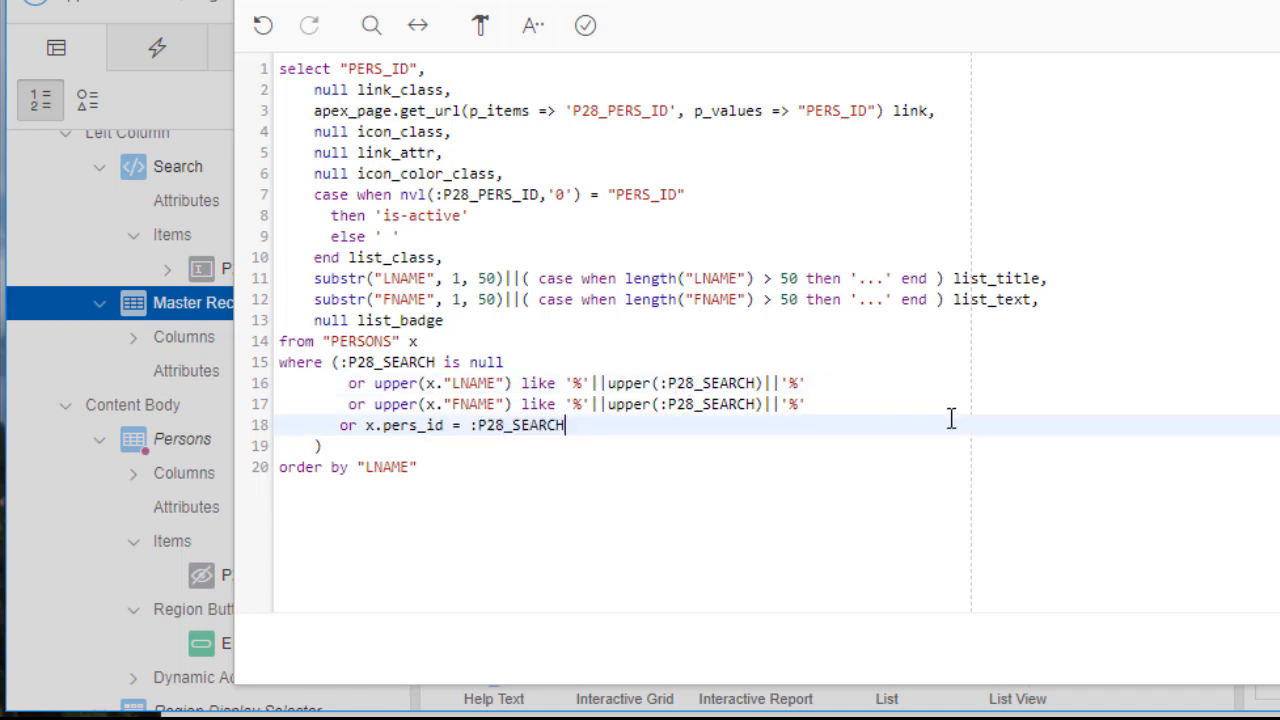
mouse_move(316, 358)
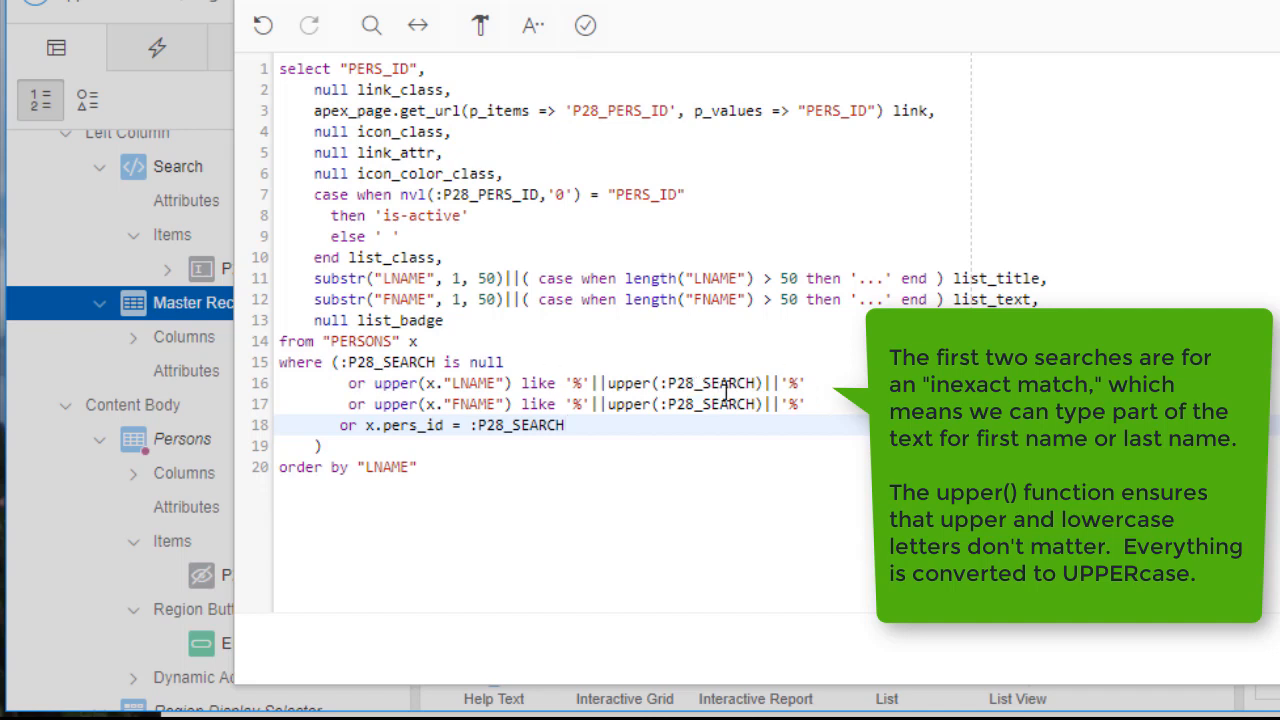
mouse_move(730, 388)
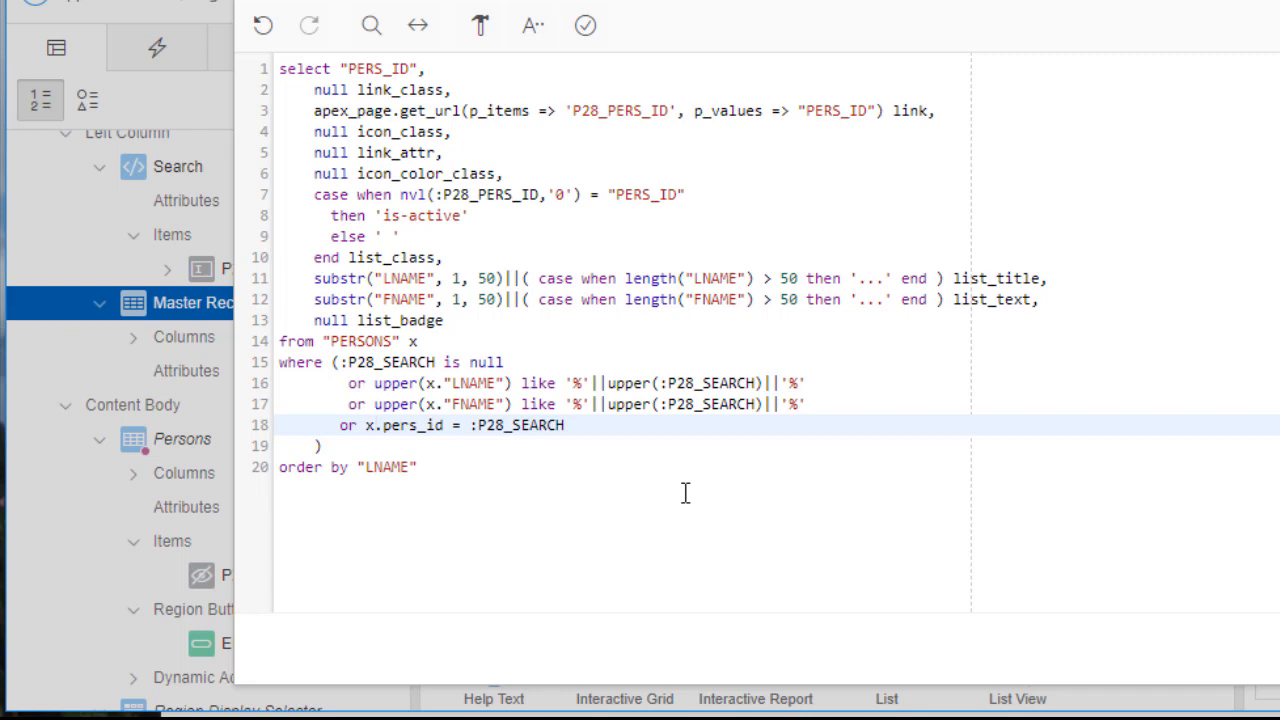
click(372, 424)
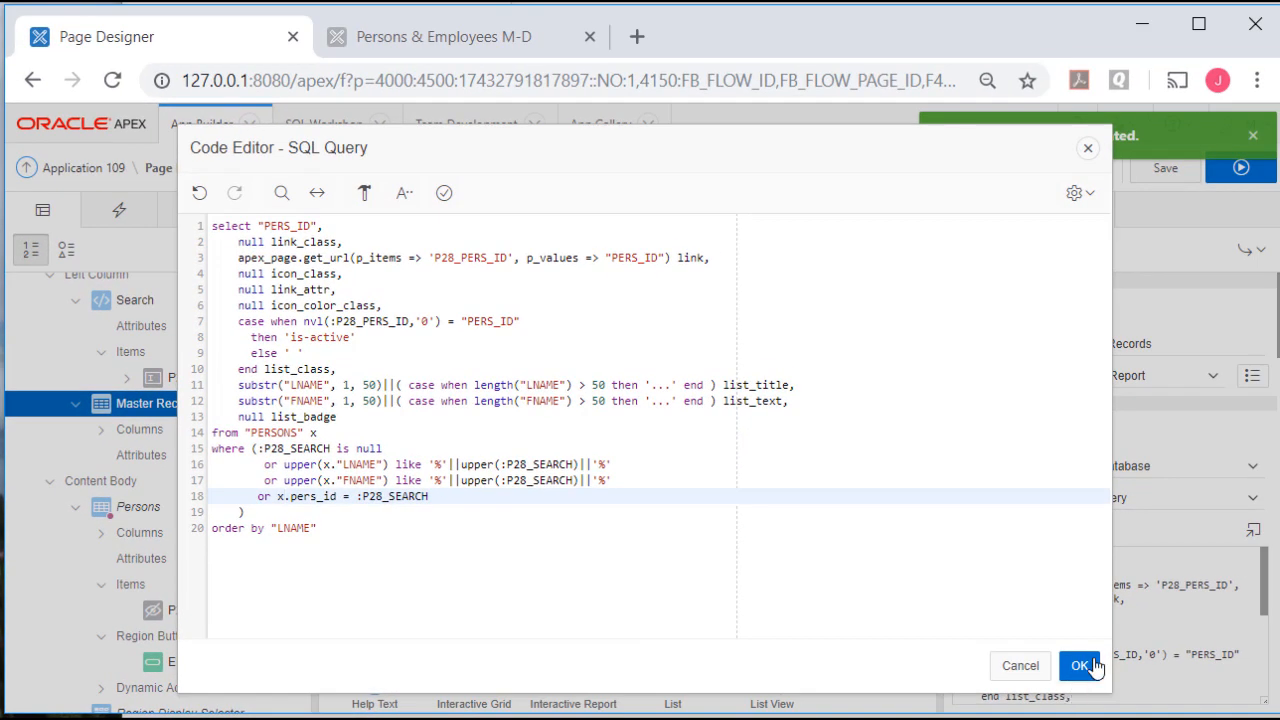
click(1082, 666)
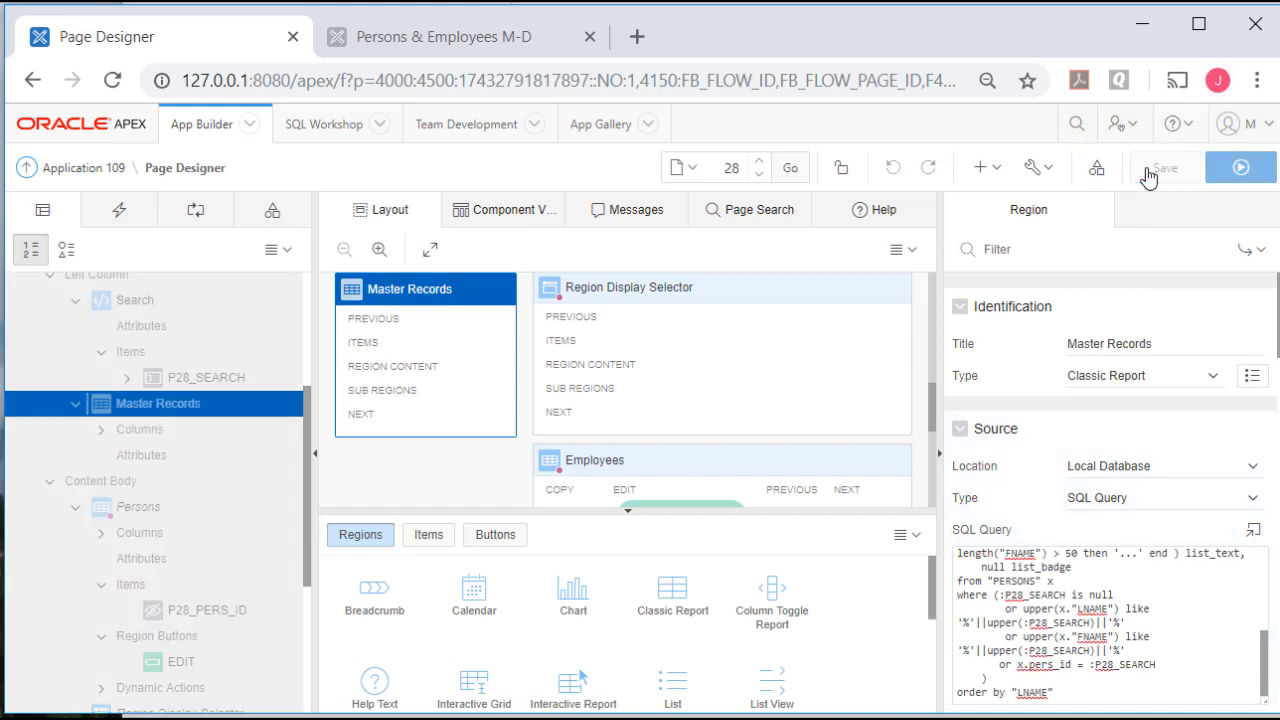
click(1240, 168)
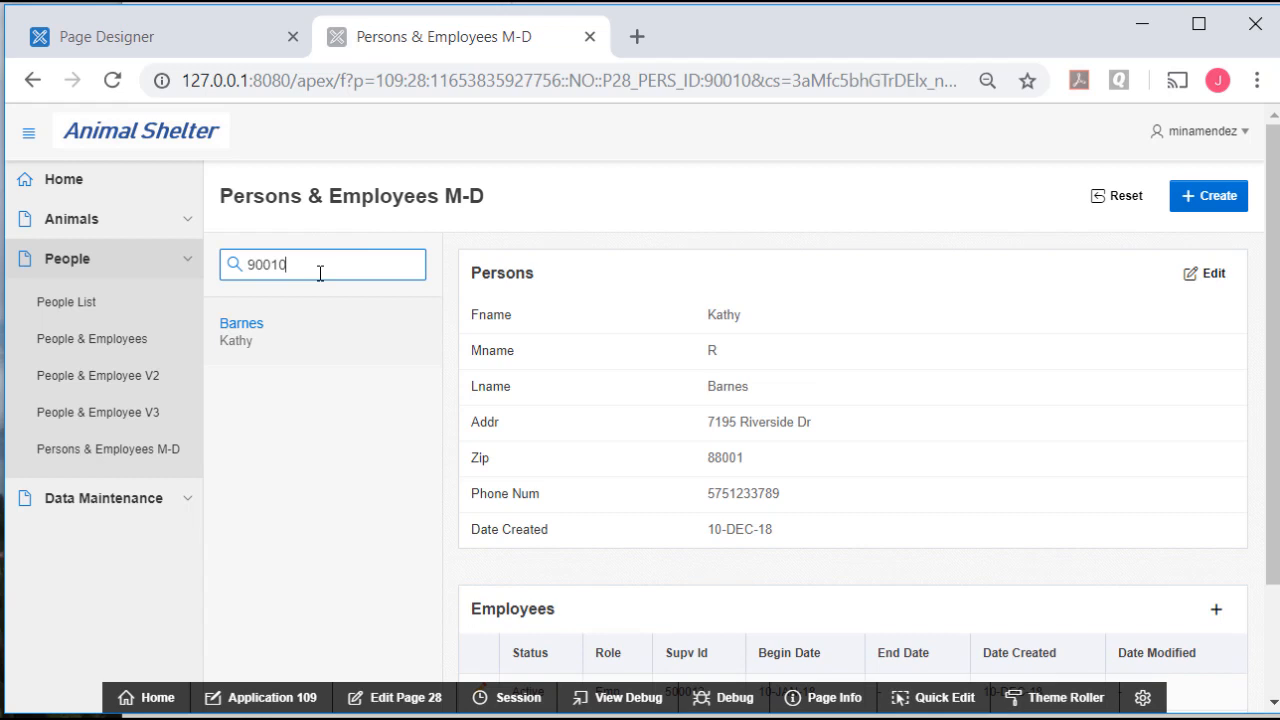
mouse_move(240, 356)
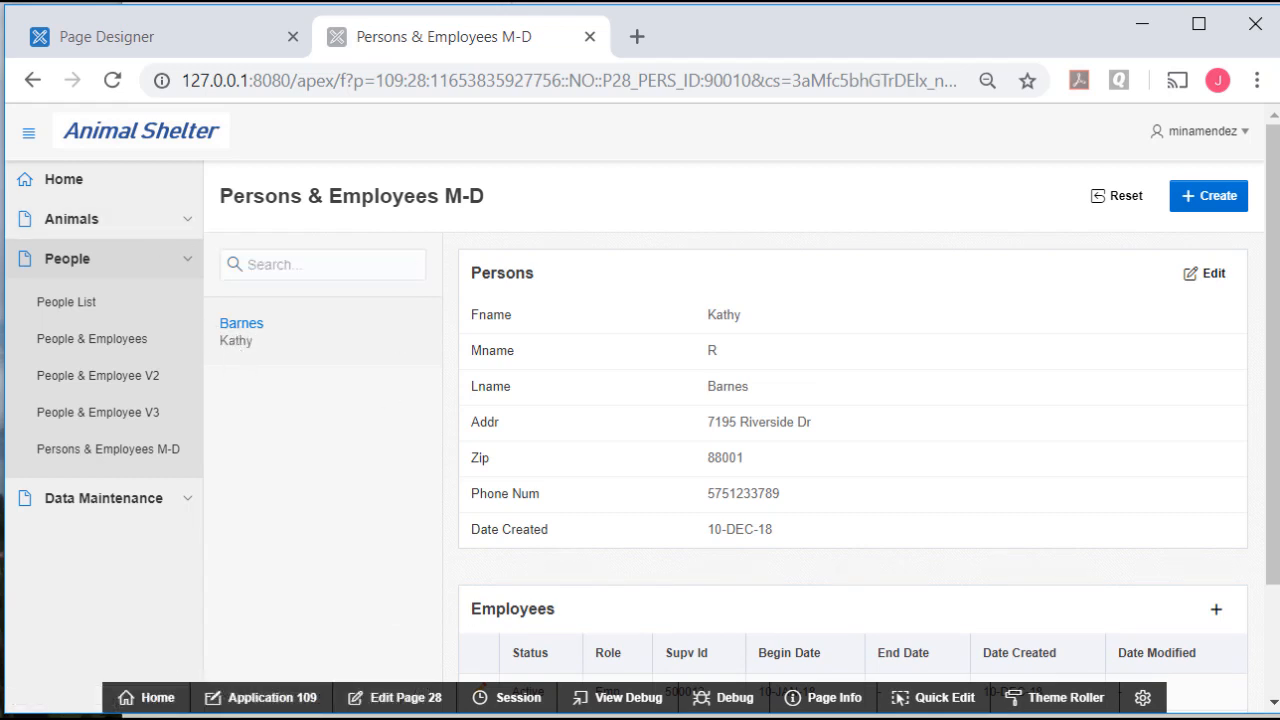
mouse_move(860, 430)
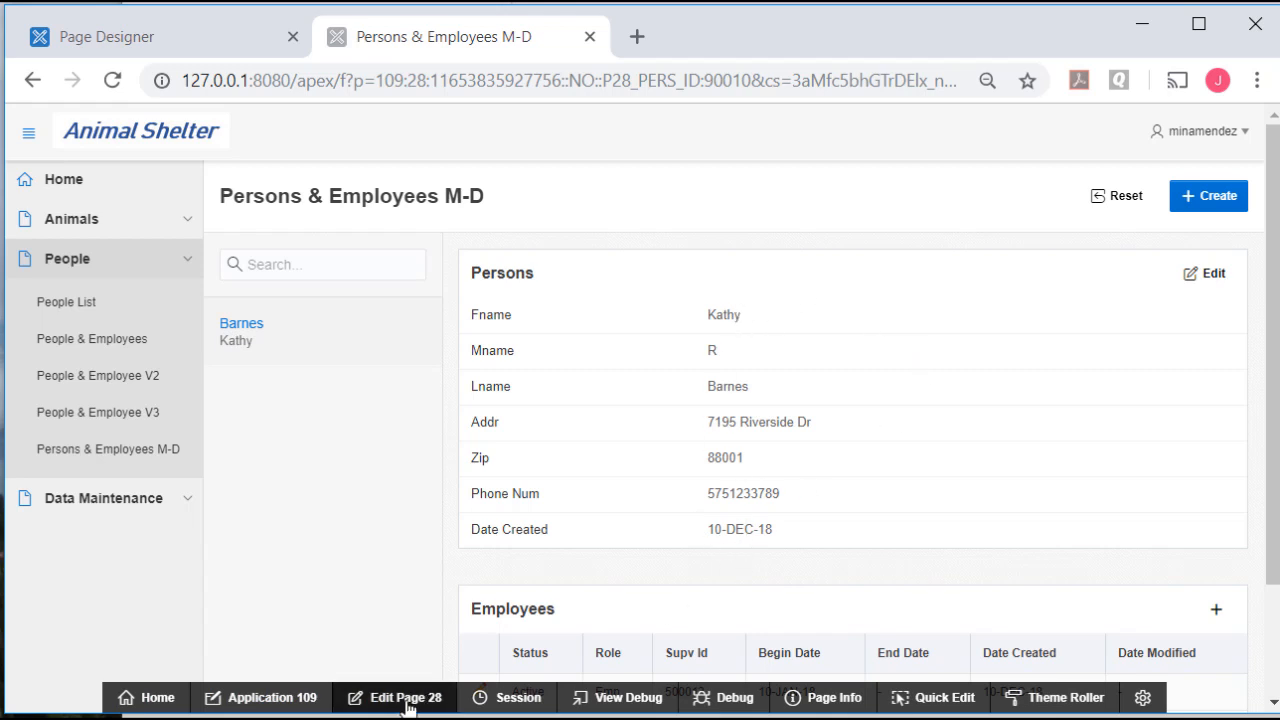
Make P28_PERS_ID a Display Only item labelled 'Person ID'.
click(404, 696)
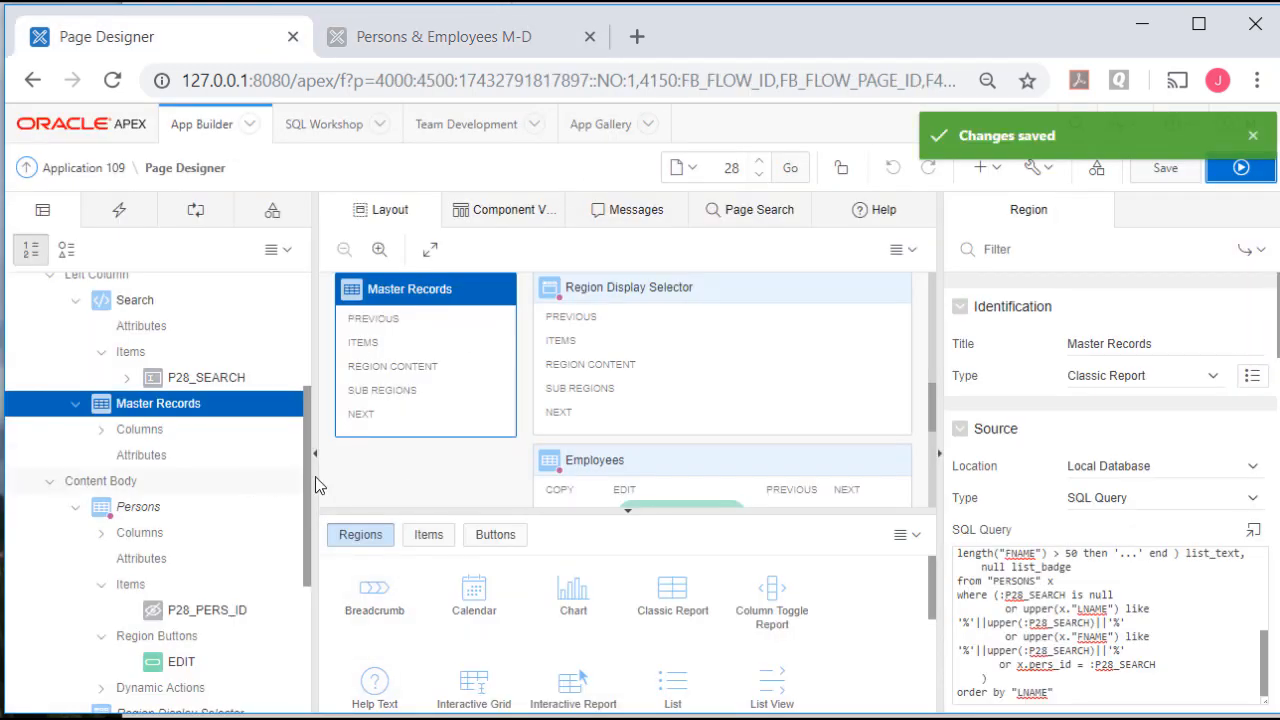
scroll(down, 3)
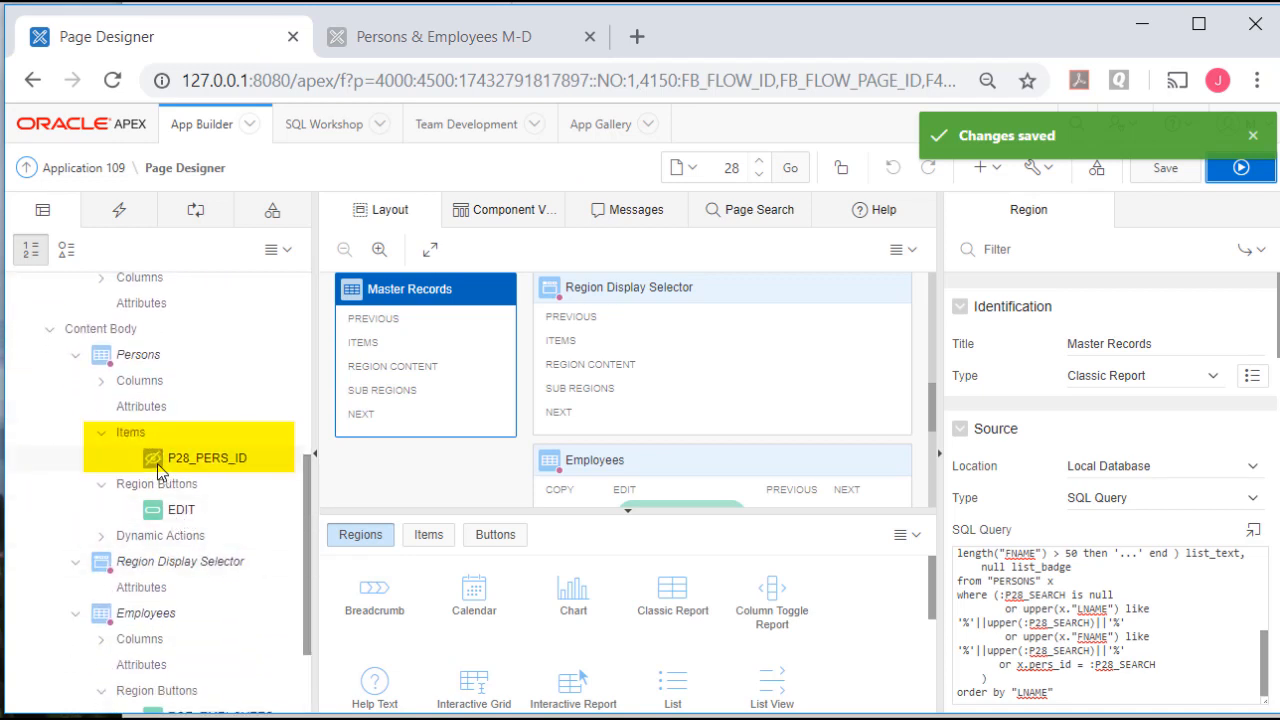
mouse_move(200, 470)
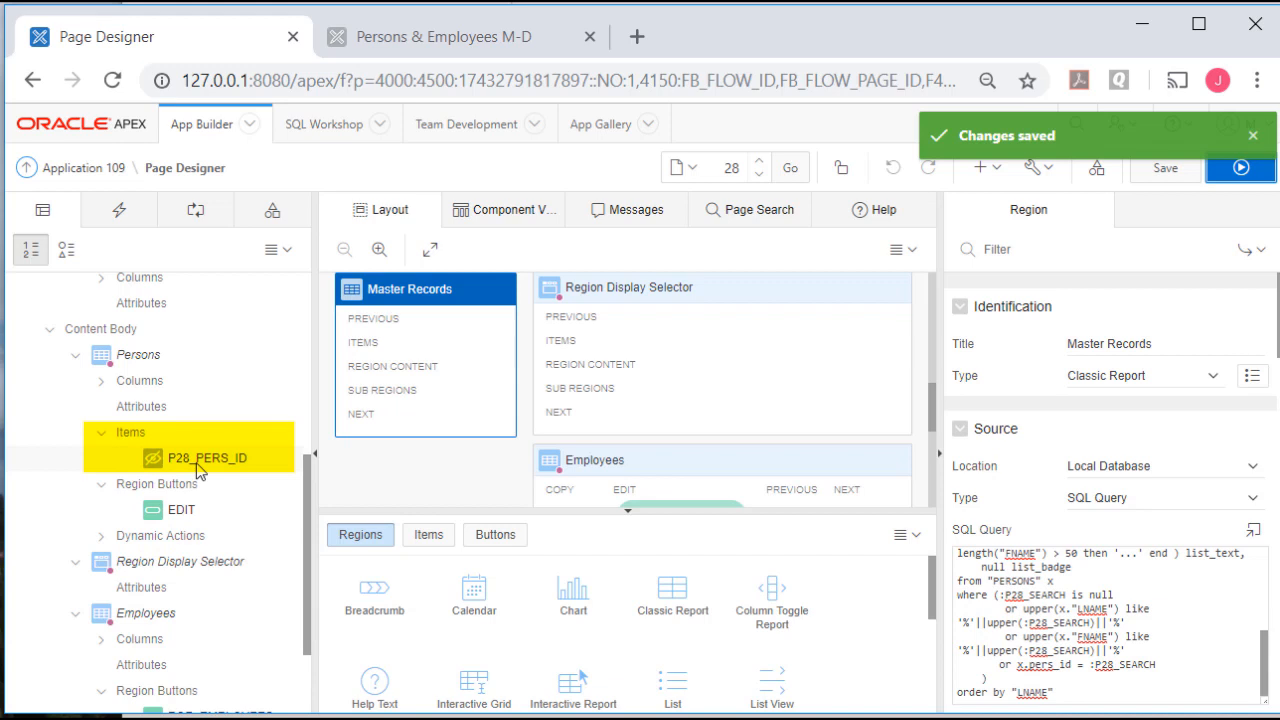
mouse_move(724, 400)
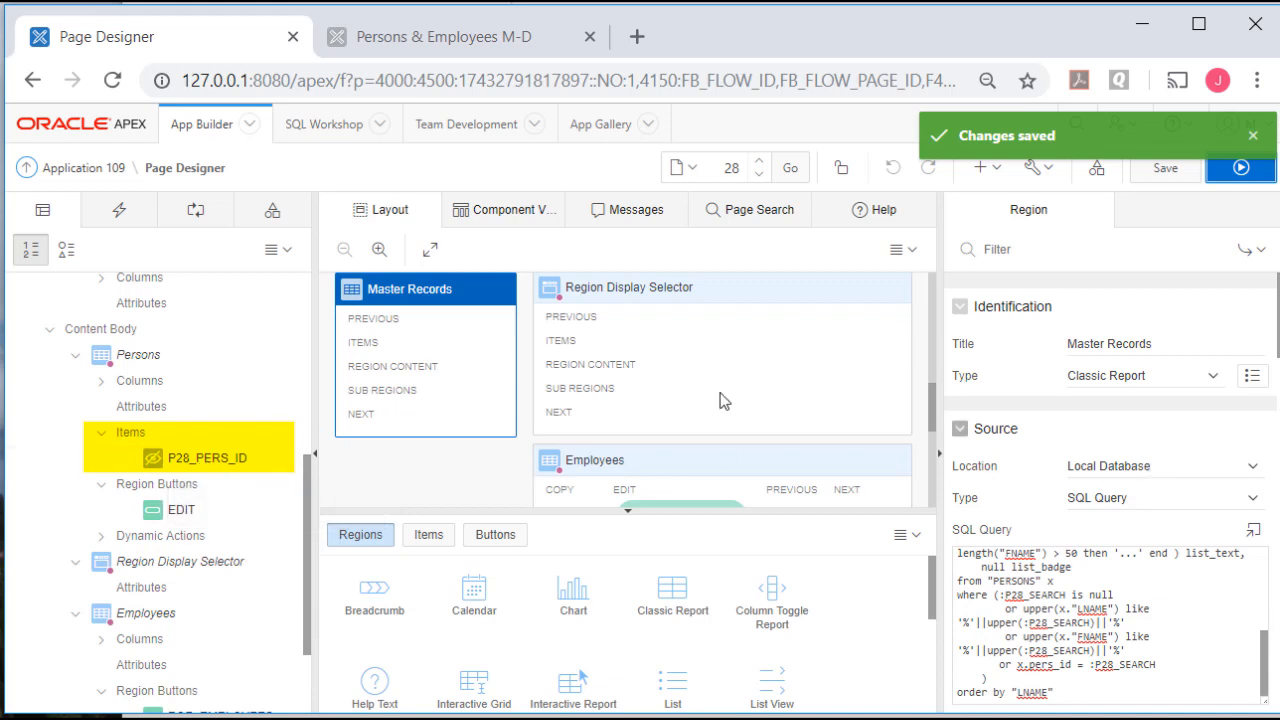
click(210, 456)
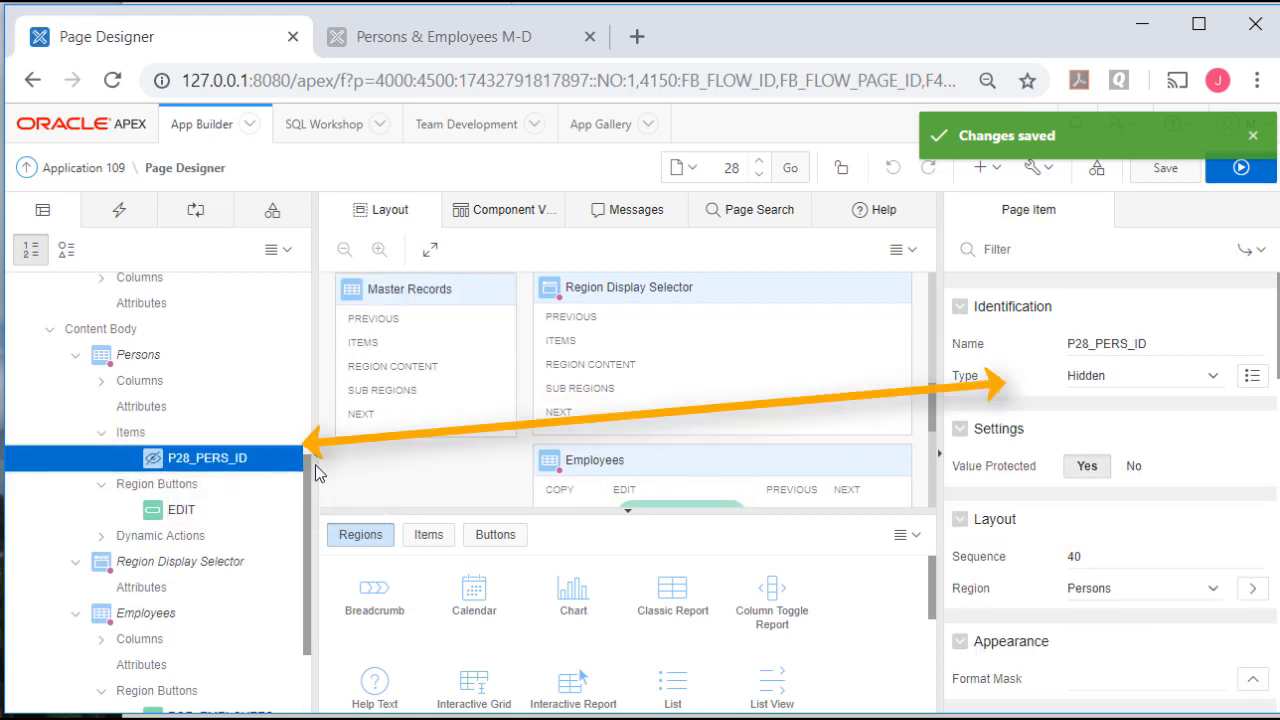
click(1212, 376)
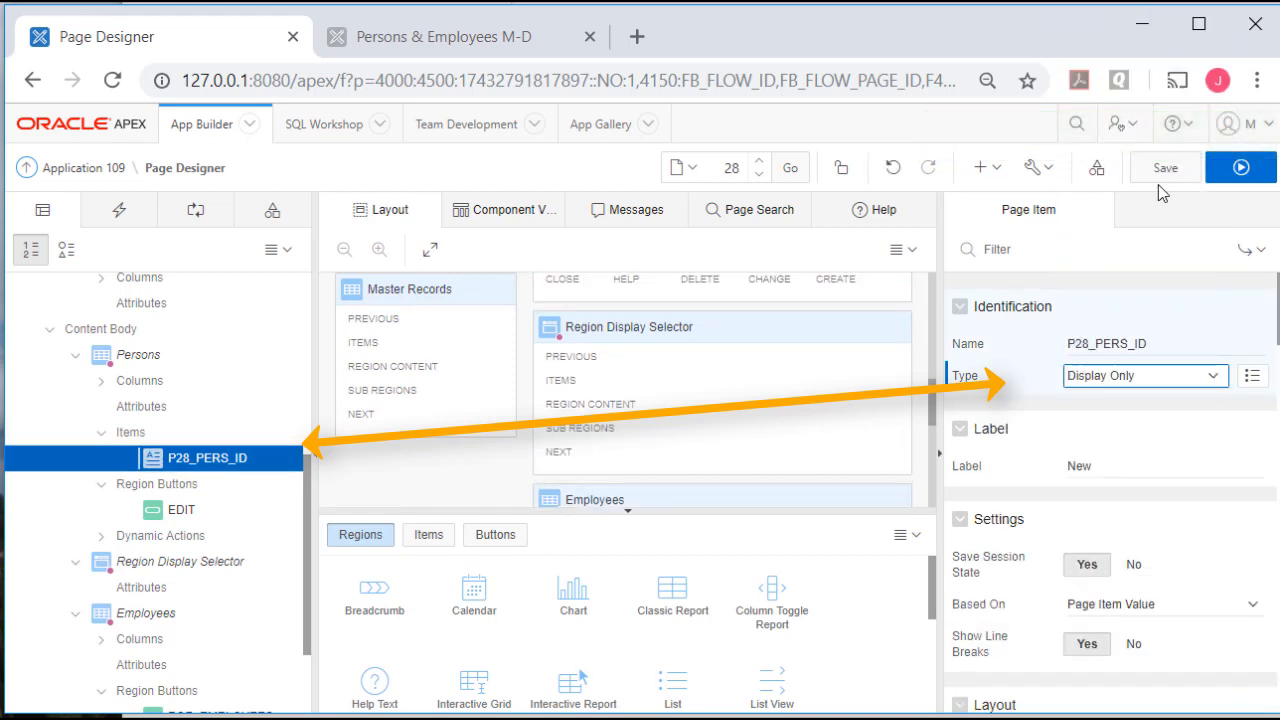
click(1164, 168)
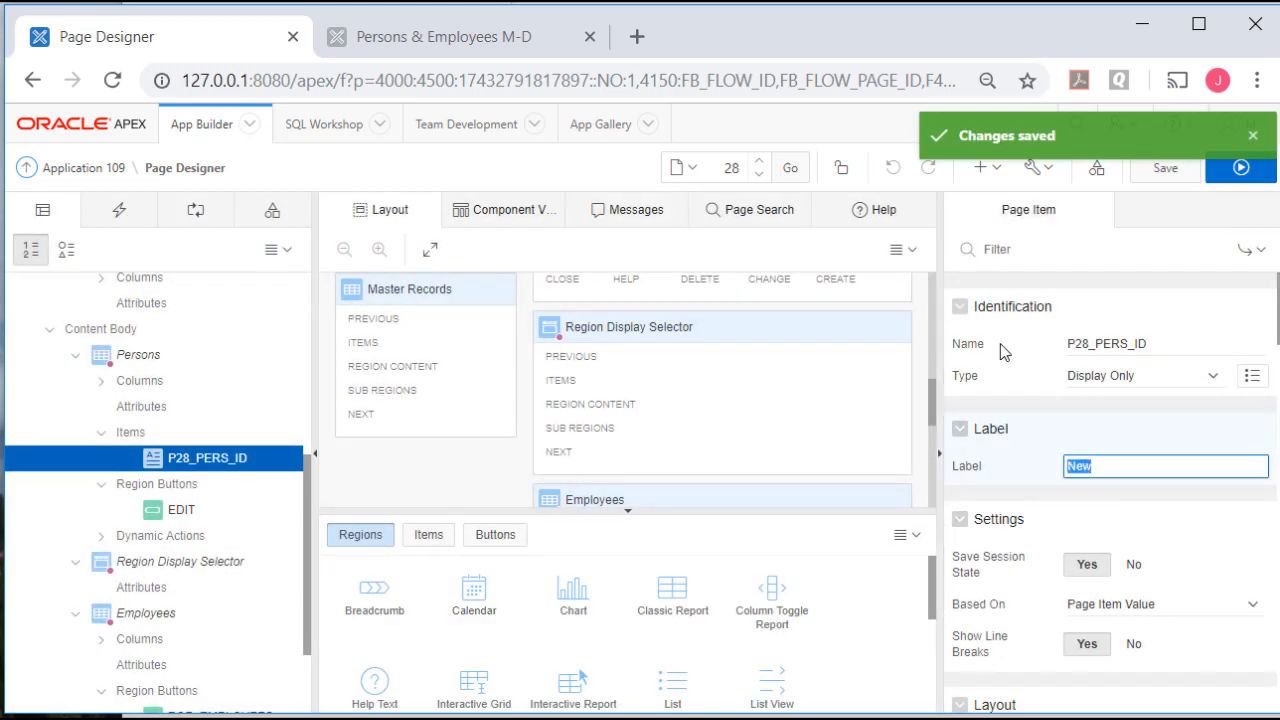
text(Person ID)
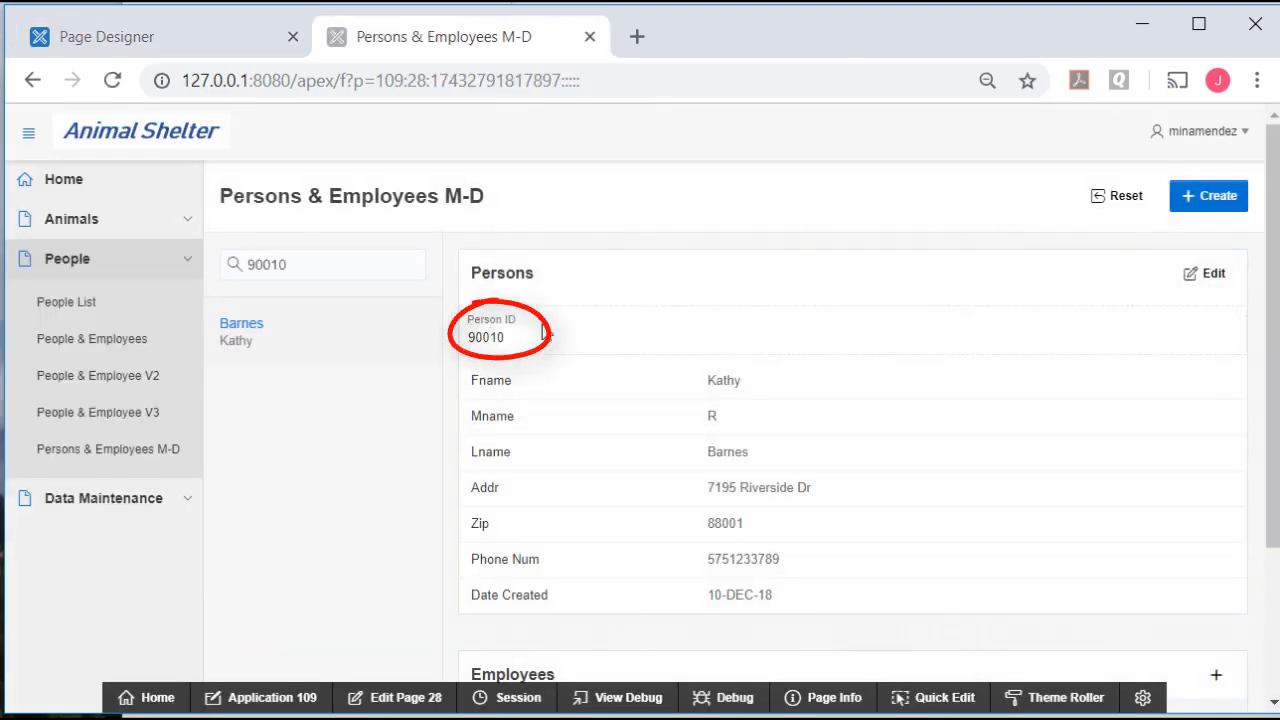
mouse_move(612, 332)
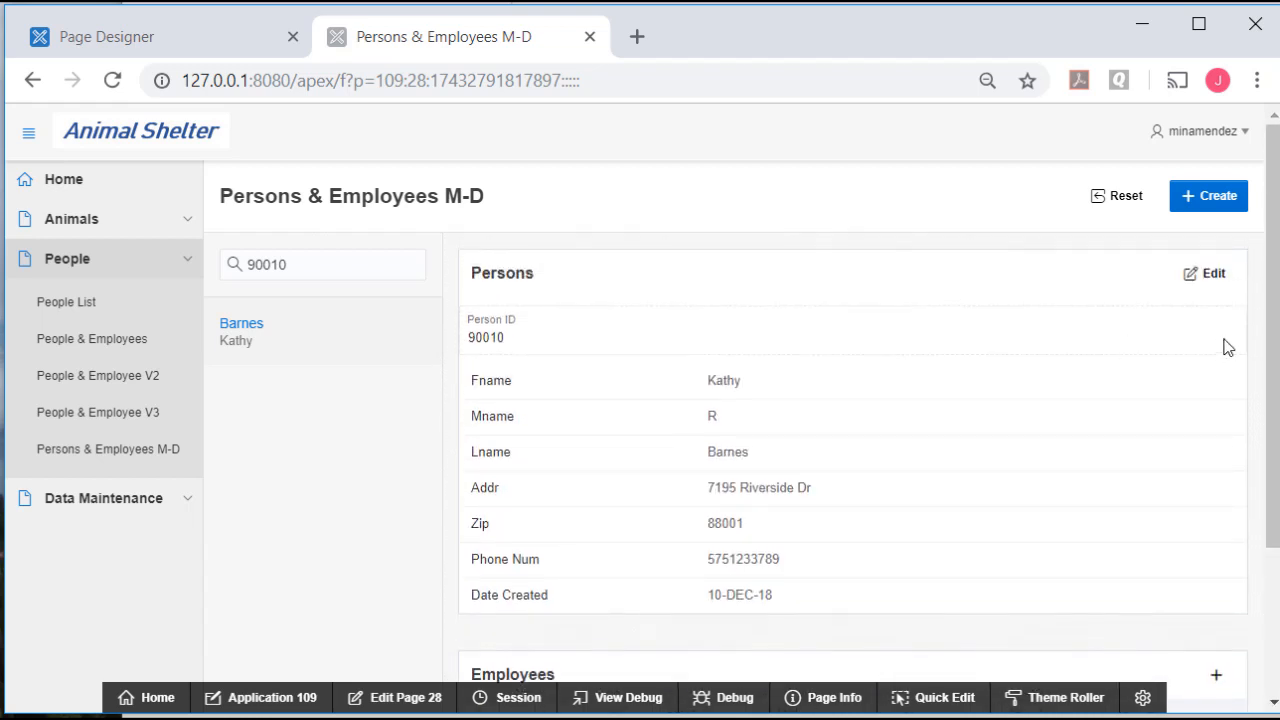
click(1204, 272)
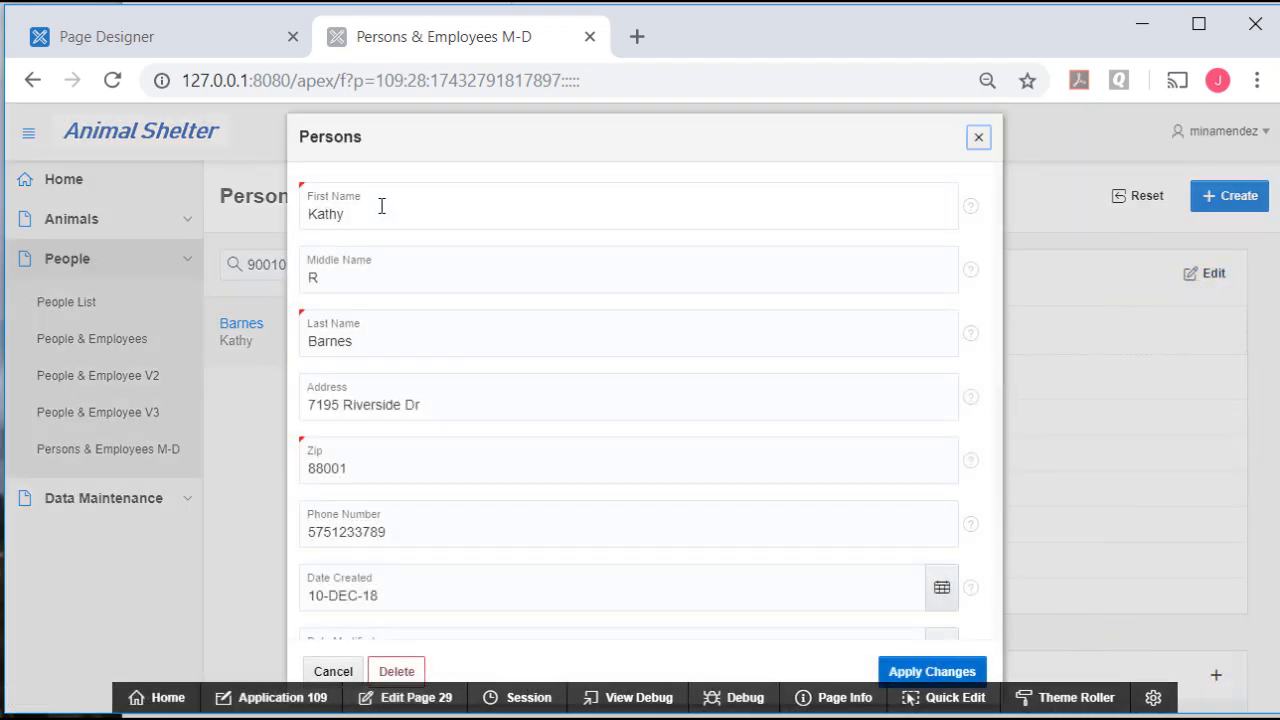
mouse_move(1110, 108)
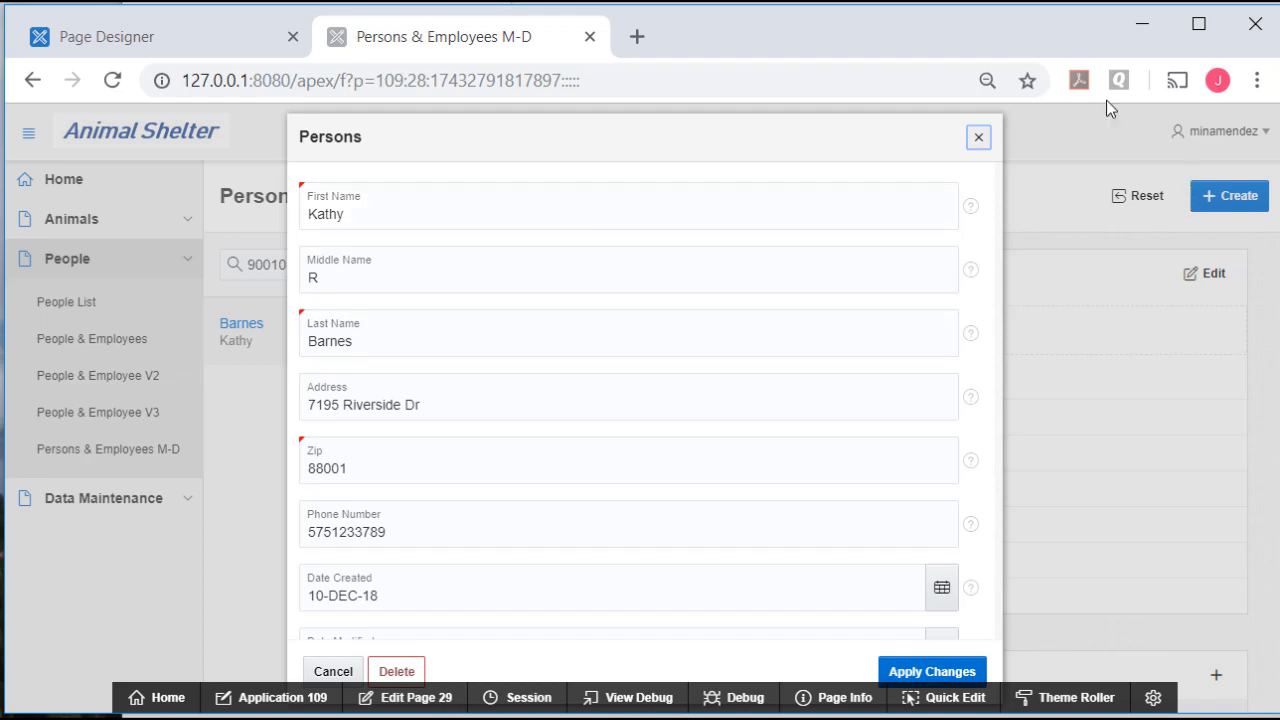
click(978, 136)
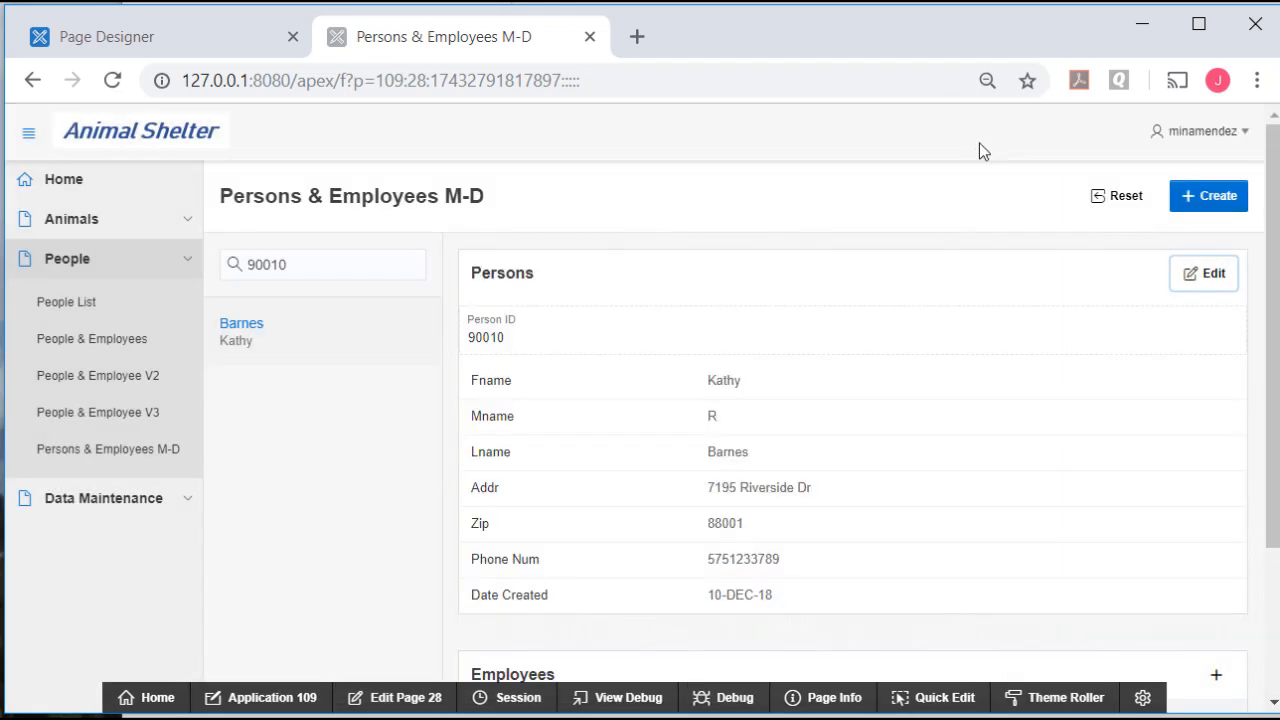
mouse_move(530, 352)
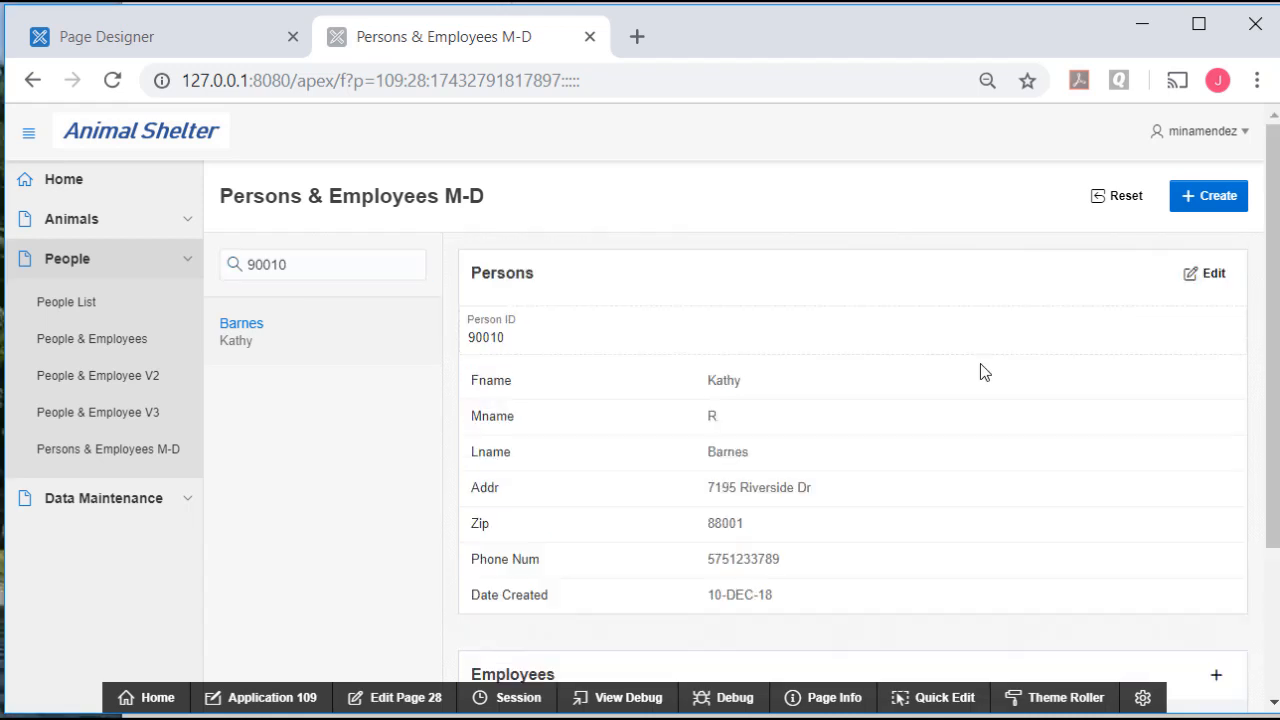
mouse_move(448, 444)
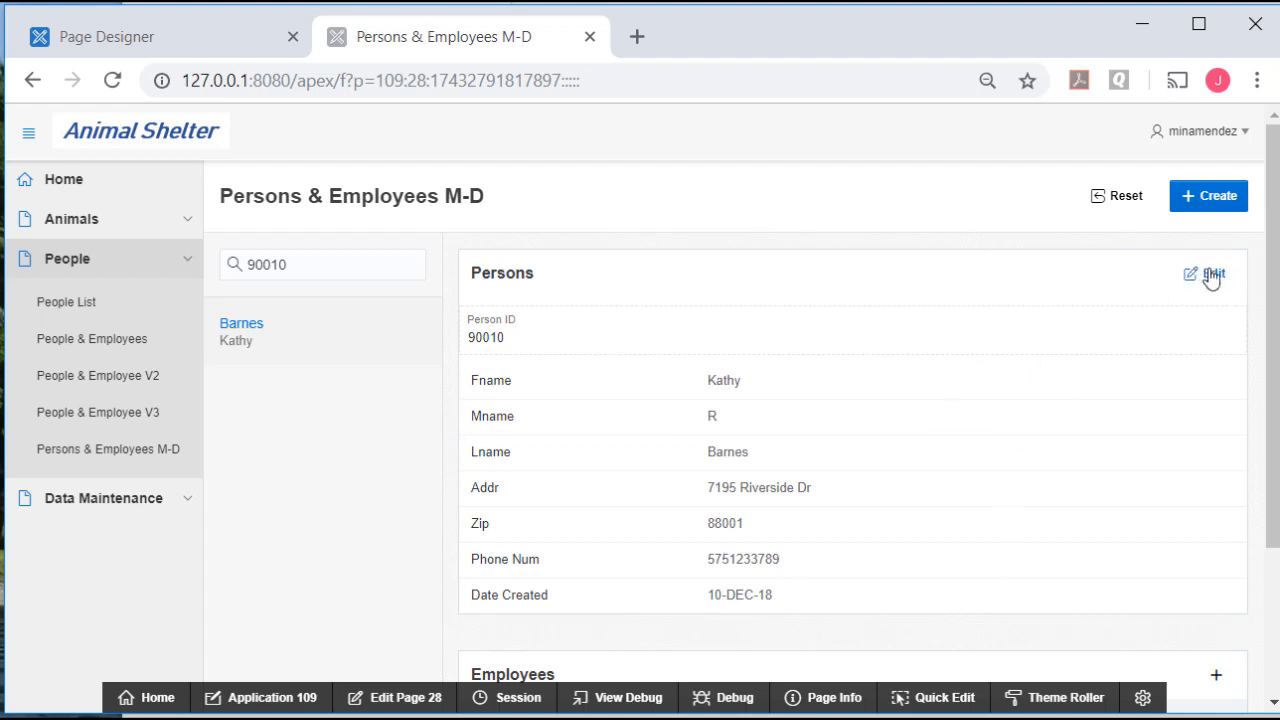
mouse_move(394, 696)
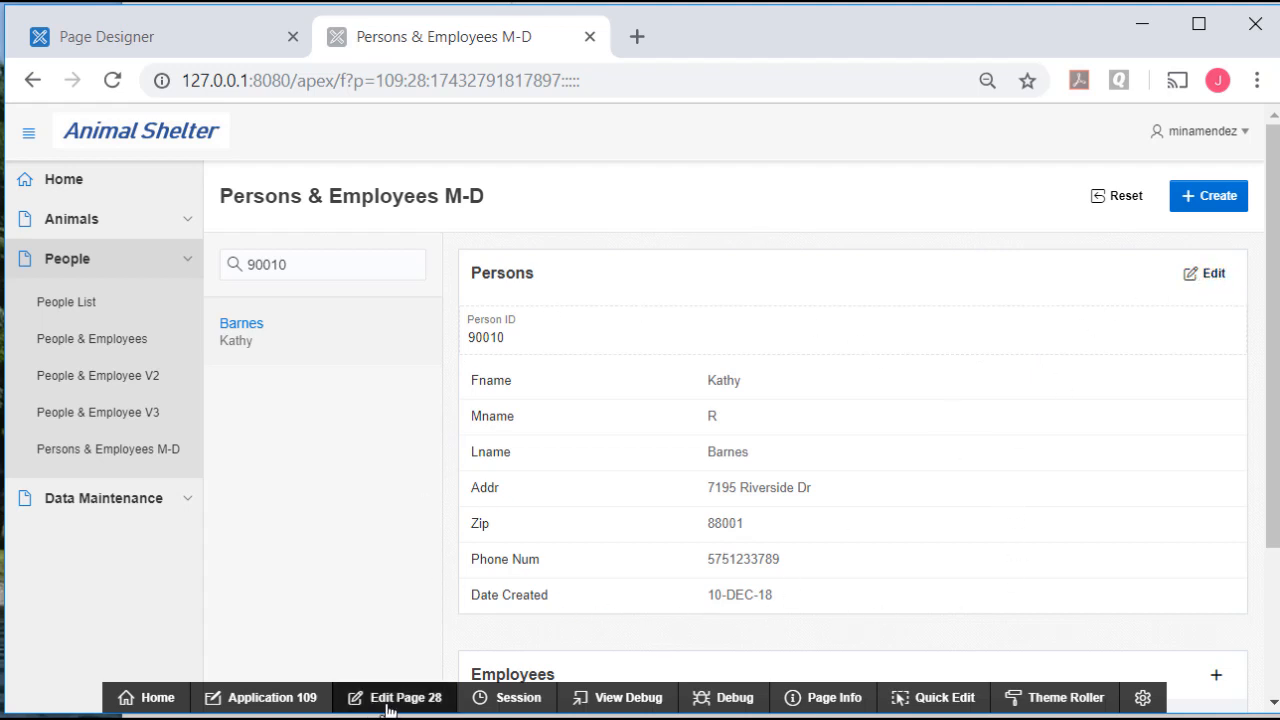
mouse_move(880, 556)
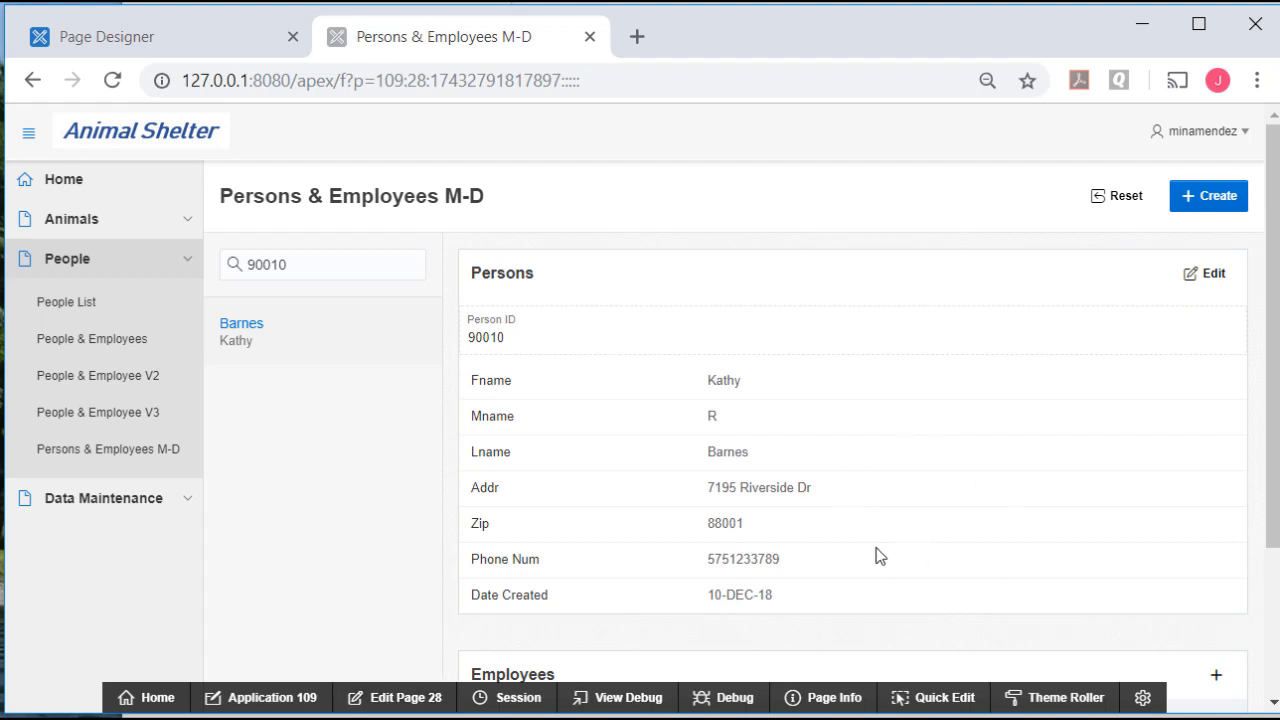
mouse_move(856, 544)
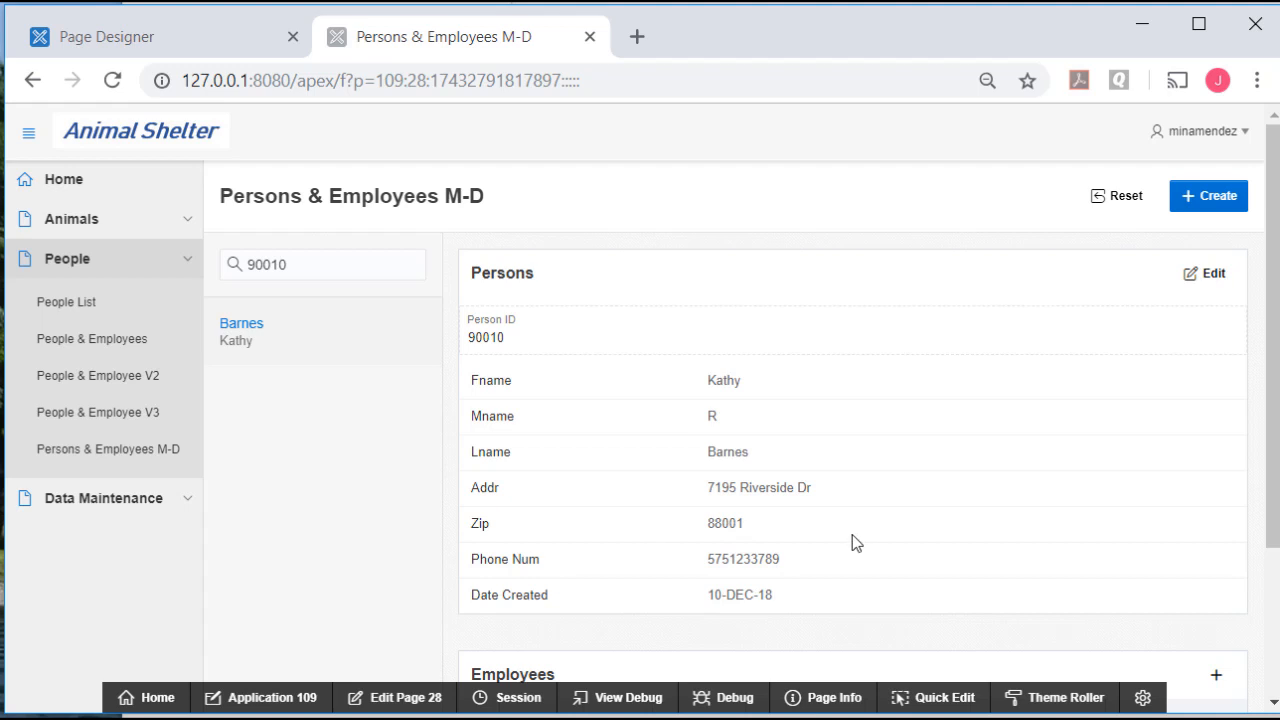
mouse_move(866, 540)
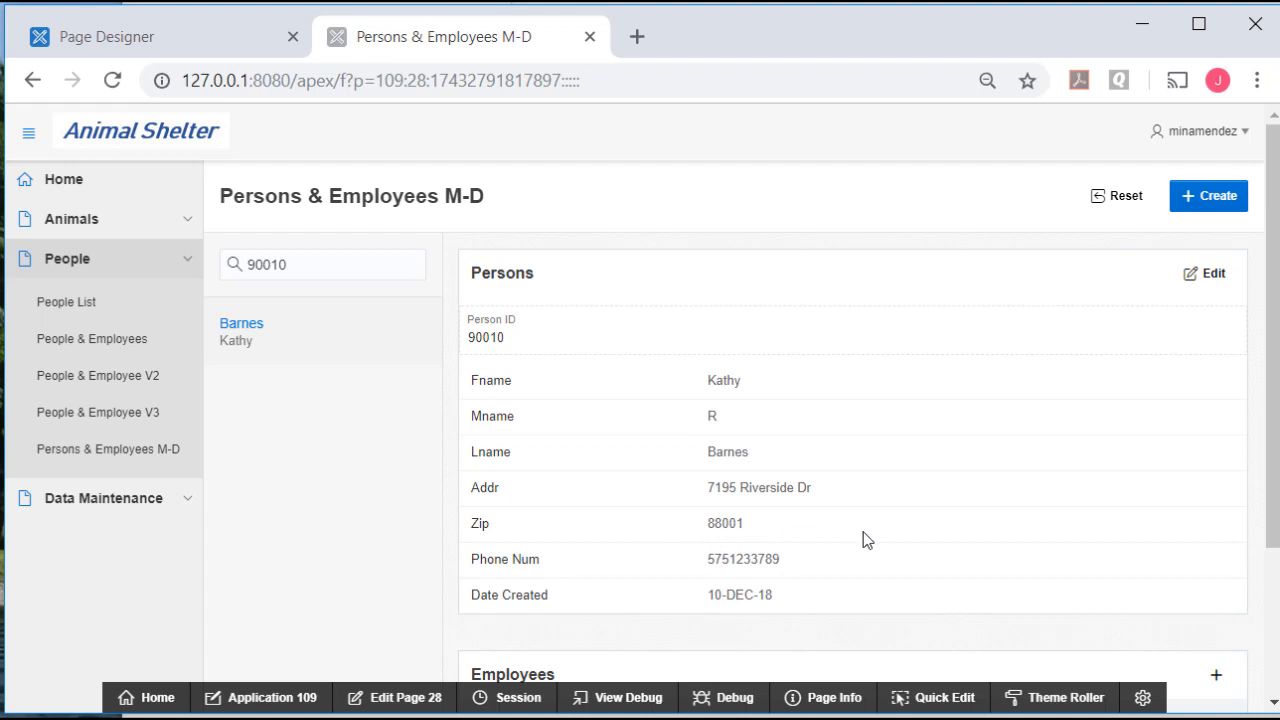
scroll(down, 3)
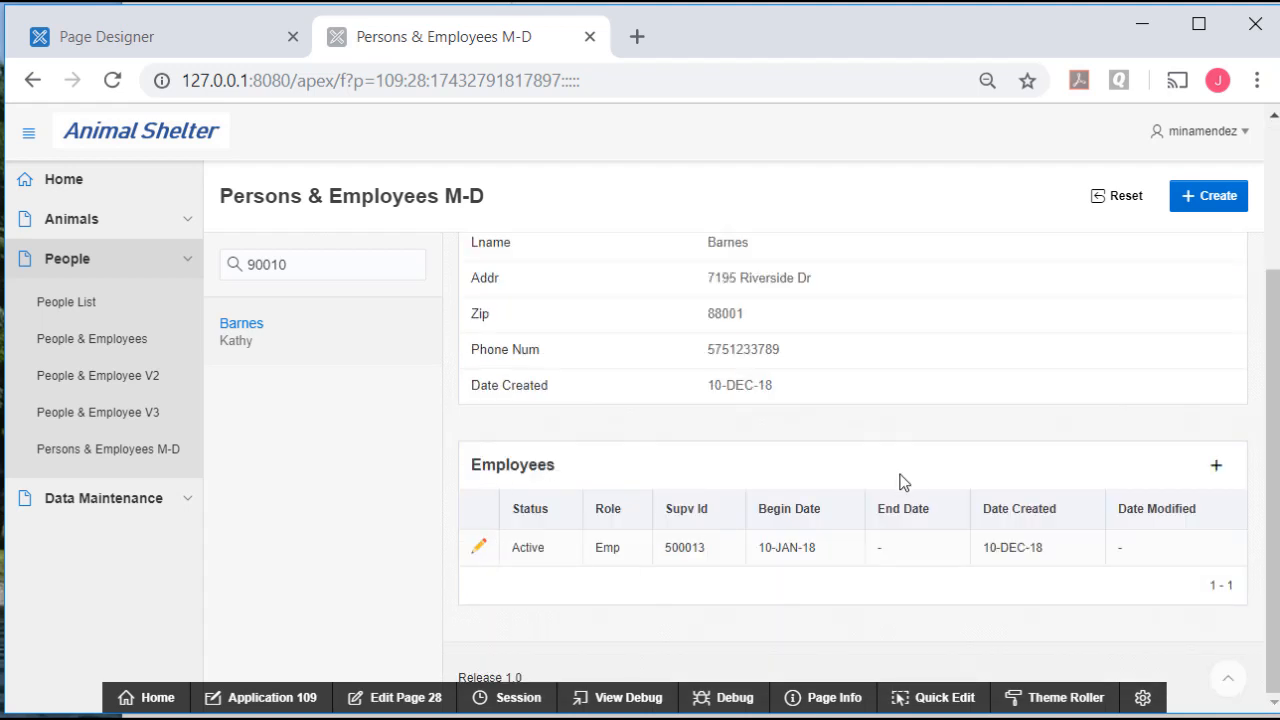
mouse_move(480, 548)
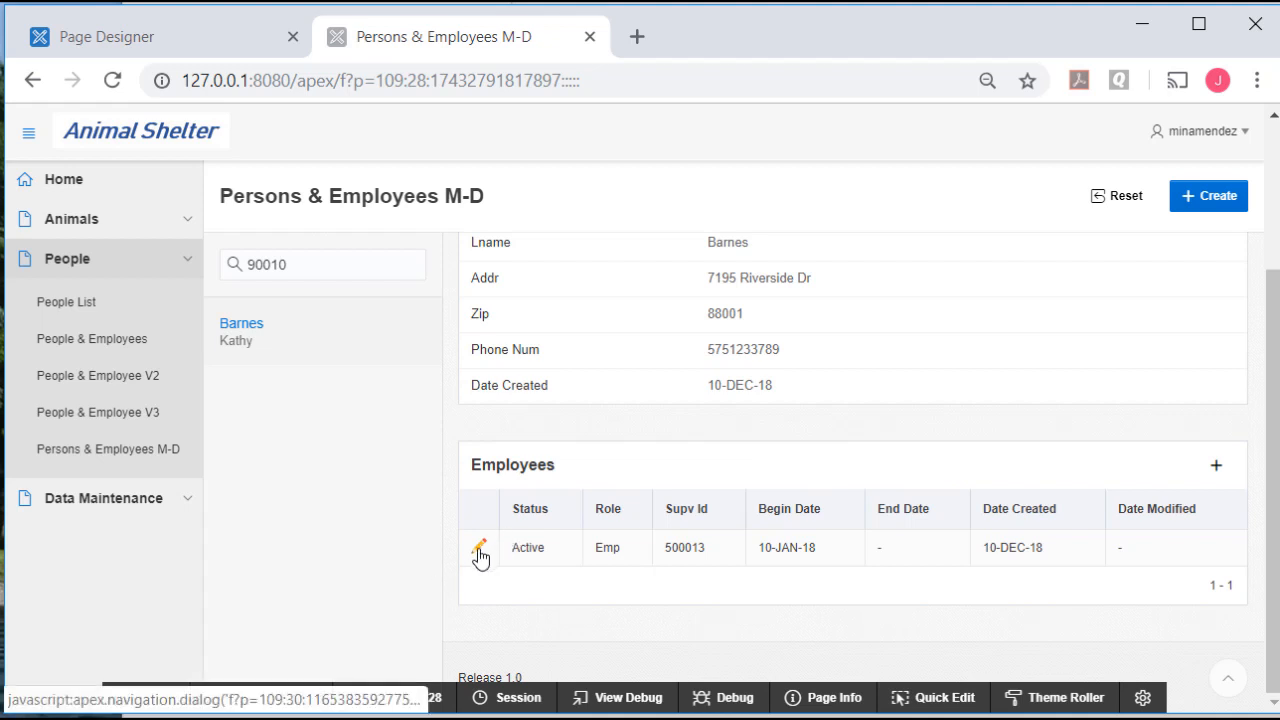
click(480, 550)
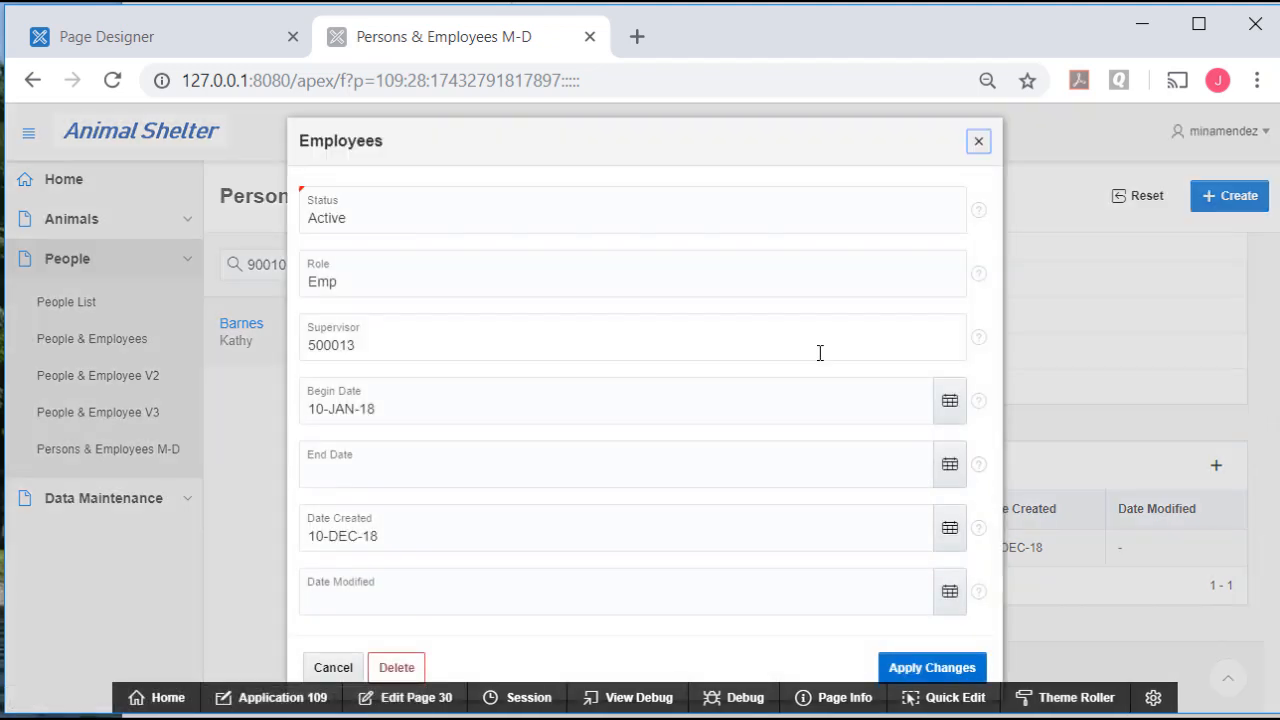
mouse_move(472, 180)
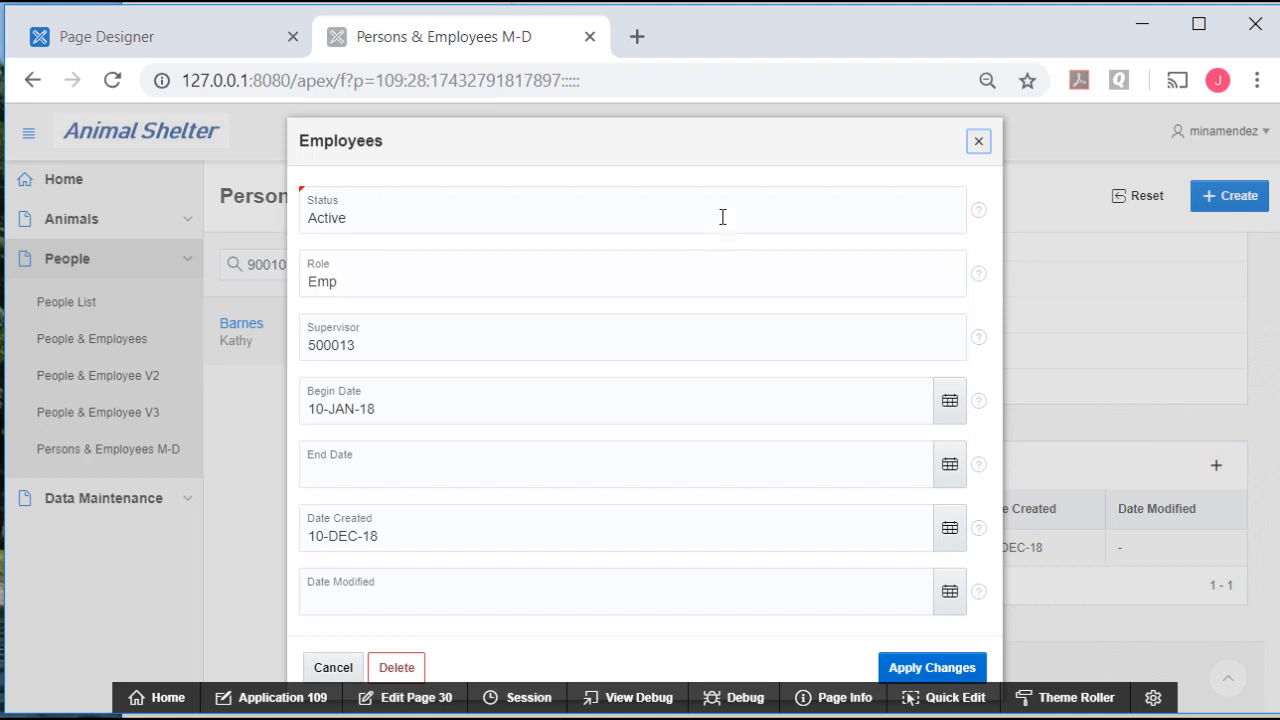
mouse_move(736, 210)
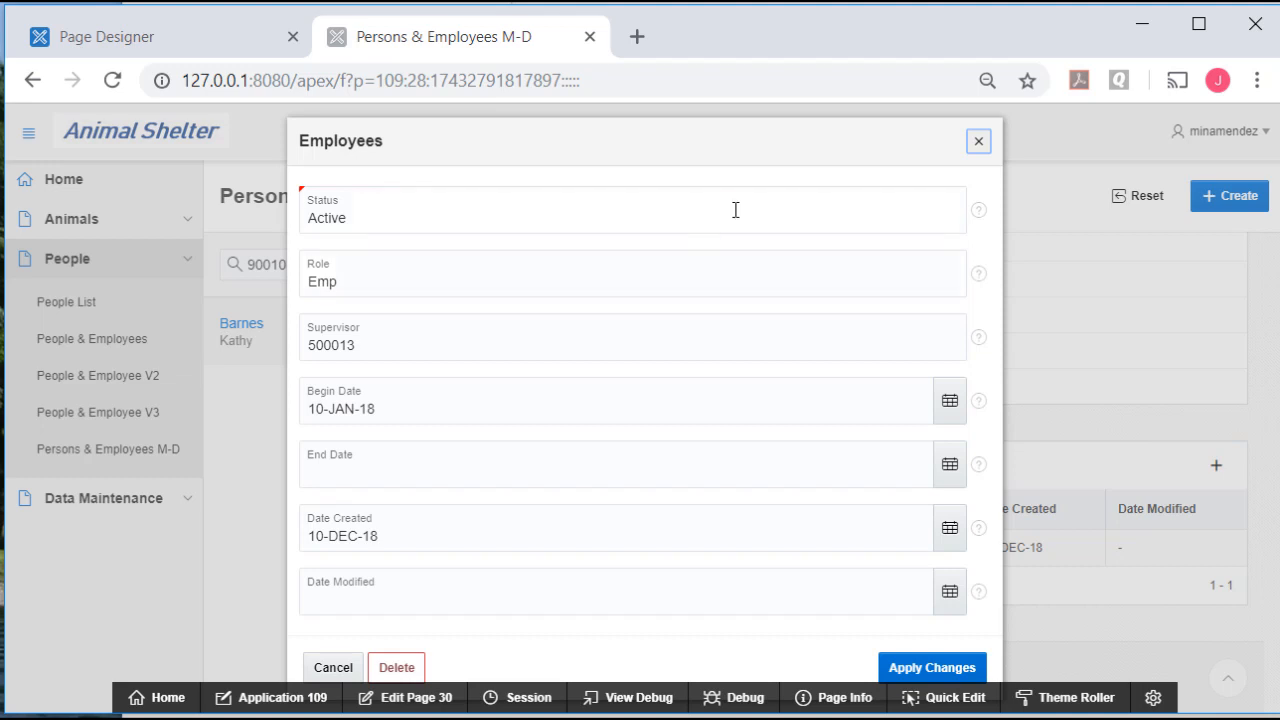